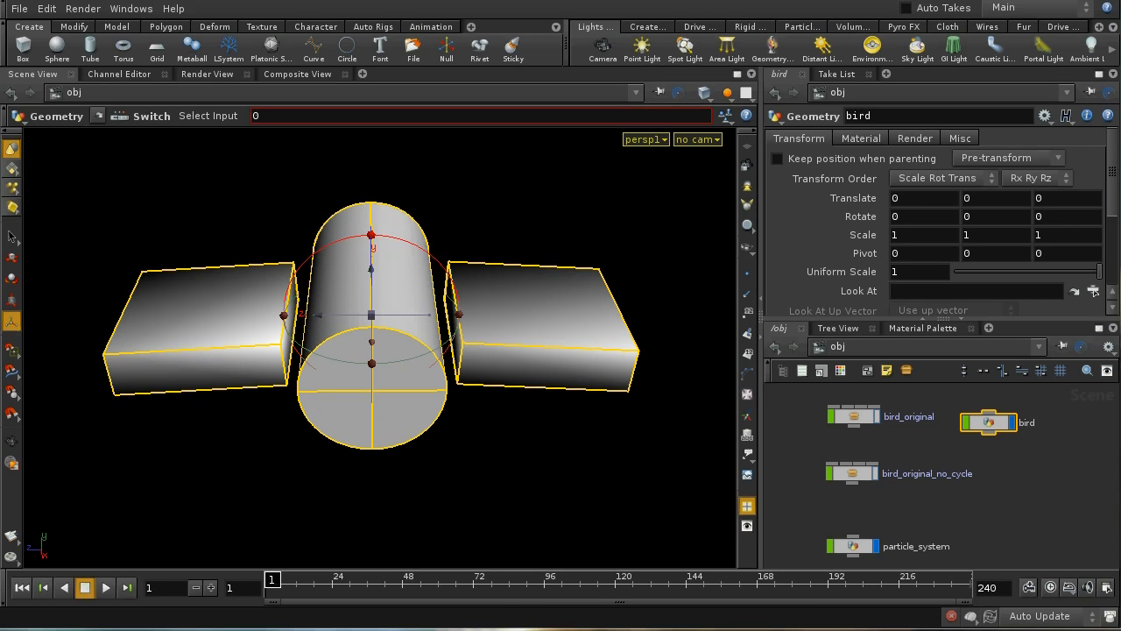
{"action": "mouse_move", "coordinate": [876, 520]}
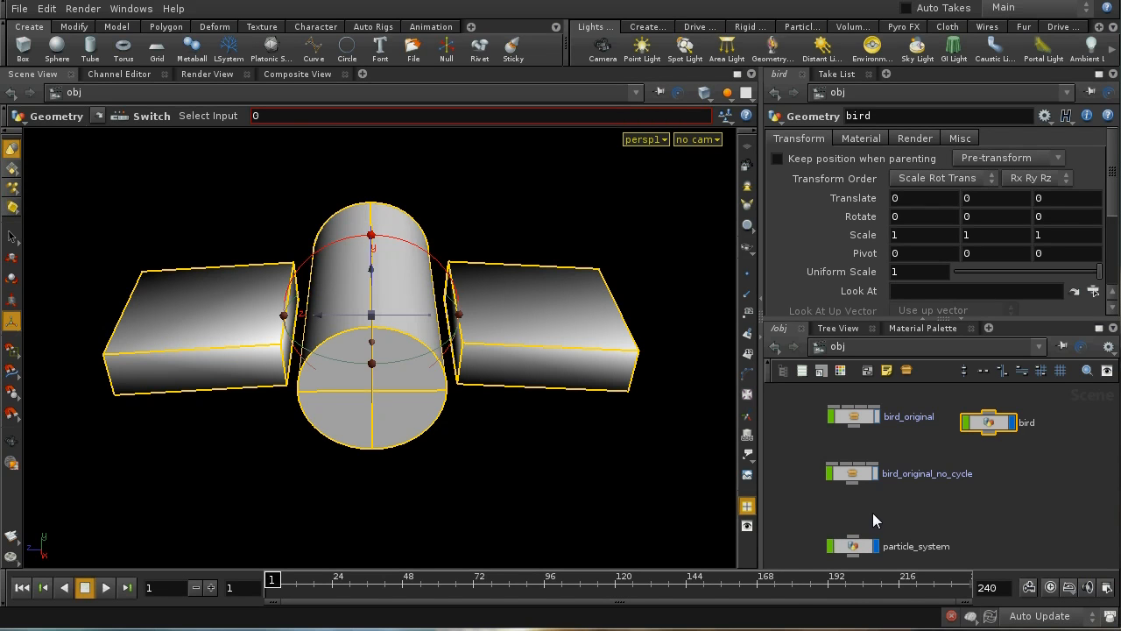
{"action": "mouse_move", "coordinate": [639, 303]}
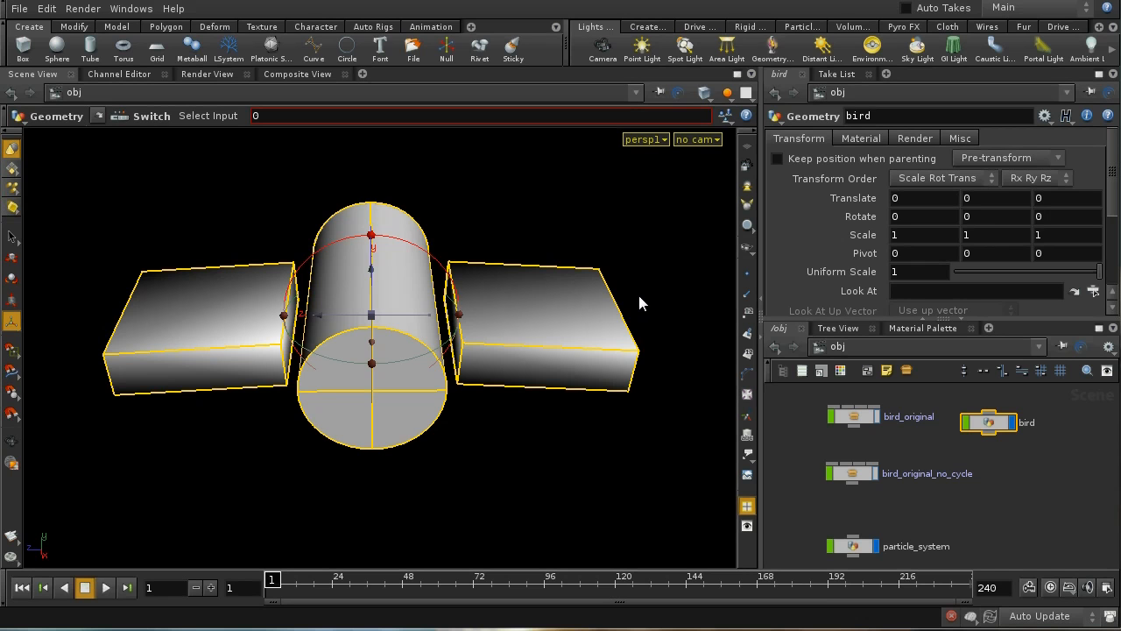
{"action": "mouse_move", "coordinate": [298, 480]}
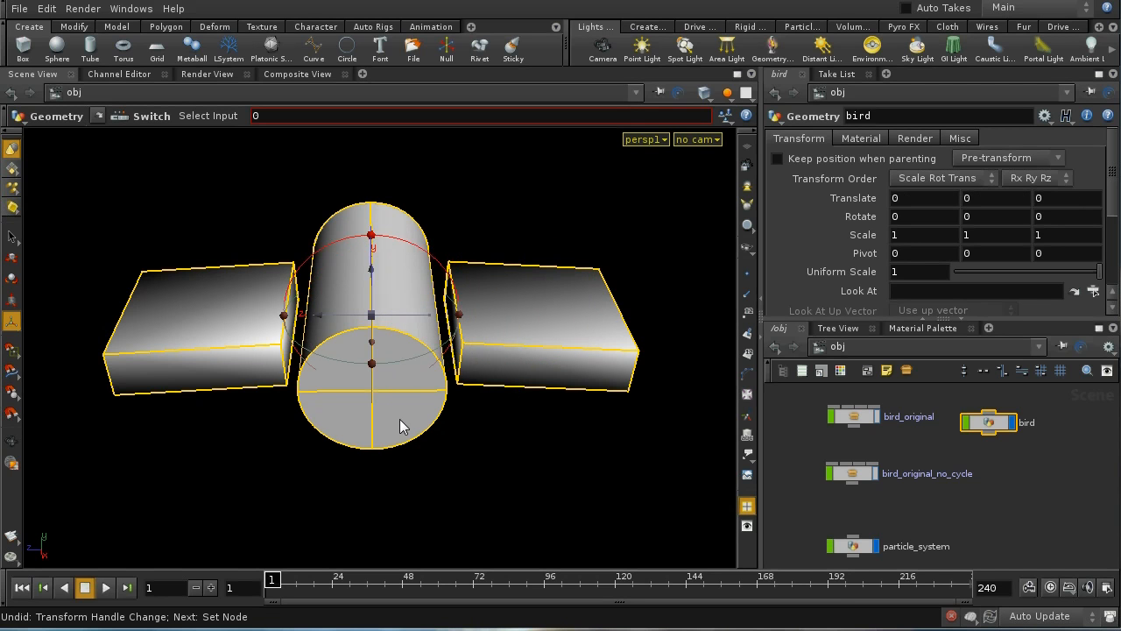
Step: Review the bird's flapping wings and the second wing's rotation expression, then return to /obj
{"action": "left_click_drag", "start_coordinate": [403, 428], "coordinate": [544, 412]}
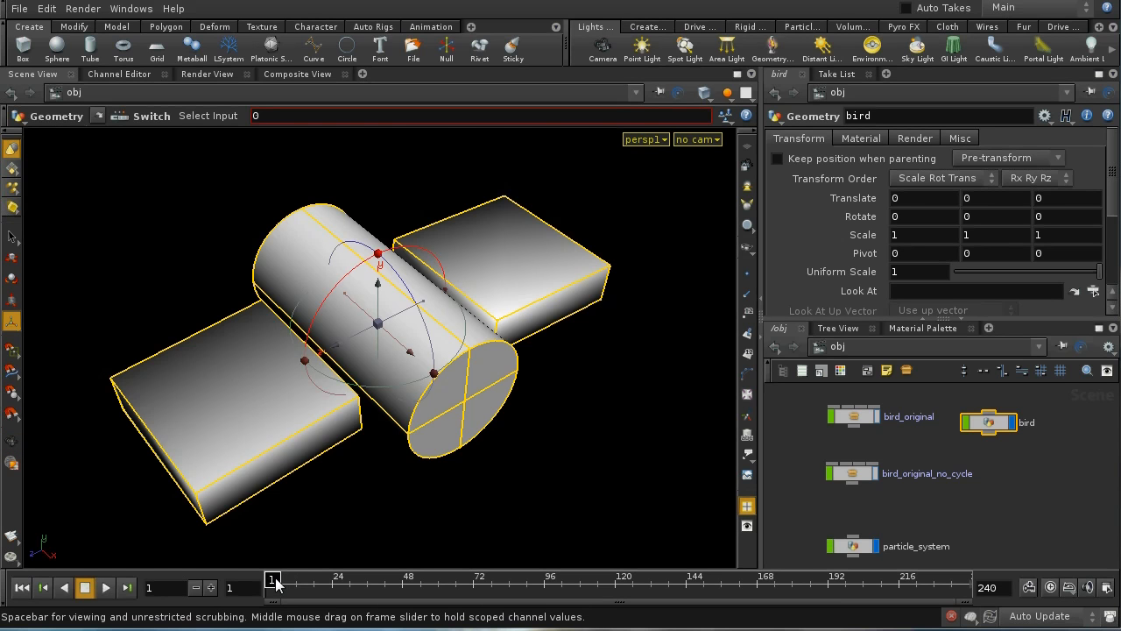
{"action": "left_click_drag", "start_coordinate": [273, 580], "coordinate": [466, 579]}
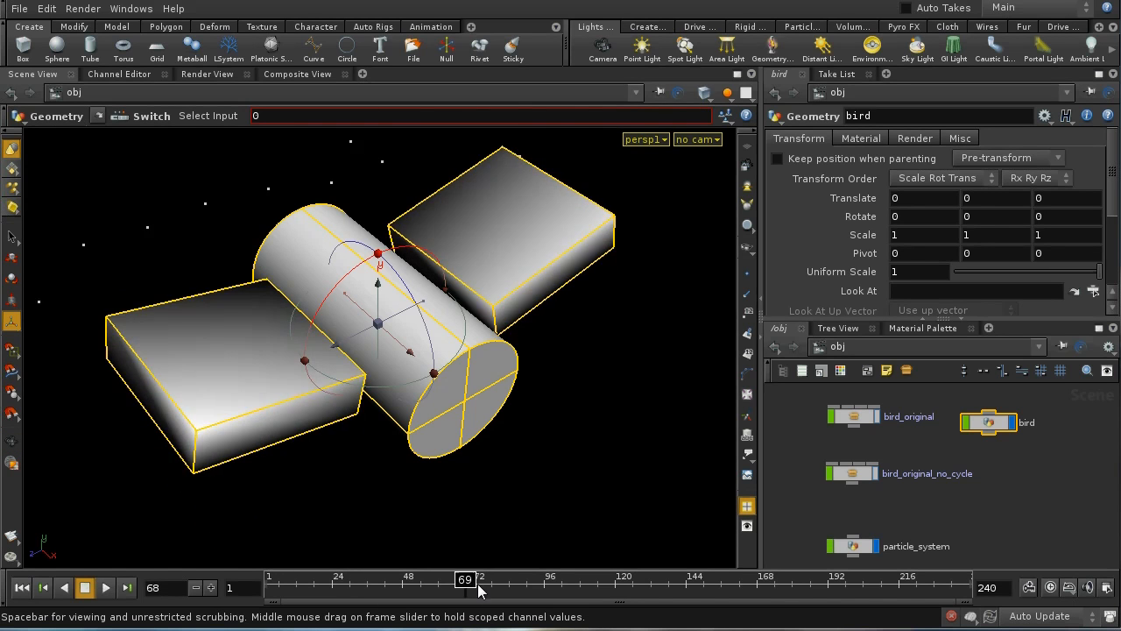
{"action": "left_click_drag", "start_coordinate": [466, 578], "coordinate": [301, 578]}
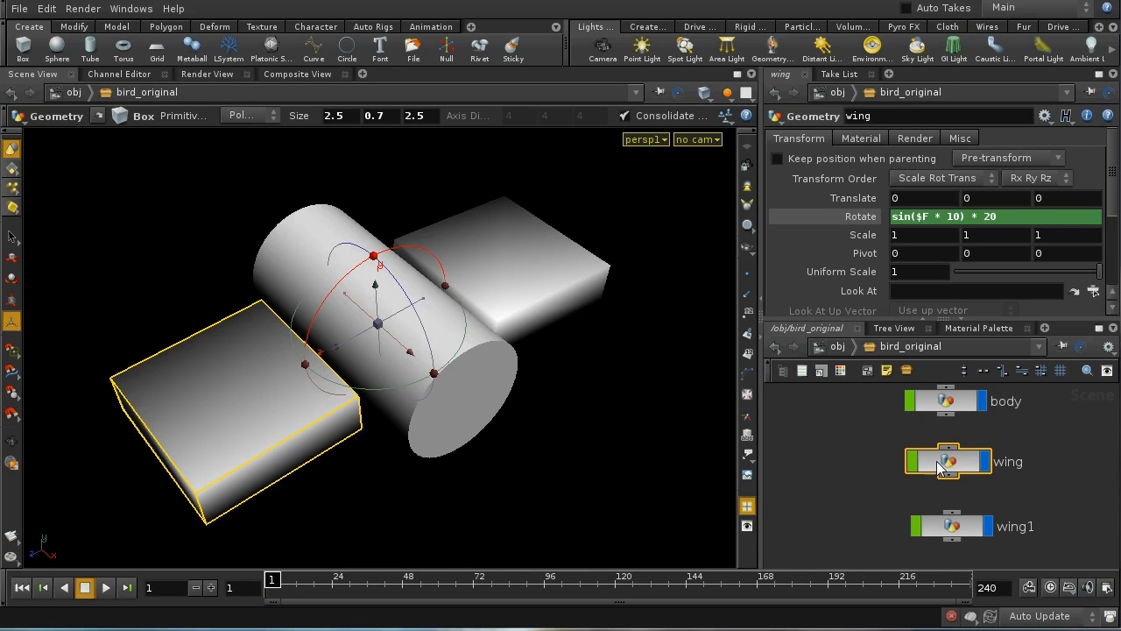
{"action": "left_click", "coordinate": [953, 526]}
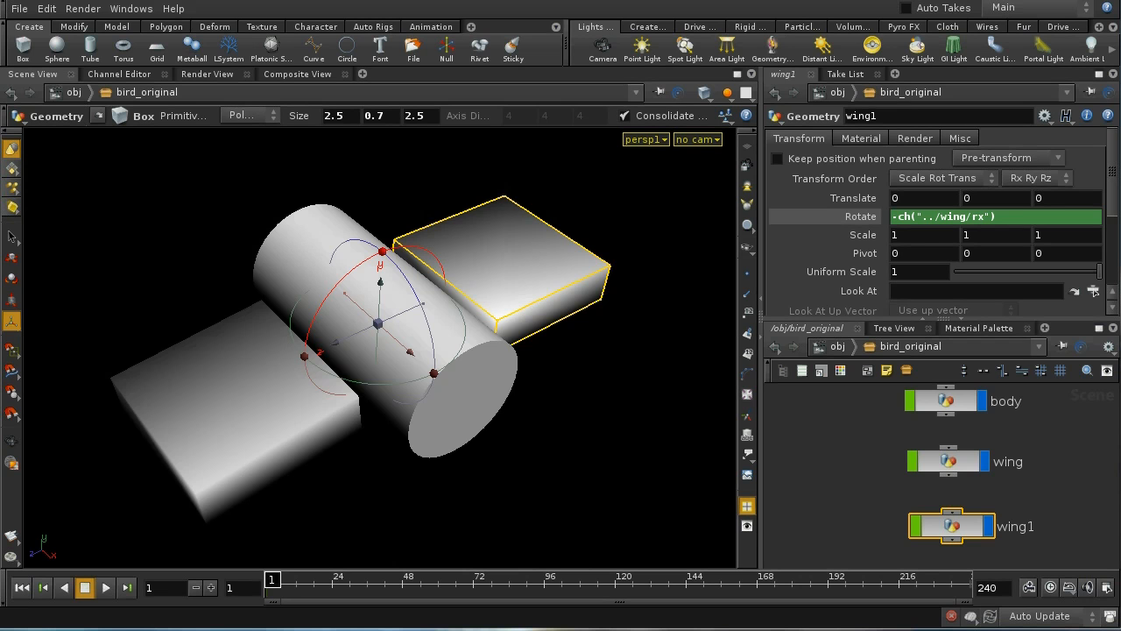
{"action": "left_click_drag", "start_coordinate": [272, 578], "coordinate": [448, 579]}
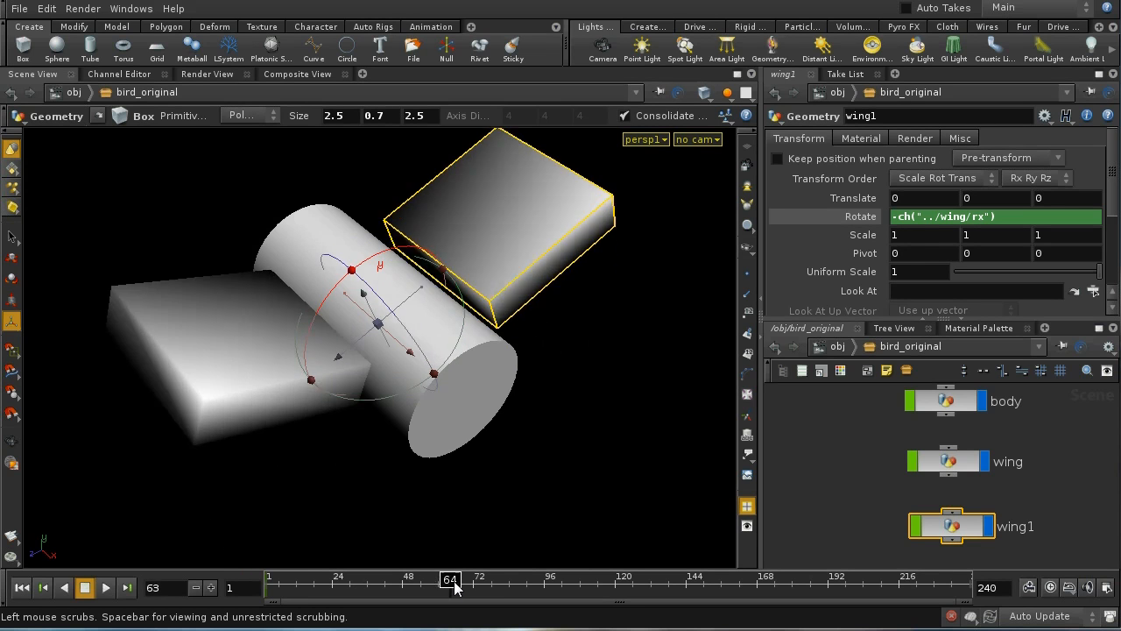
{"action": "left_click", "coordinate": [272, 578]}
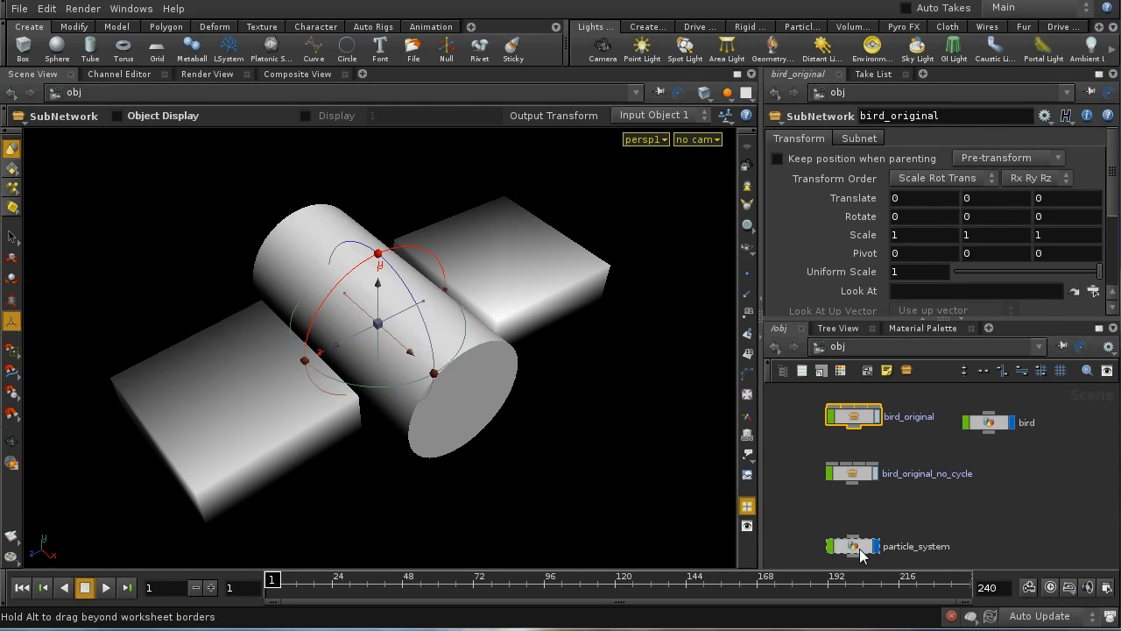
Step: Dive into particle_system and popnet1, inspect interact1 and scrub to watch particles being born
{"action": "double_click", "coordinate": [851, 546]}
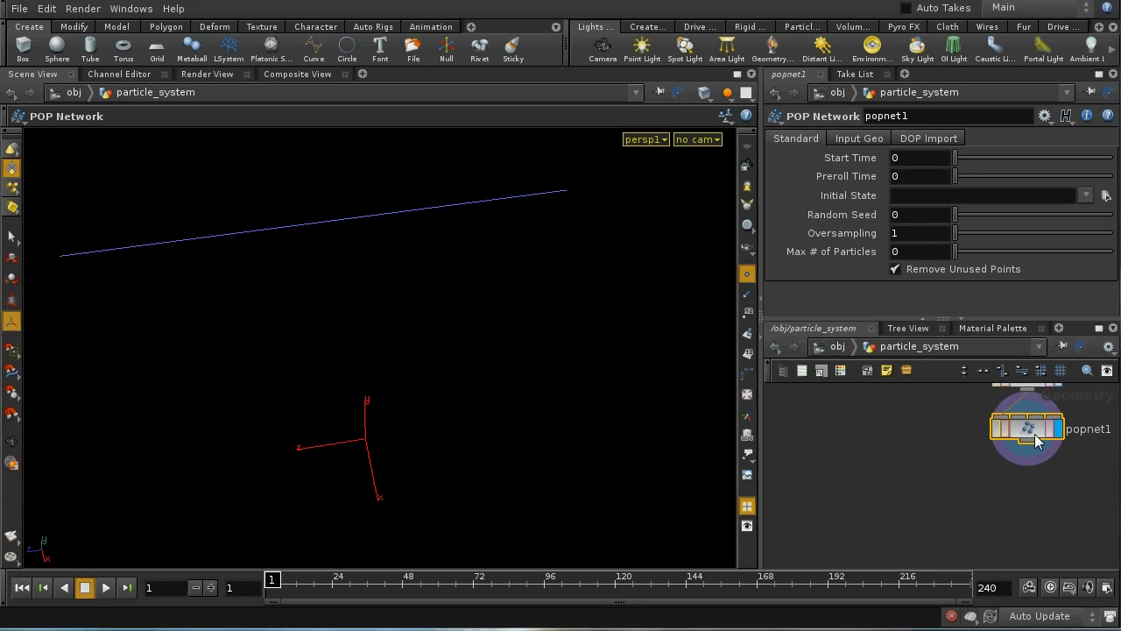
{"action": "double_click", "coordinate": [1026, 428]}
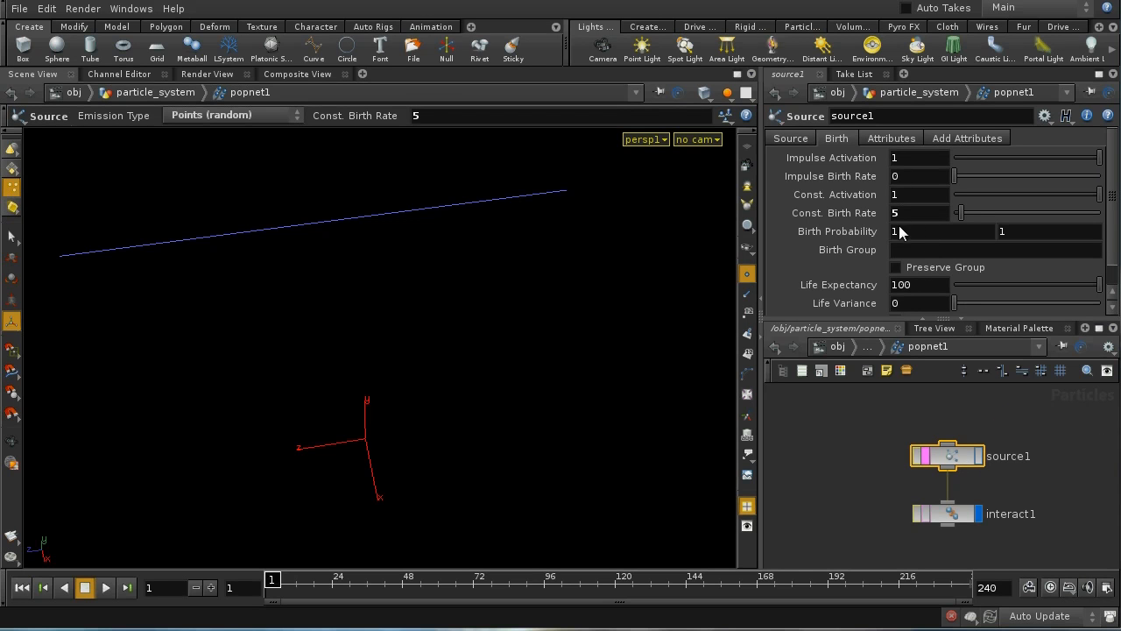
{"action": "mouse_move", "coordinate": [306, 232]}
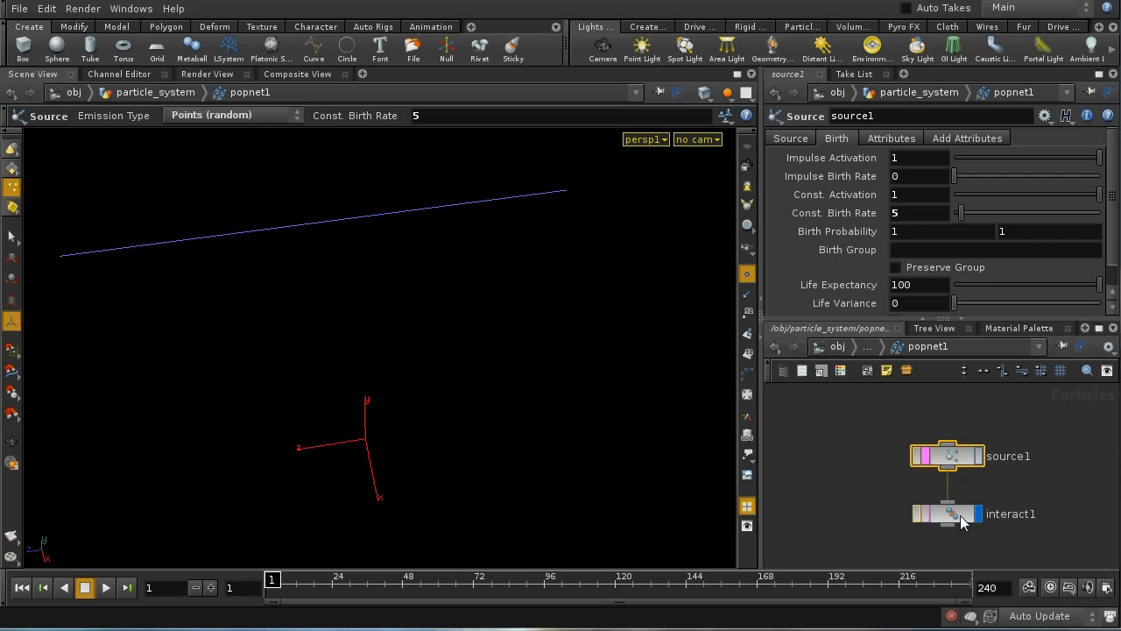
{"action": "left_click", "coordinate": [947, 514]}
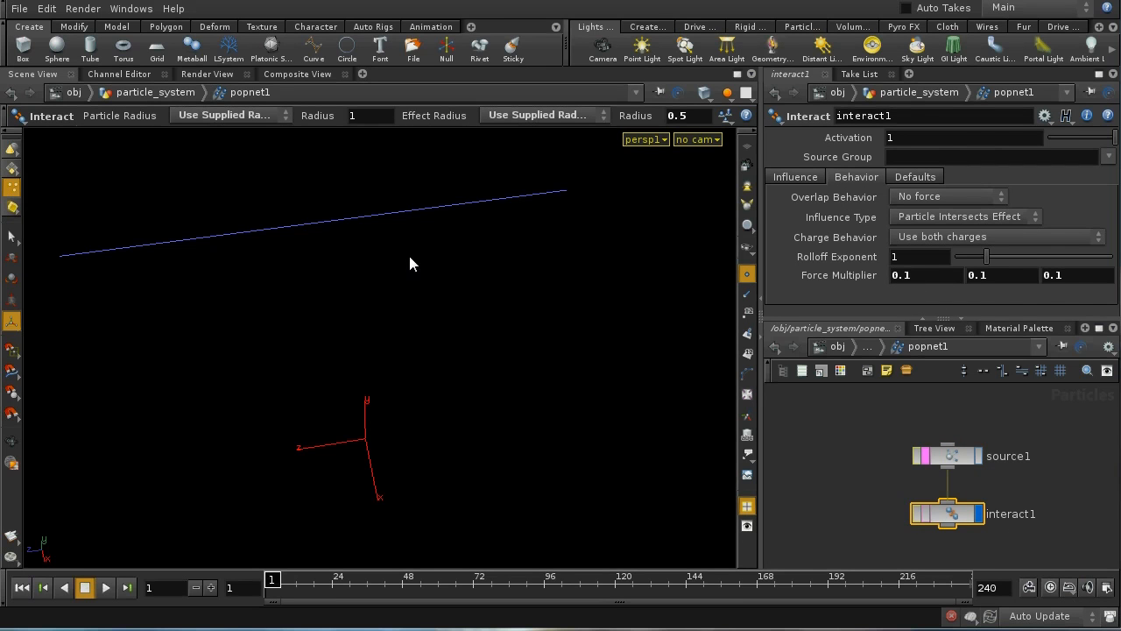
{"action": "mouse_move", "coordinate": [429, 462]}
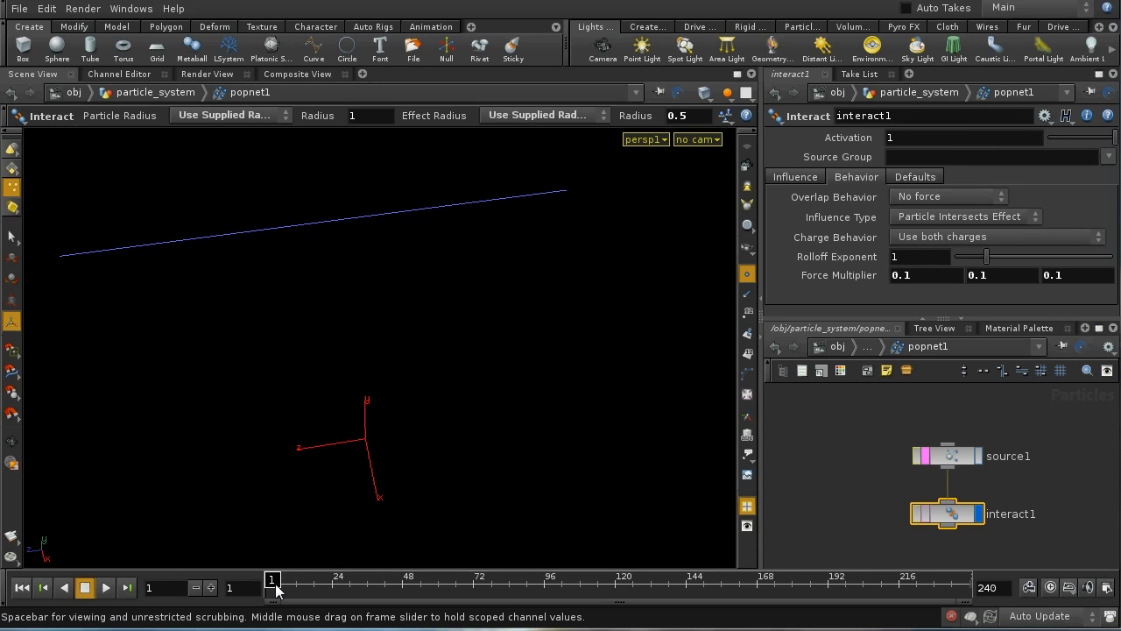
{"action": "left_click_drag", "start_coordinate": [271, 578], "coordinate": [368, 579]}
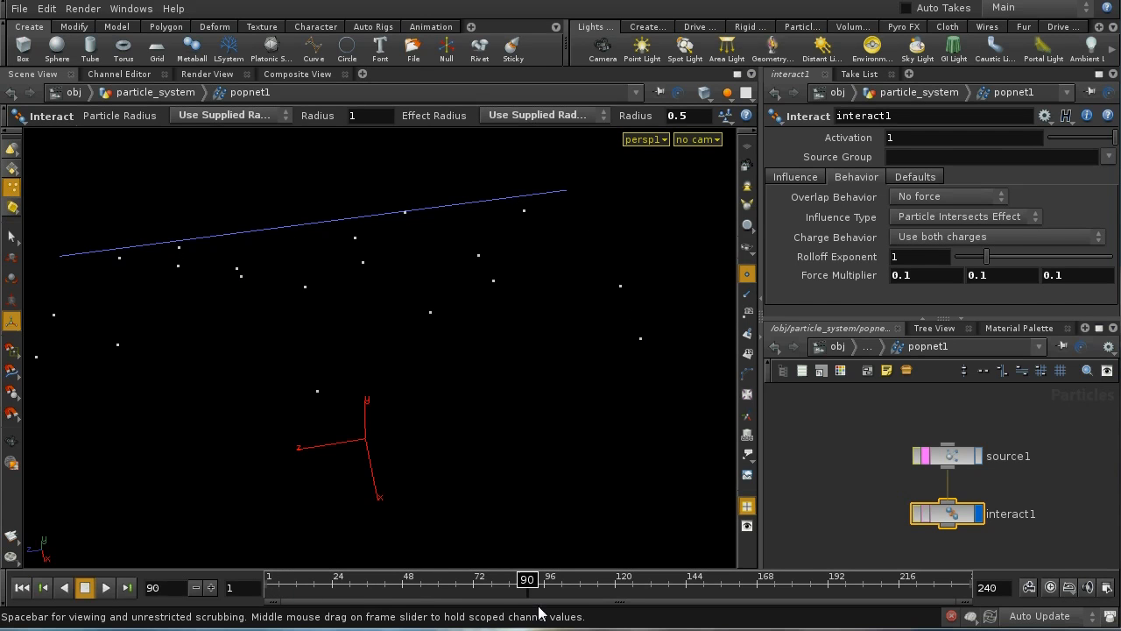
{"action": "left_click_drag", "start_coordinate": [525, 579], "coordinate": [629, 578]}
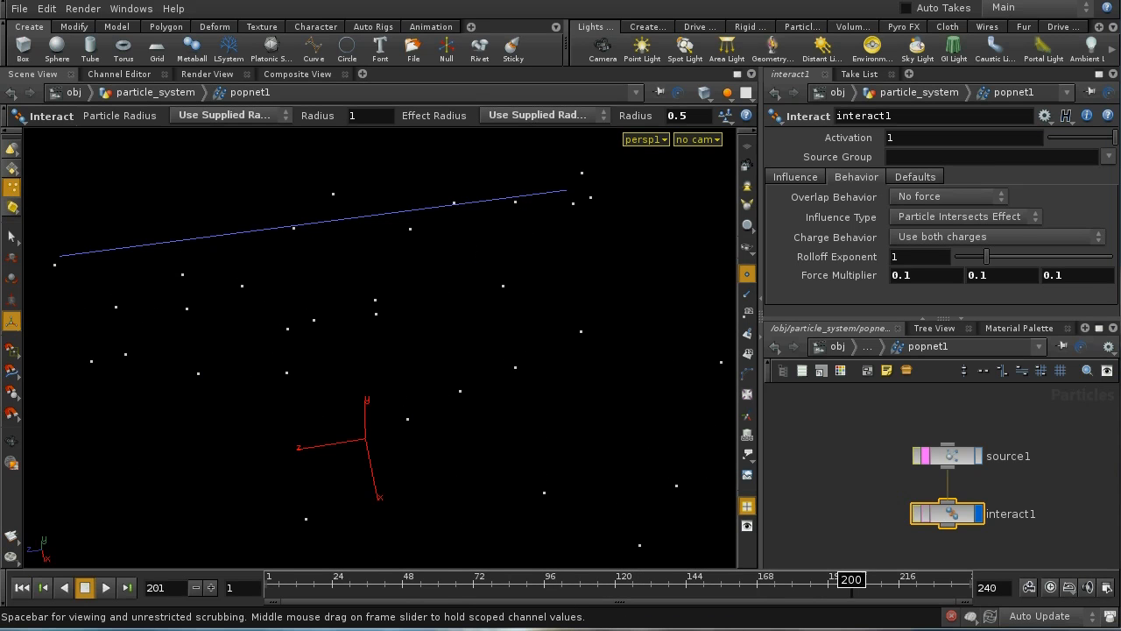
{"action": "left_click", "coordinate": [21, 588]}
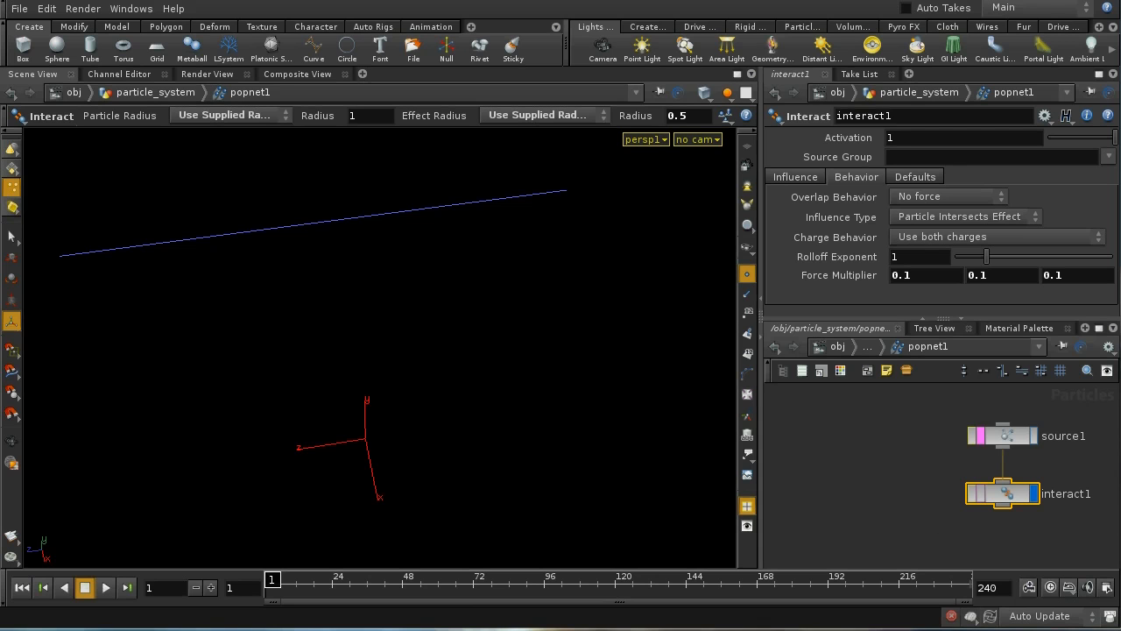
{"action": "mouse_move", "coordinate": [857, 477]}
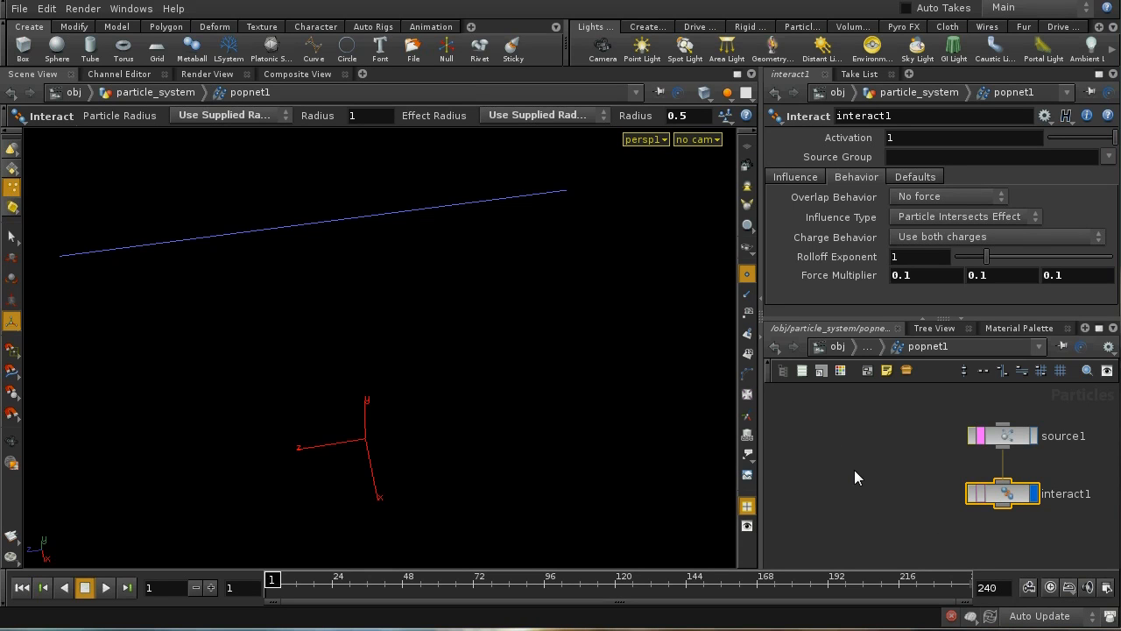
{"action": "mouse_move", "coordinate": [862, 487]}
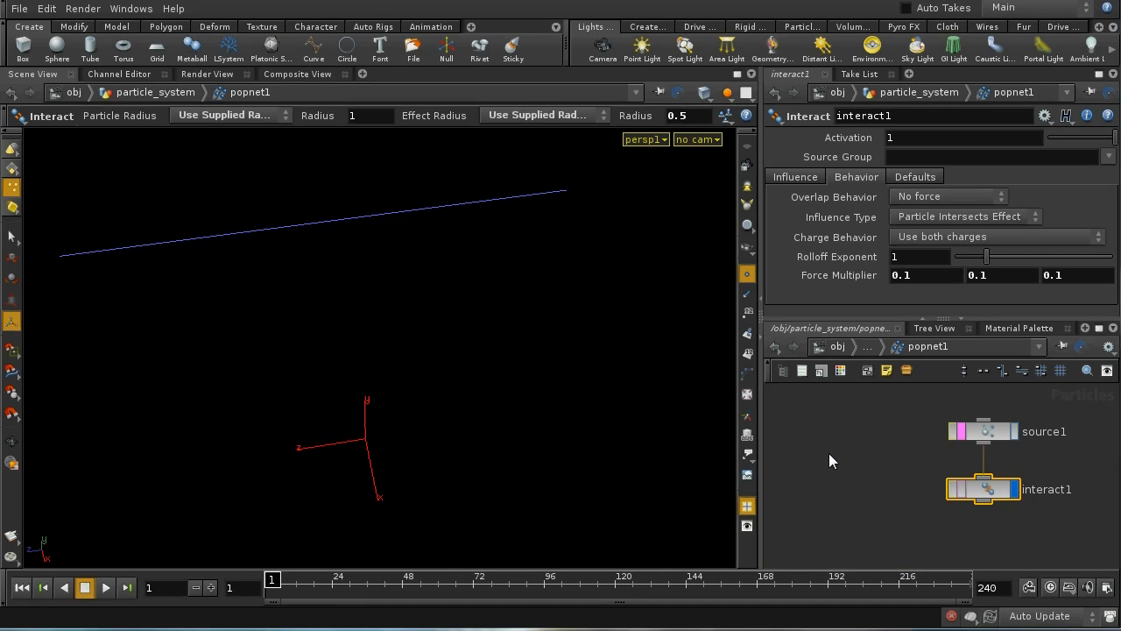
{"action": "mouse_move", "coordinate": [853, 460]}
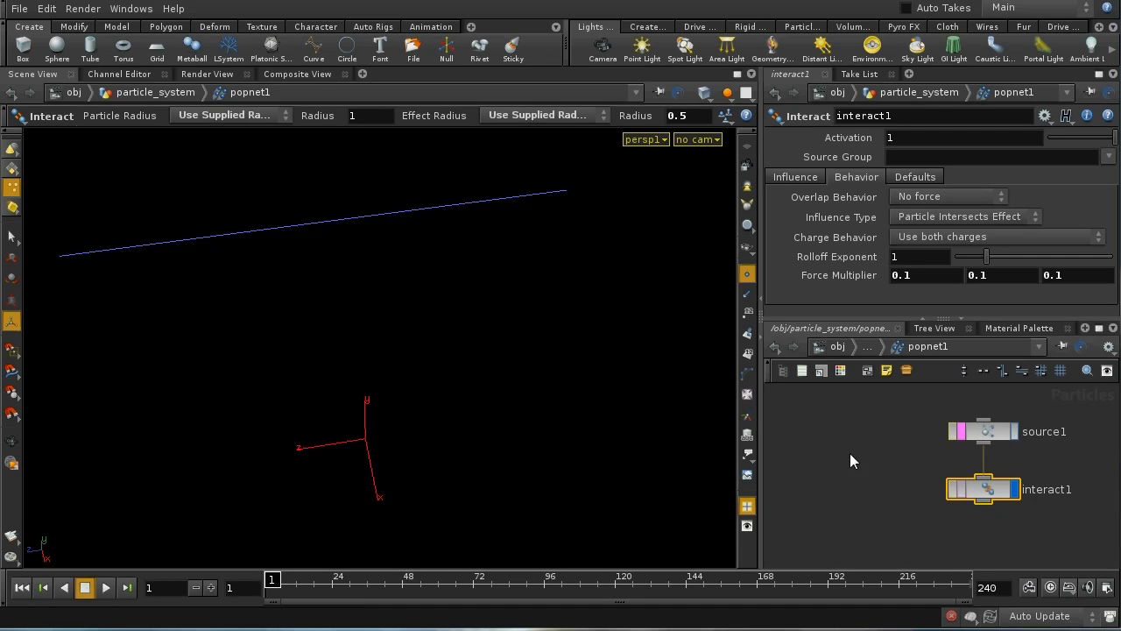
{"action": "mouse_move", "coordinate": [965, 451]}
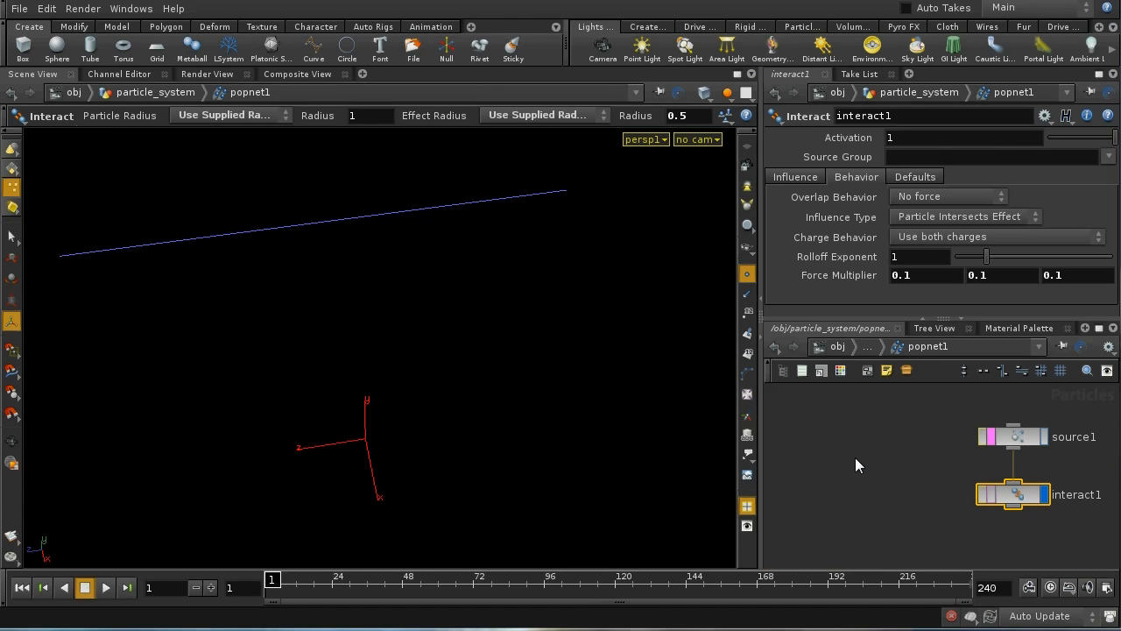
Step: Add an Object Merge set to /obj/bird and make it the displayed output
{"action": "key", "text": "Tab"}
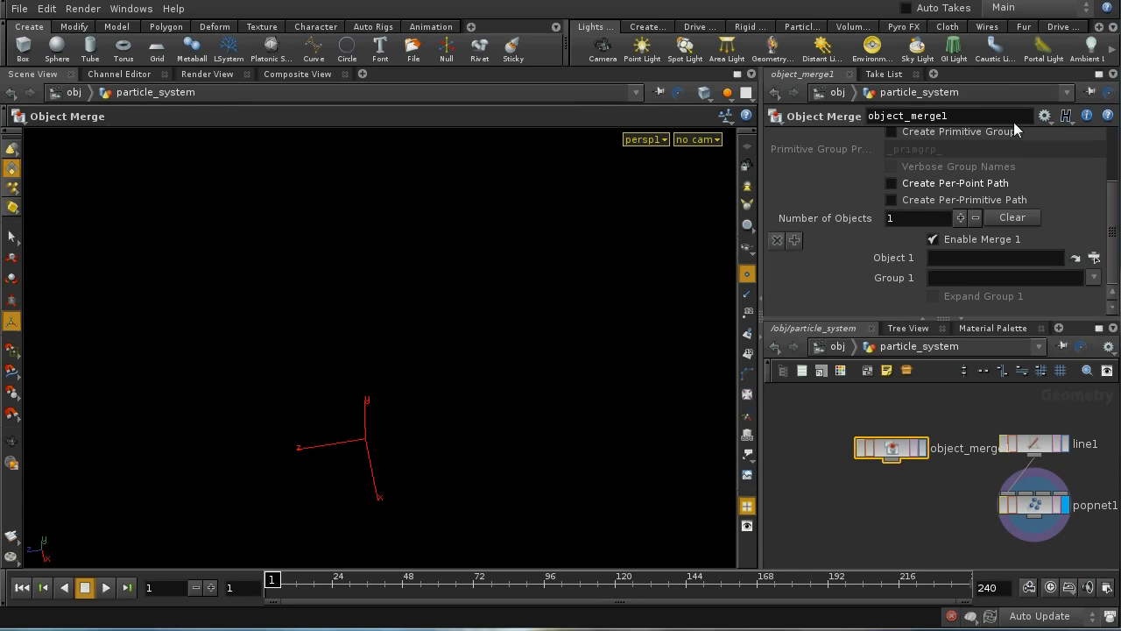
{"action": "left_click", "coordinate": [1076, 256]}
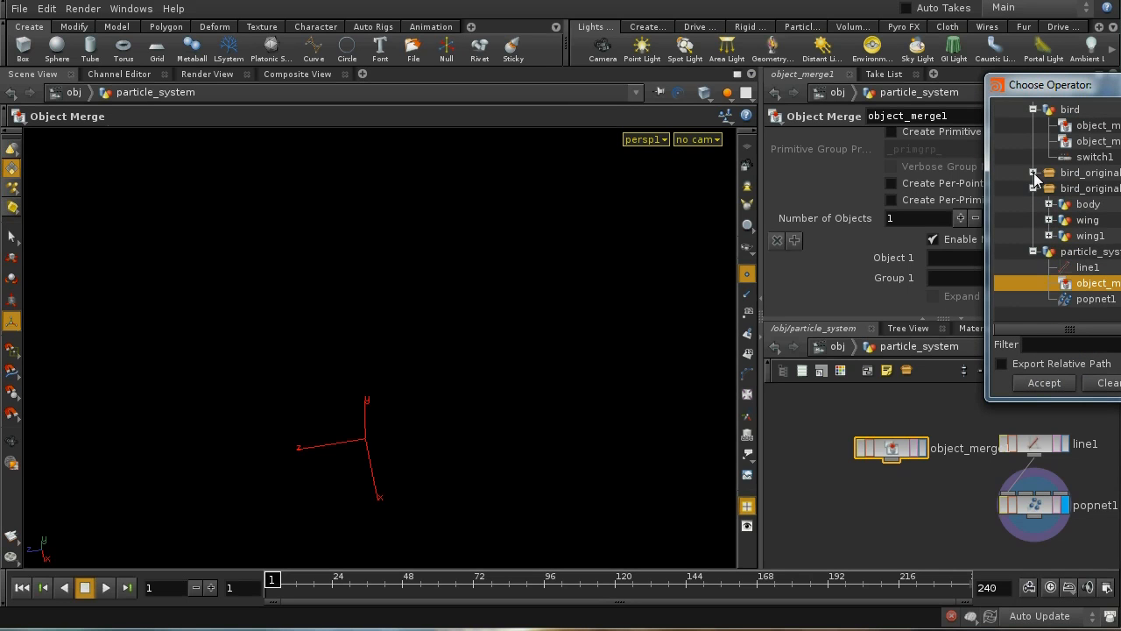
{"action": "left_click", "coordinate": [1034, 187]}
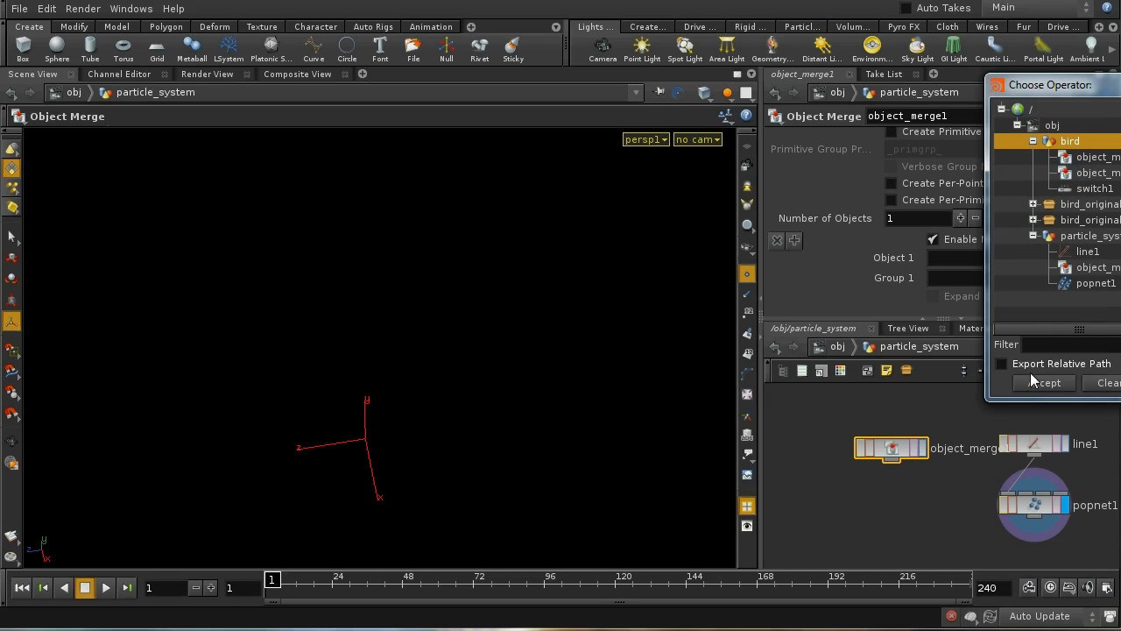
{"action": "left_click", "coordinate": [1042, 382]}
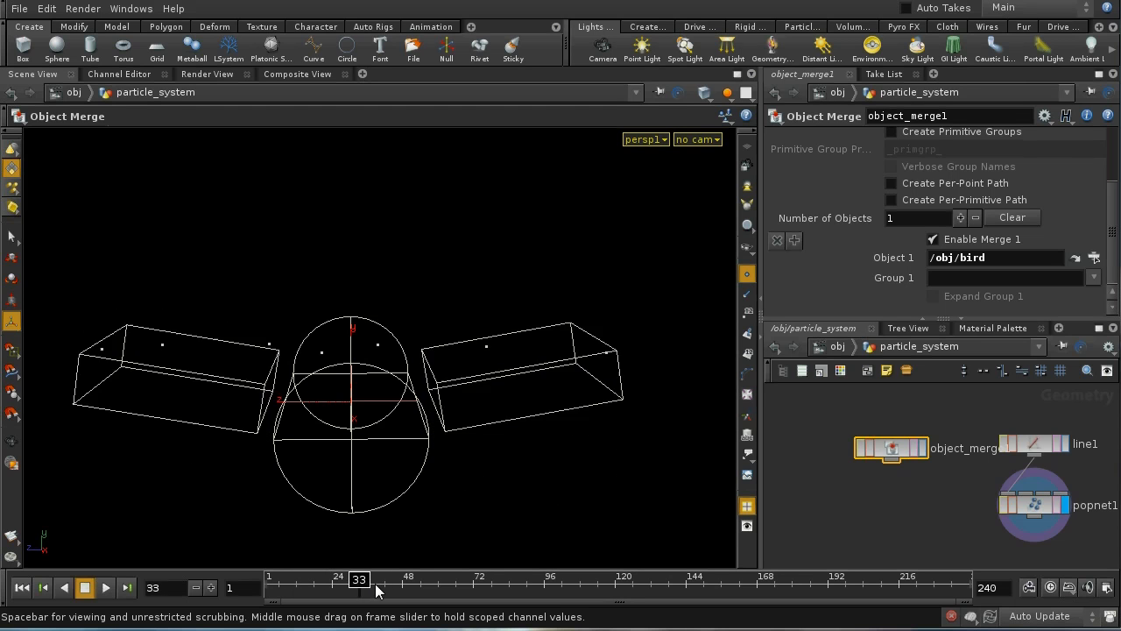
{"action": "left_click", "coordinate": [21, 589]}
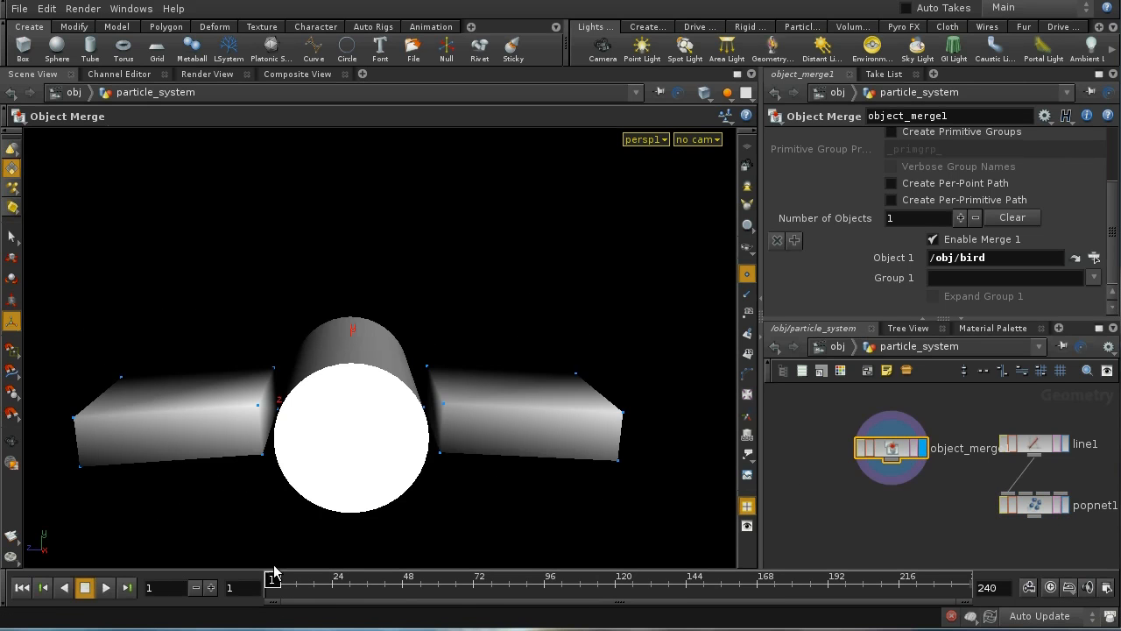
{"action": "left_click", "coordinate": [271, 576]}
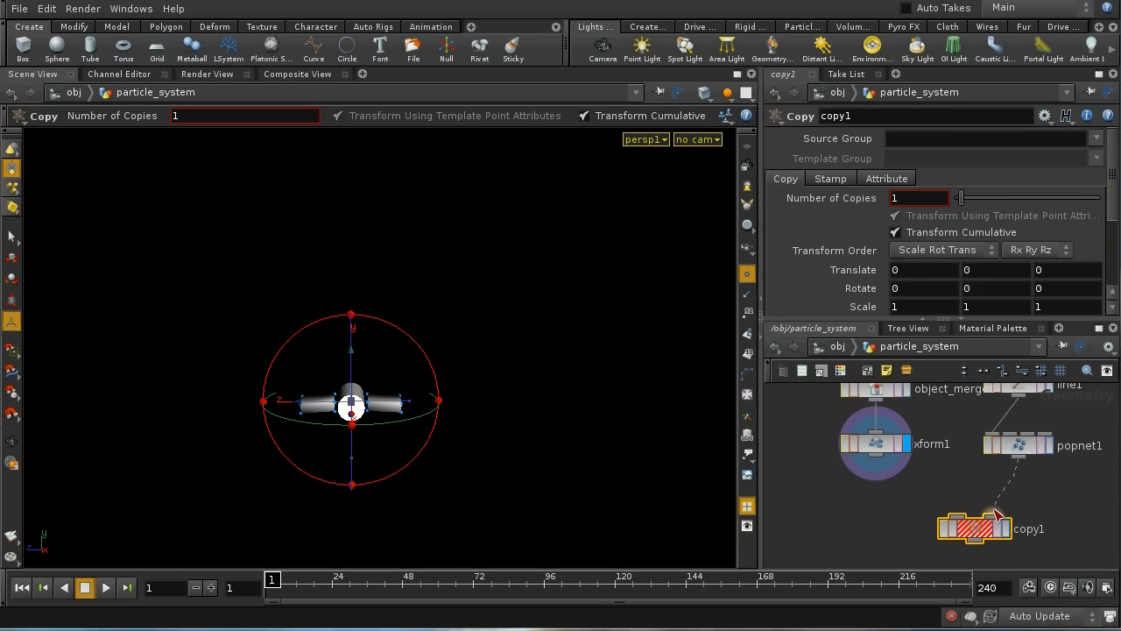
Step: Set xform1 Uniform Scale to 0.1 and Rotate Y to 90 so the copied birds fit the particles
{"action": "left_click", "coordinate": [876, 444]}
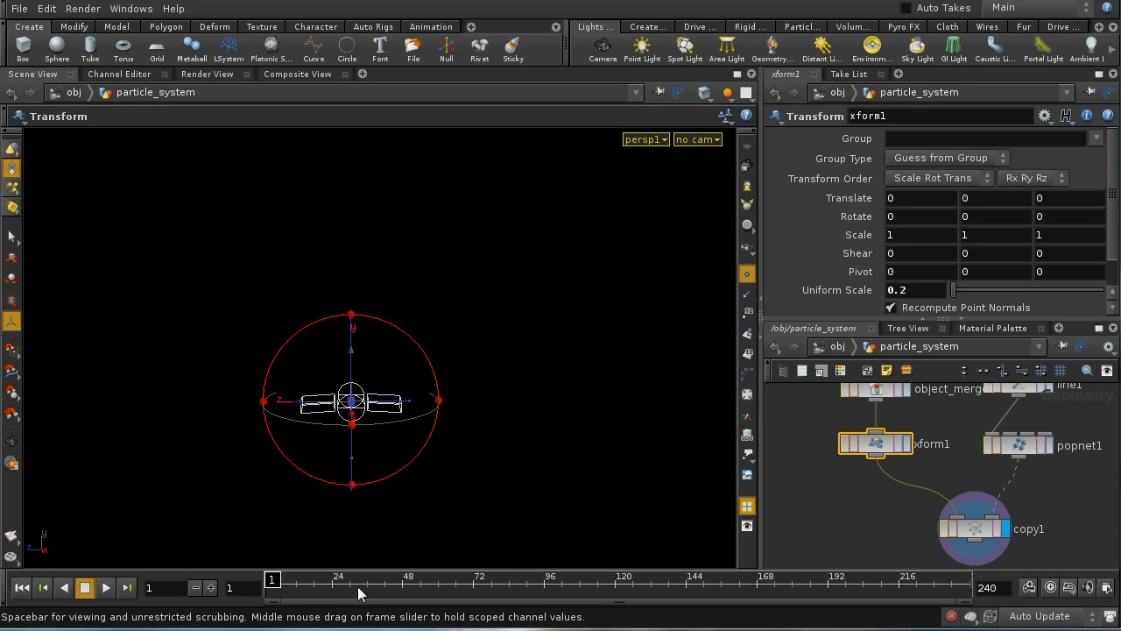
{"action": "left_click", "coordinate": [974, 529]}
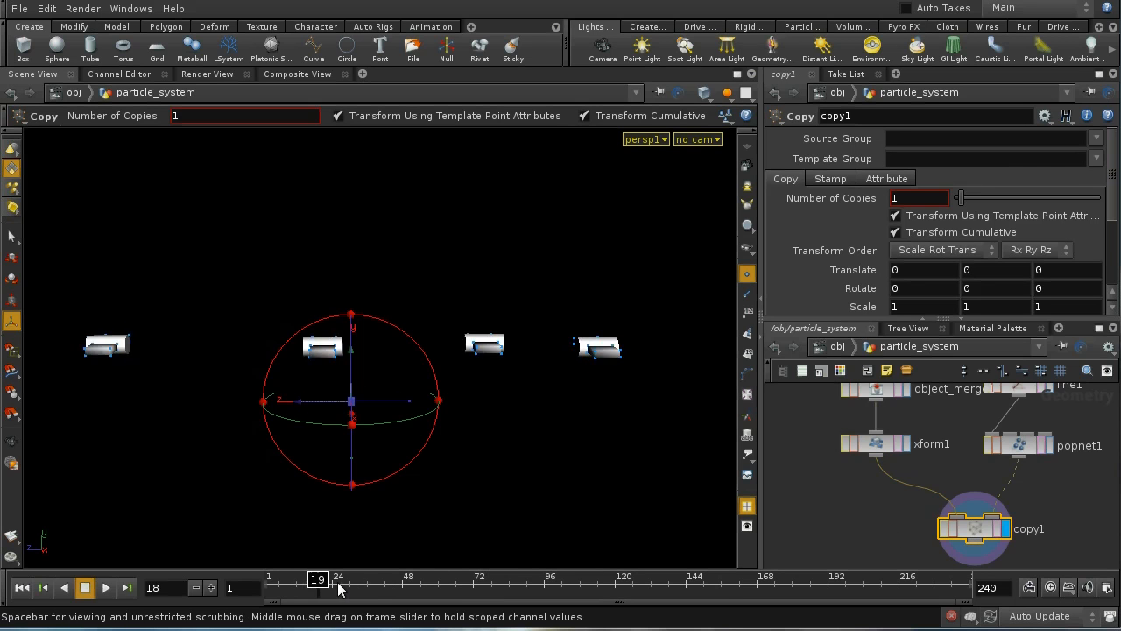
{"action": "left_click_drag", "start_coordinate": [319, 579], "coordinate": [445, 578]}
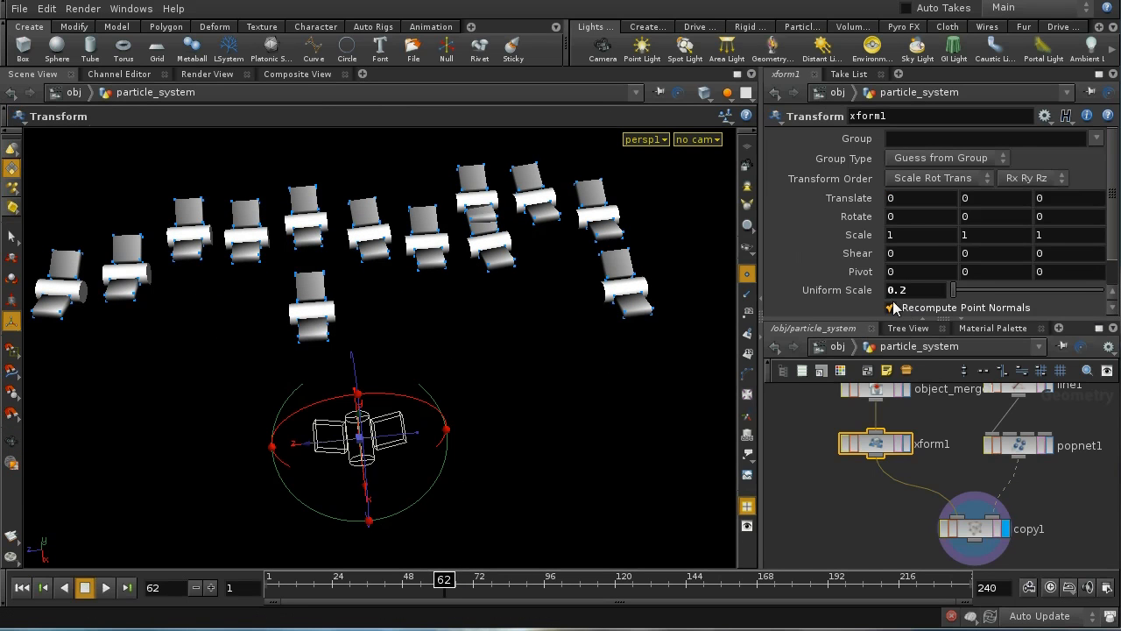
{"action": "left_click", "coordinate": [919, 291]}
{"action": "type", "text": "0.1"}
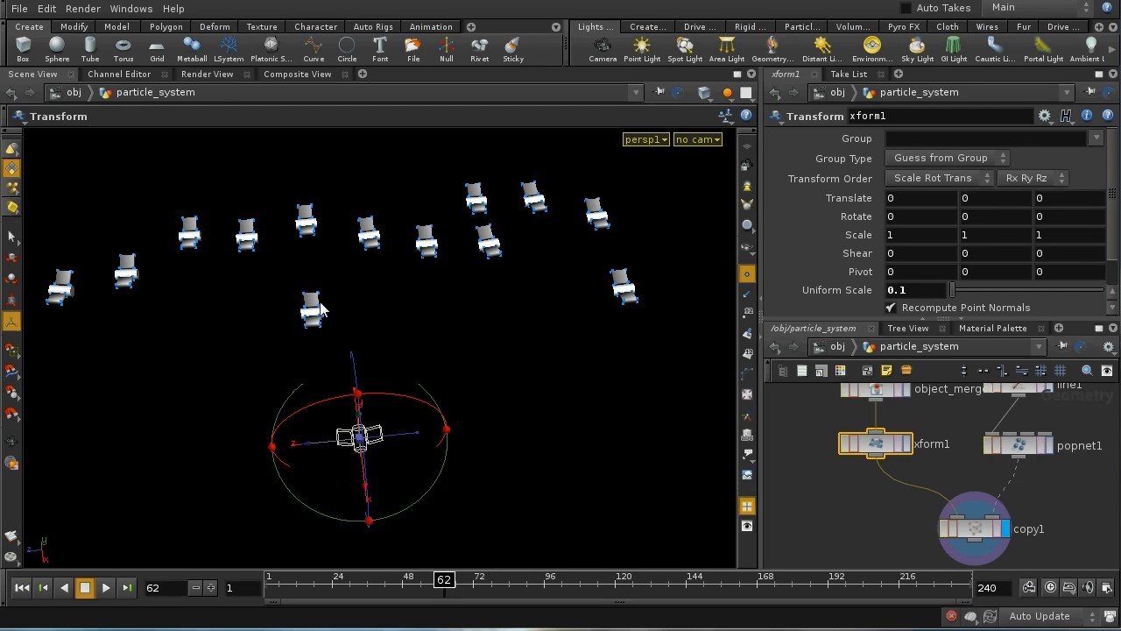
{"action": "mouse_move", "coordinate": [644, 197]}
{"action": "type", "text": "90"}
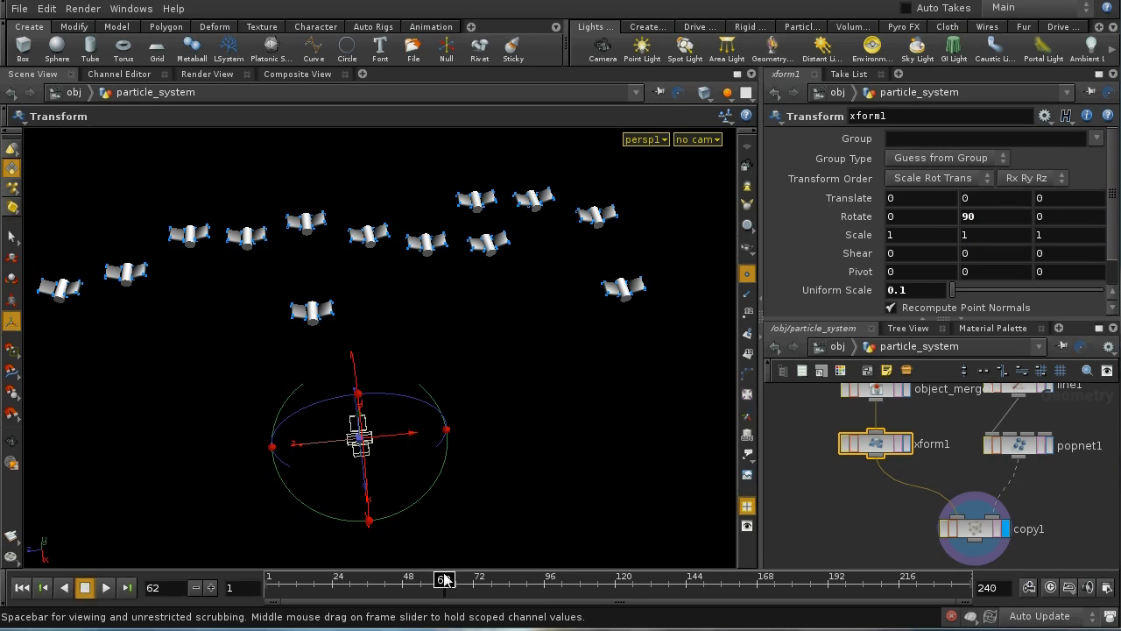
Step: Scrub through the animation to check the flock of scaled birds, ending at frame 1
{"action": "left_click_drag", "start_coordinate": [441, 578], "coordinate": [462, 579]}
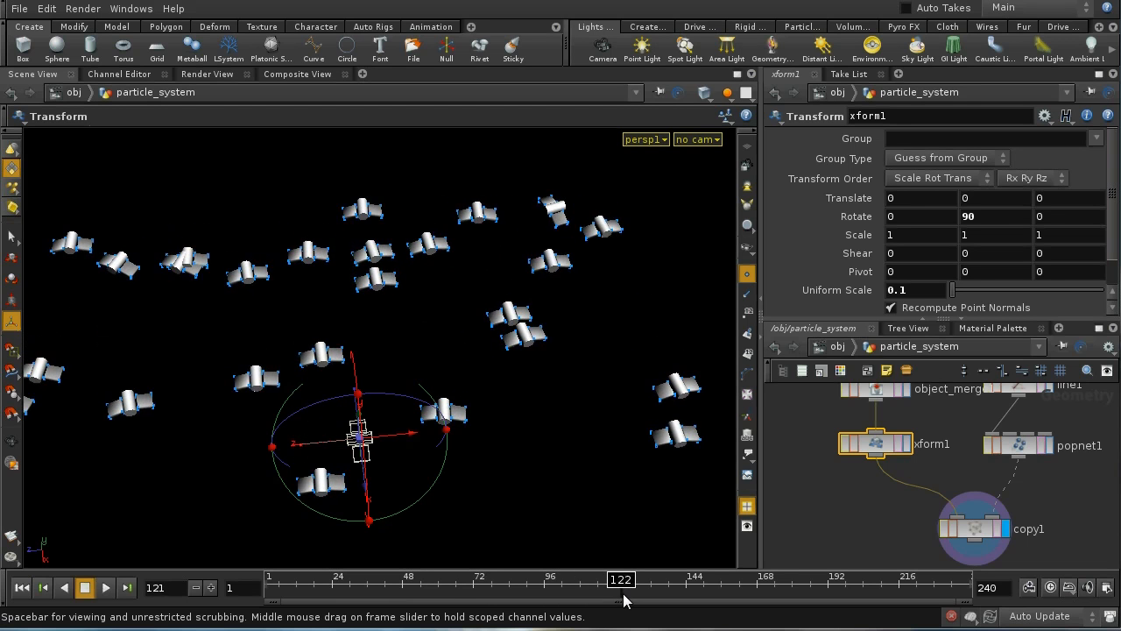
{"action": "left_click_drag", "start_coordinate": [620, 578], "coordinate": [739, 578]}
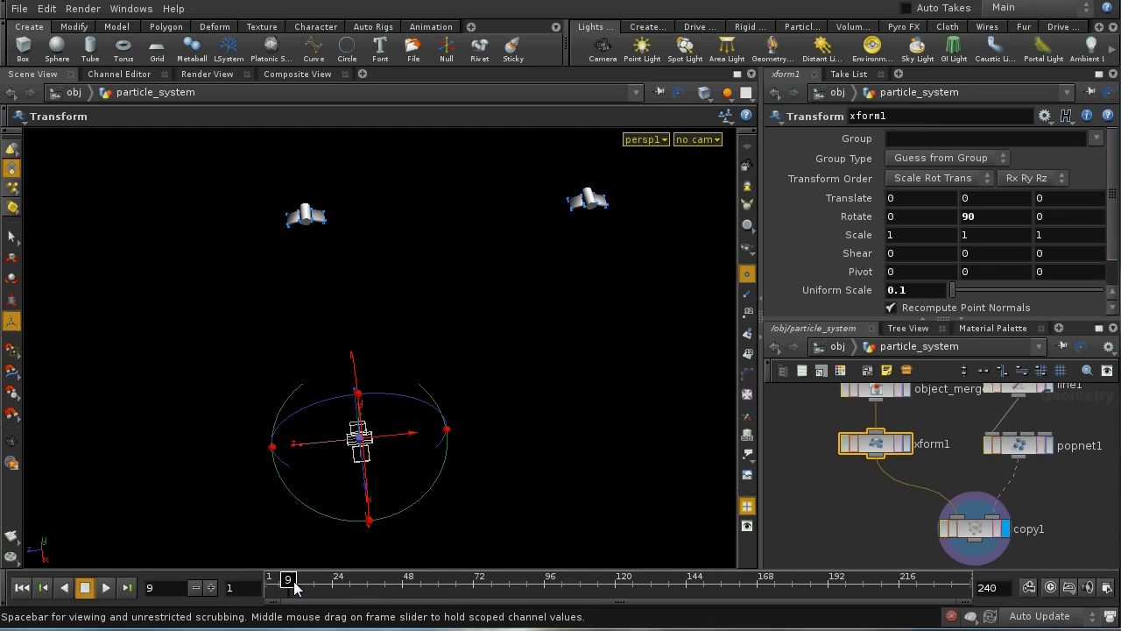
{"action": "left_click_drag", "start_coordinate": [287, 578], "coordinate": [389, 578]}
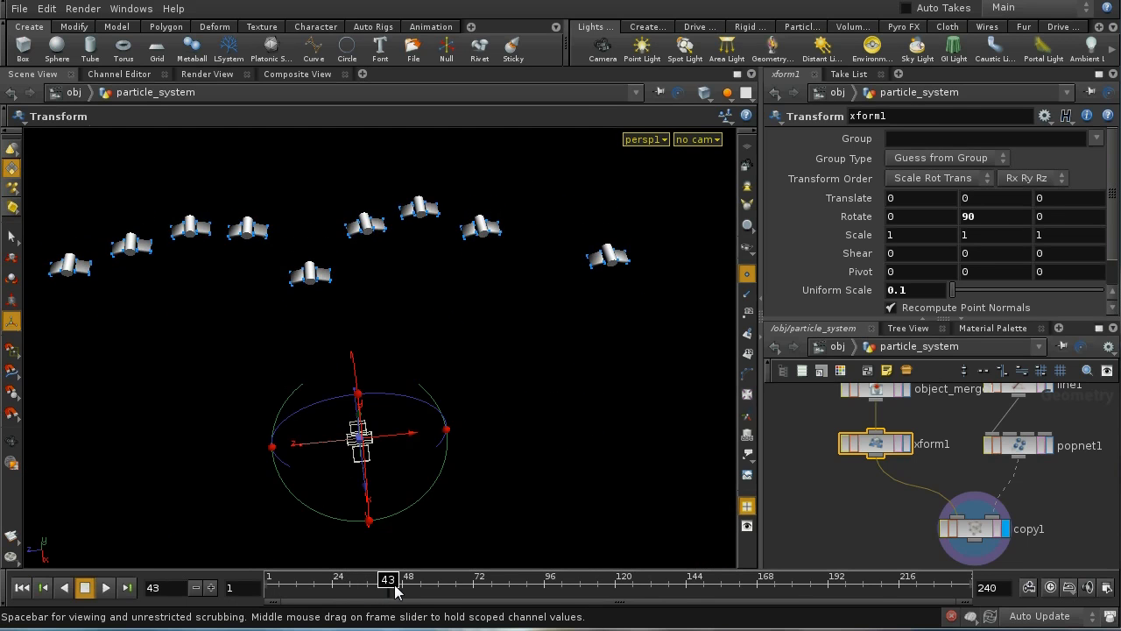
{"action": "left_click_drag", "start_coordinate": [389, 578], "coordinate": [483, 578]}
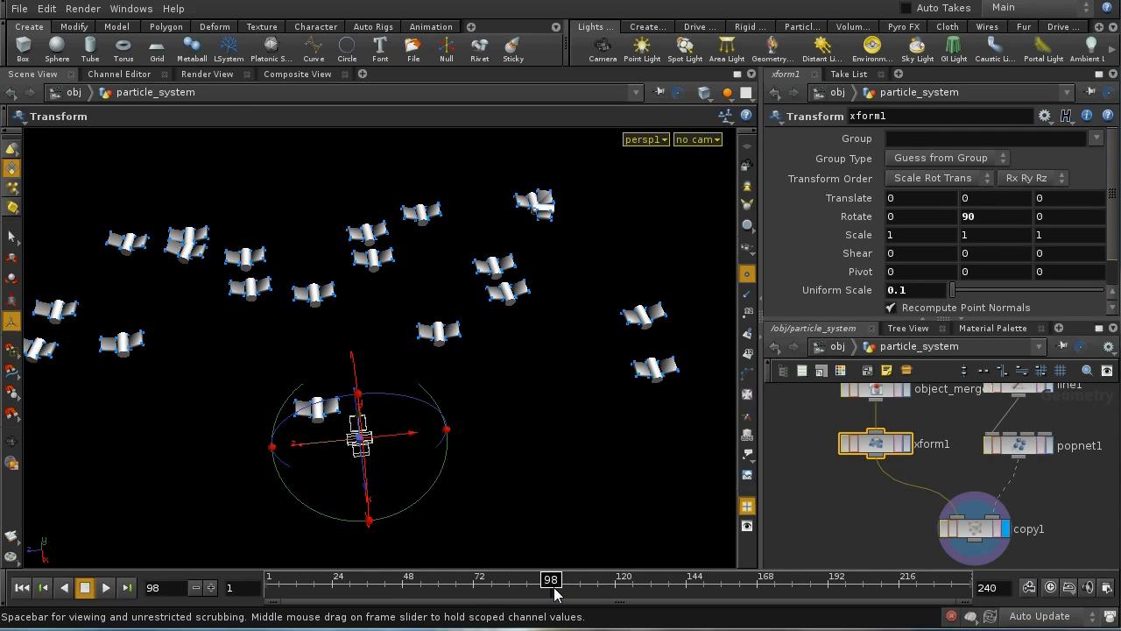
{"action": "left_click_drag", "start_coordinate": [550, 578], "coordinate": [675, 579]}
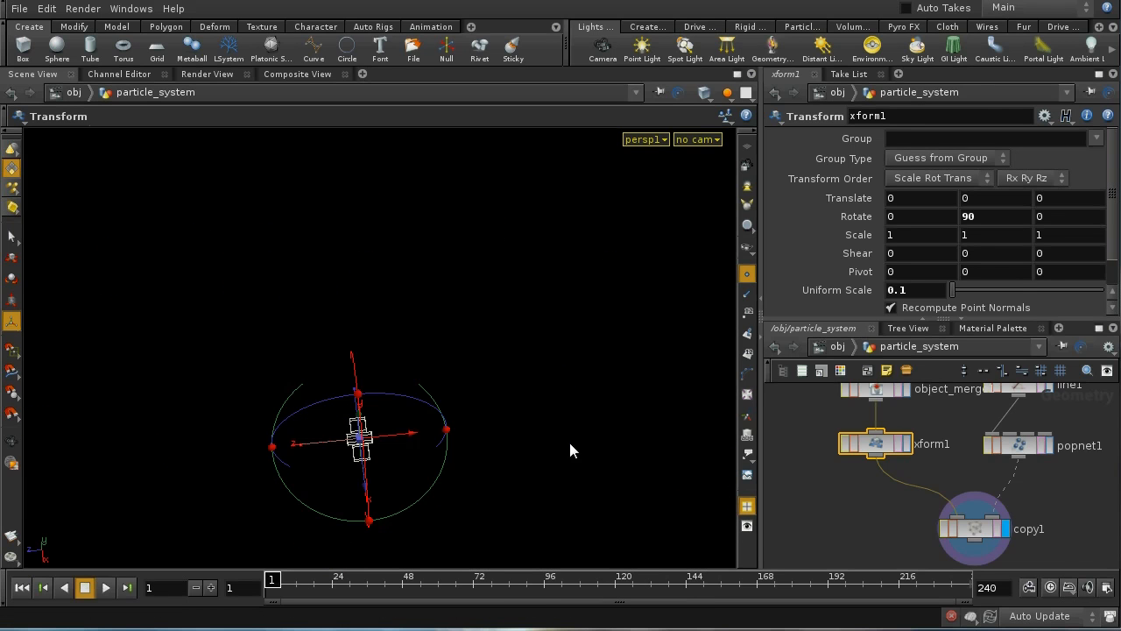
{"action": "mouse_move", "coordinate": [564, 410]}
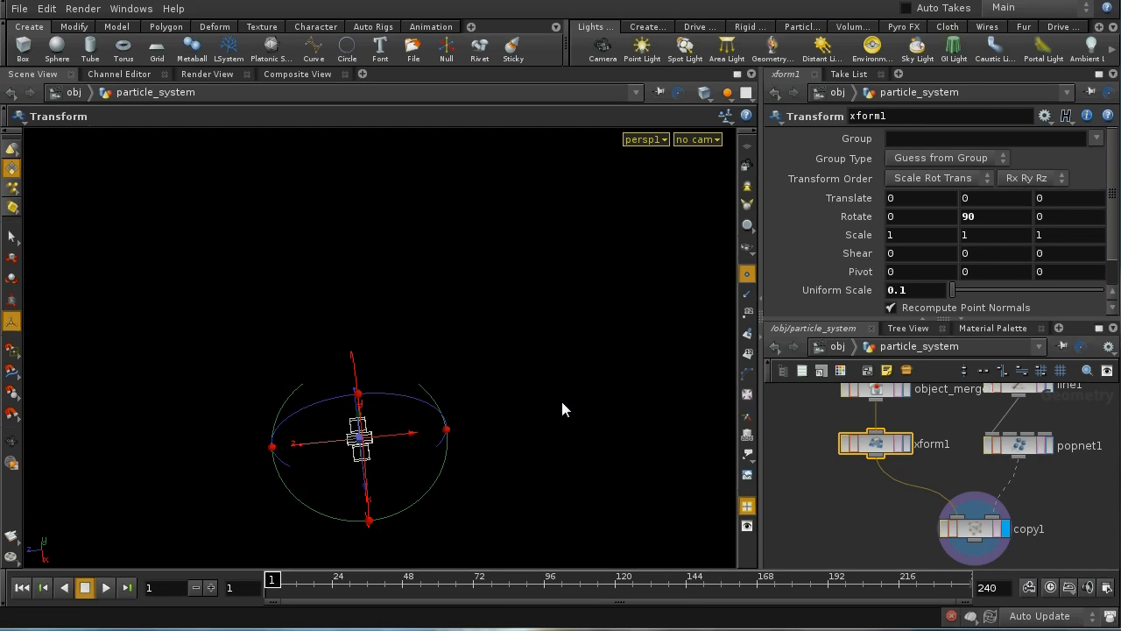
{"action": "mouse_move", "coordinate": [561, 387]}
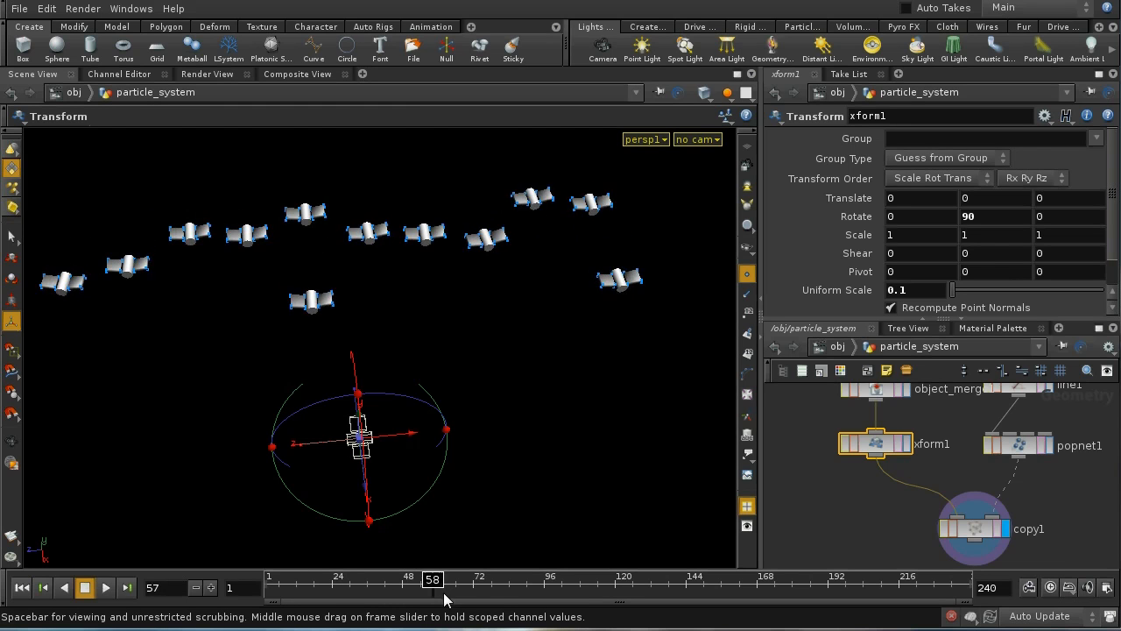
Step: At frame 59, add a TimeShift SOP wired between xform1 and copy1
{"action": "left_click_drag", "start_coordinate": [431, 578], "coordinate": [484, 579]}
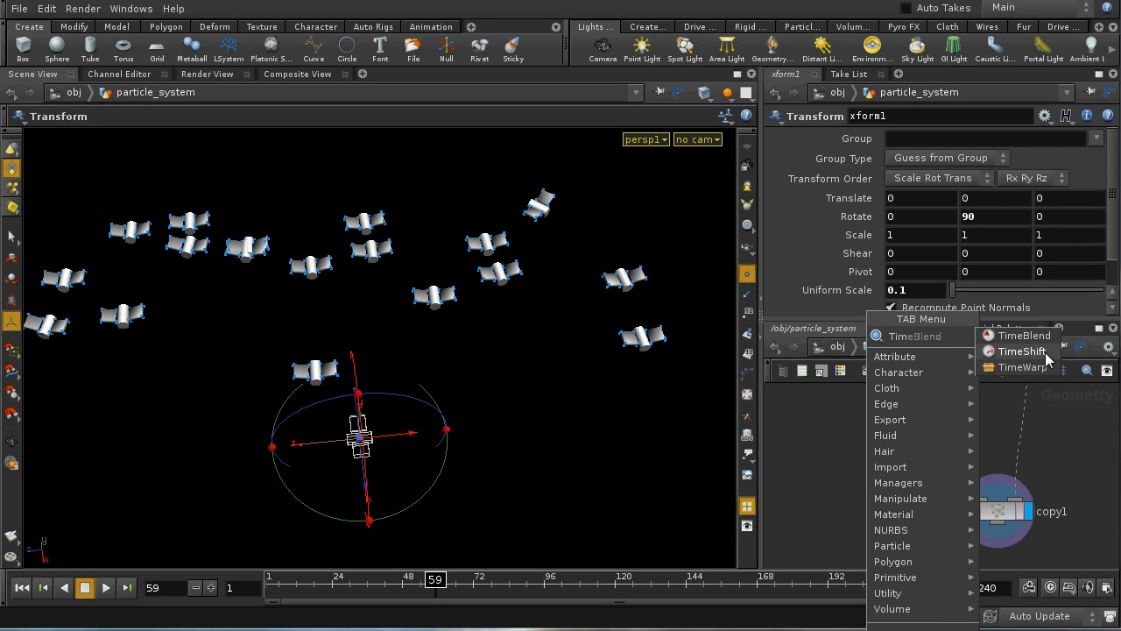
{"action": "left_click", "coordinate": [1020, 350]}
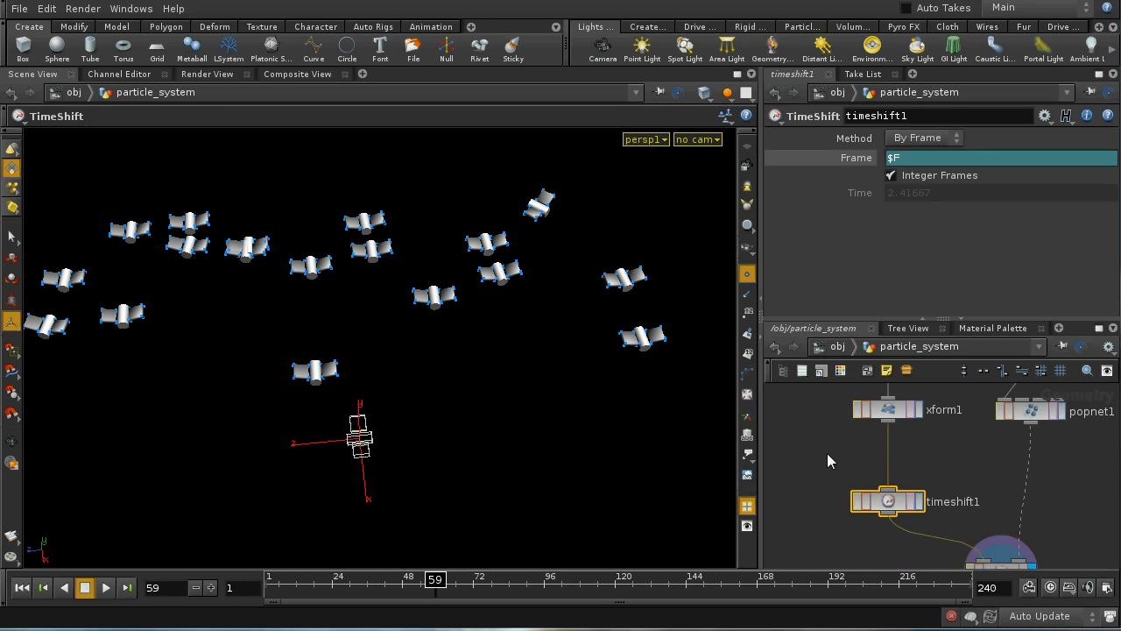
{"action": "mouse_move", "coordinate": [543, 498]}
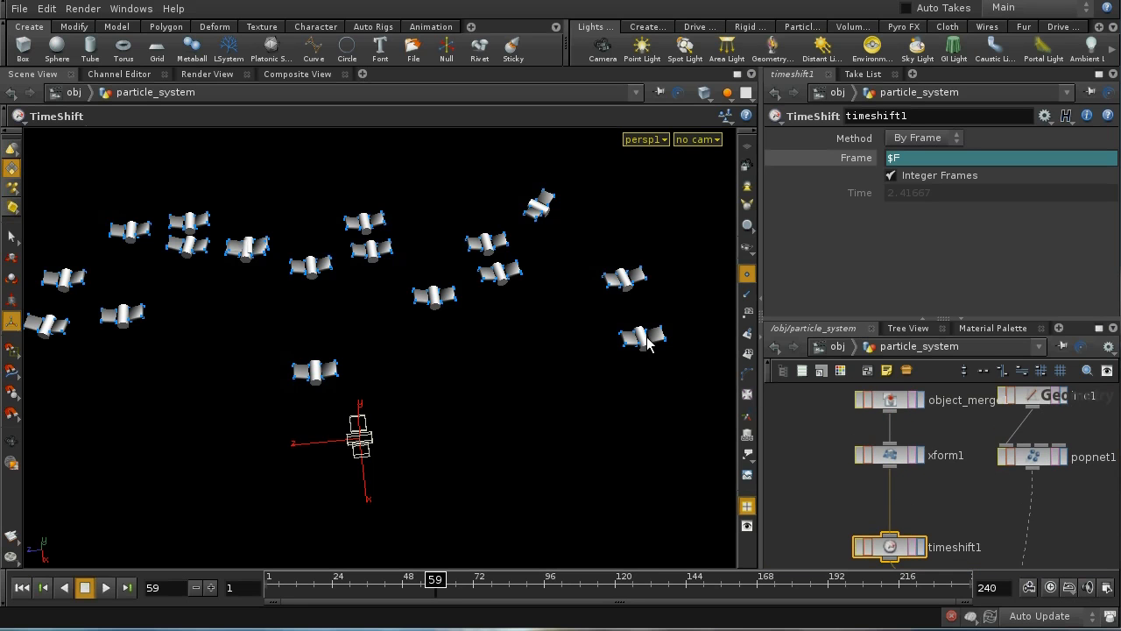
{"action": "mouse_move", "coordinate": [441, 312]}
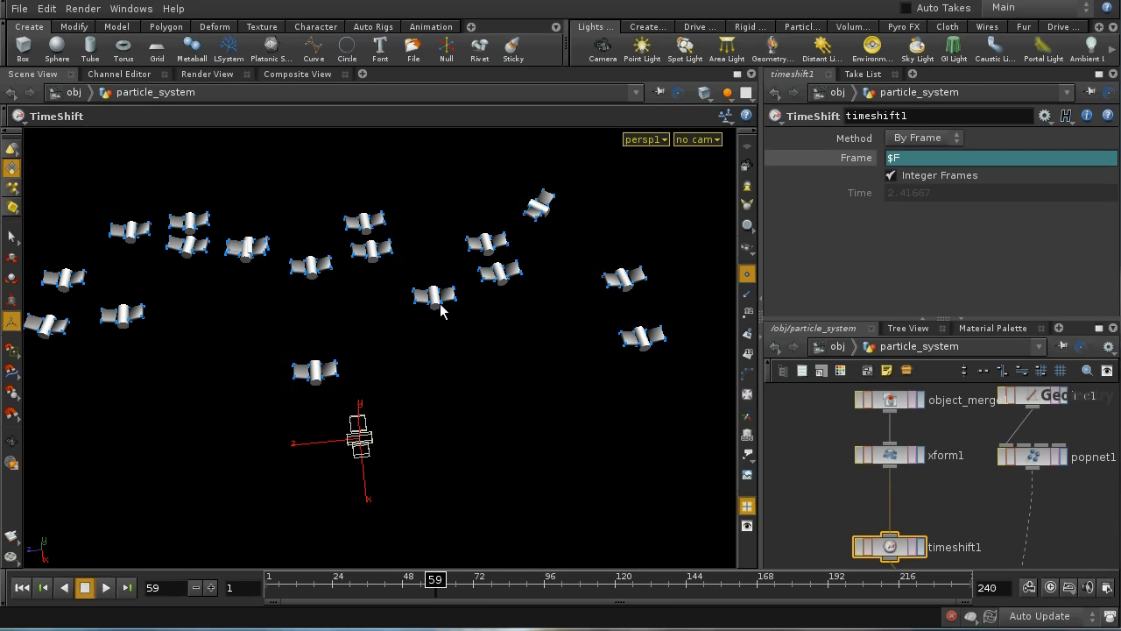
{"action": "mouse_move", "coordinate": [158, 336]}
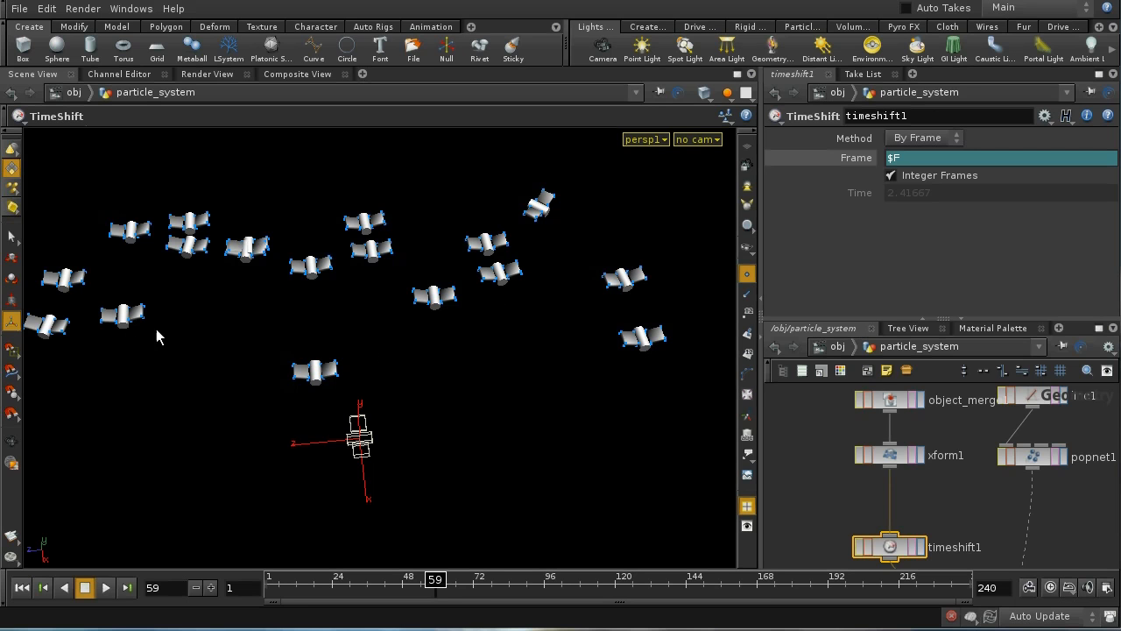
{"action": "mouse_move", "coordinate": [494, 249]}
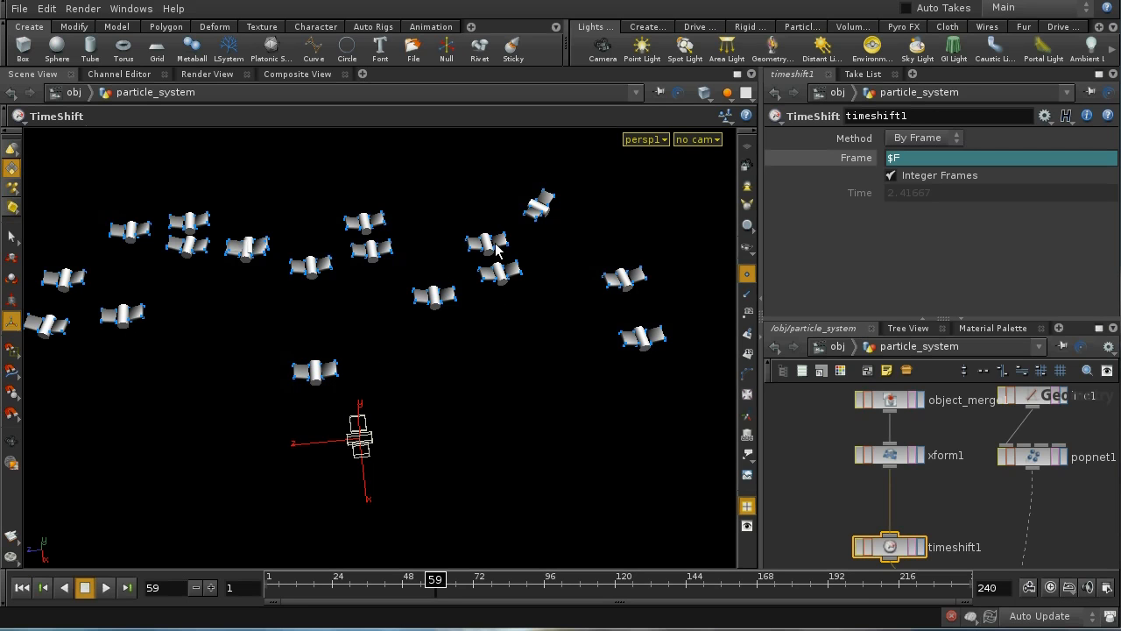
{"action": "mouse_move", "coordinate": [937, 249]}
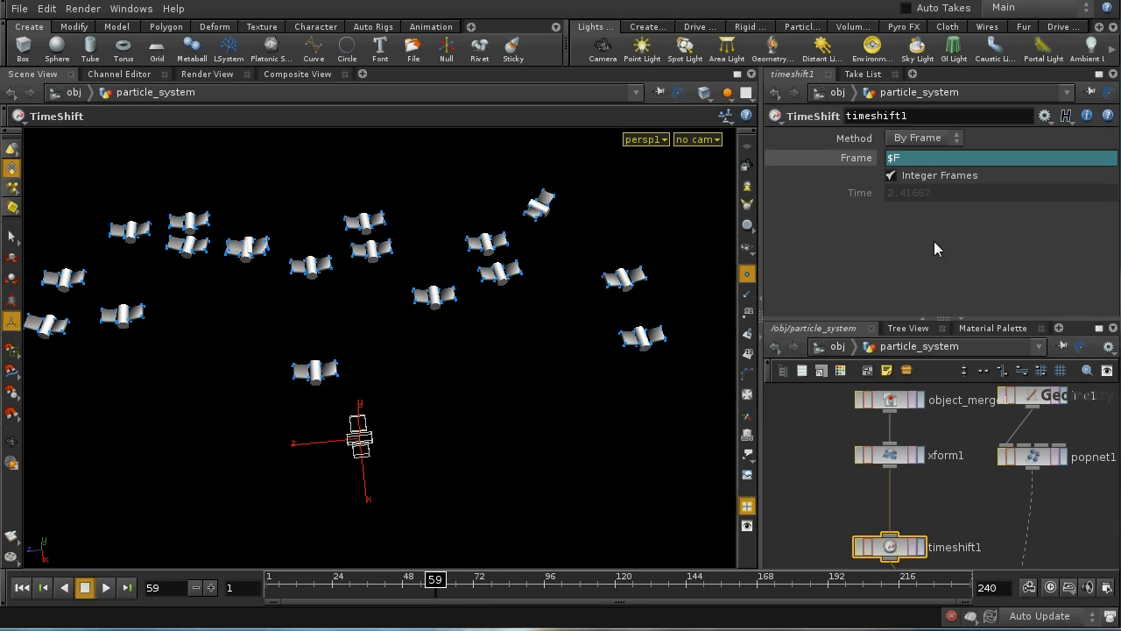
{"action": "mouse_move", "coordinate": [953, 169]}
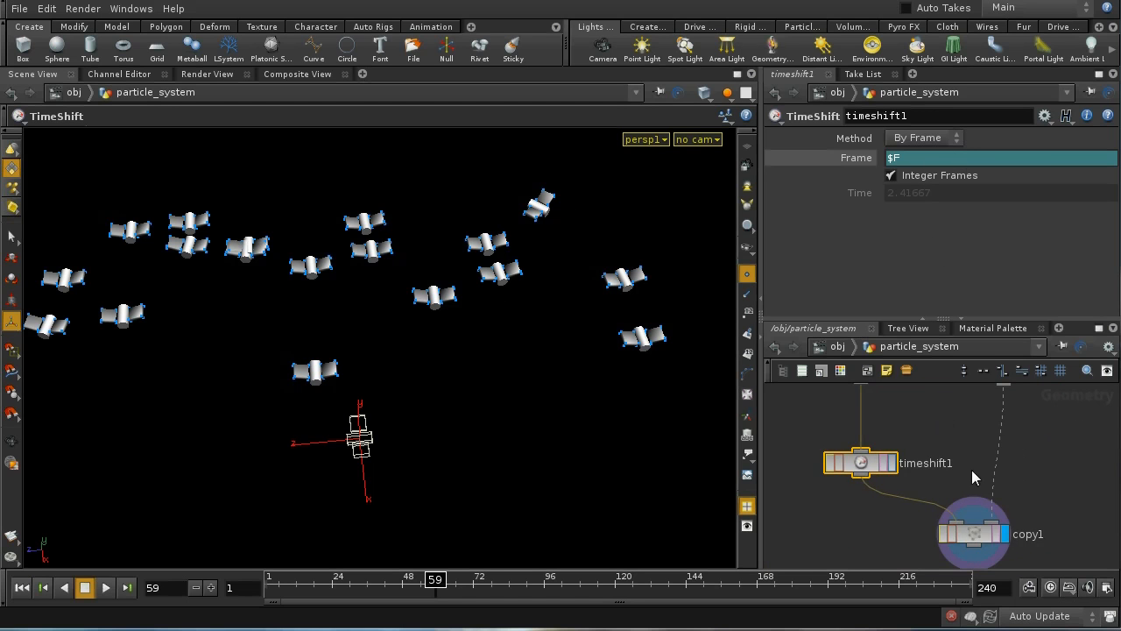
Step: On copy1 enable Stamp Inputs with Variable 1 'tshift' and Value 1 rand($PT)
{"action": "left_click", "coordinate": [974, 532]}
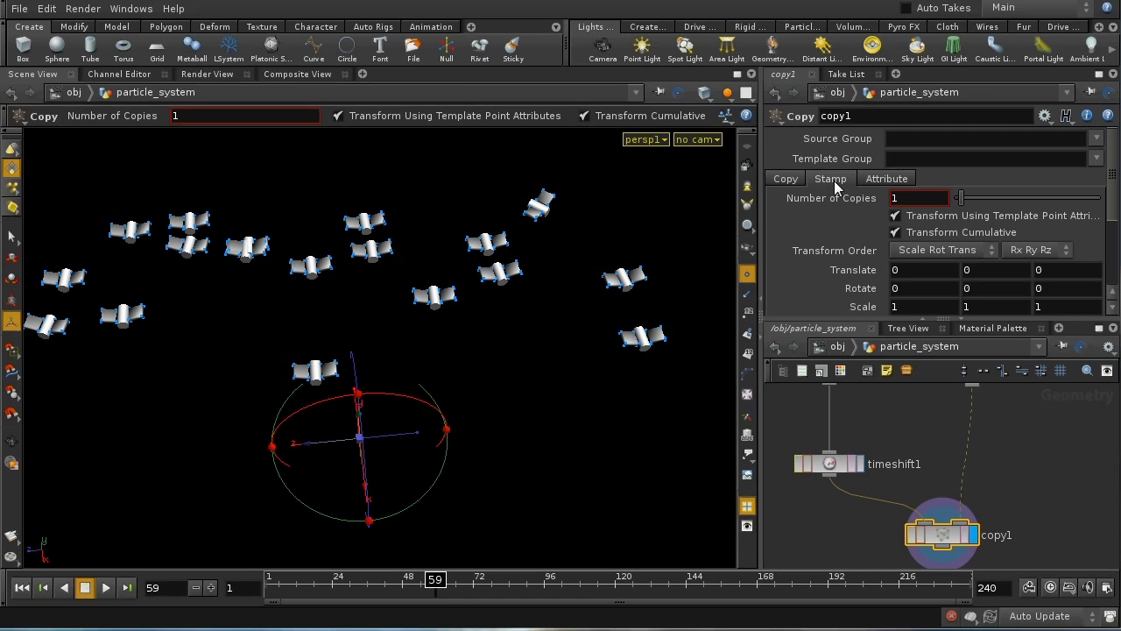
{"action": "left_click", "coordinate": [830, 179]}
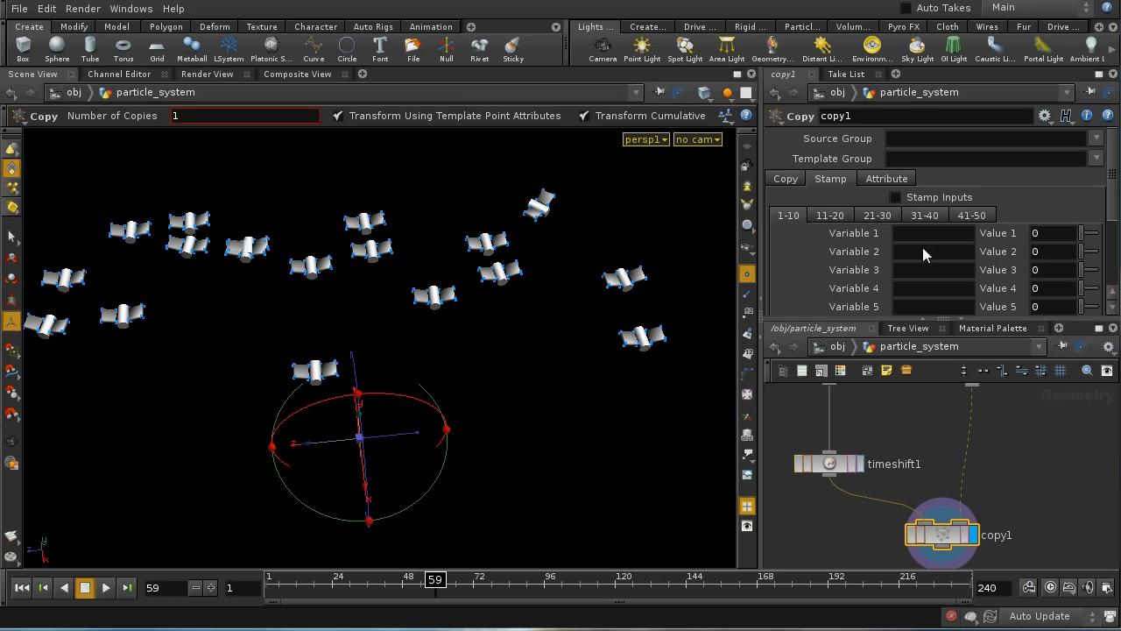
{"action": "mouse_move", "coordinate": [885, 202]}
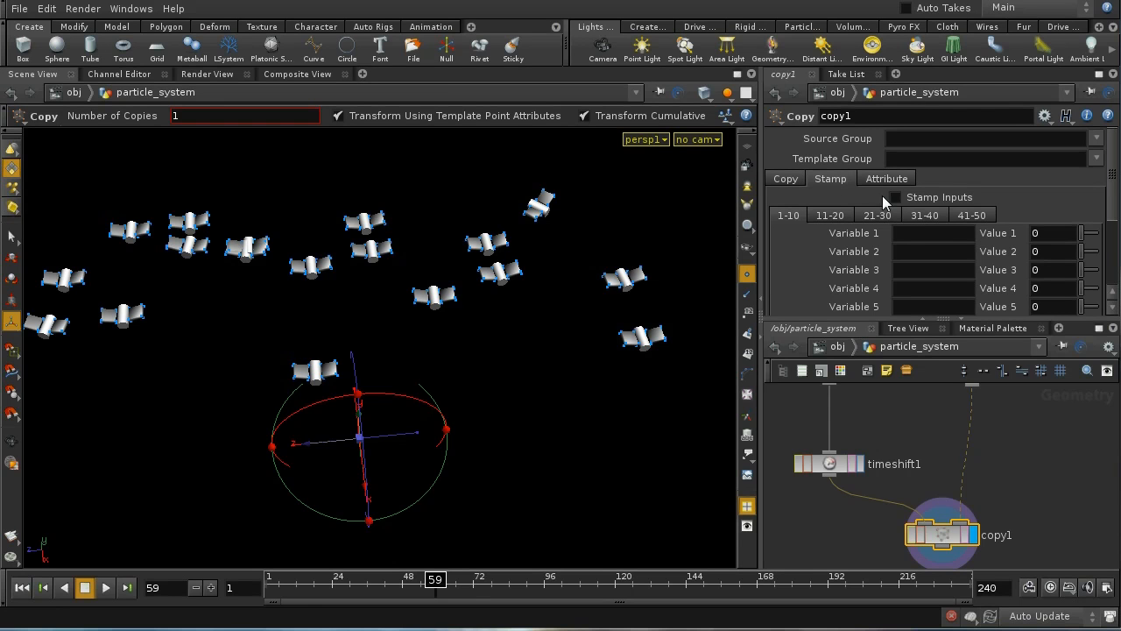
{"action": "left_click", "coordinate": [893, 196]}
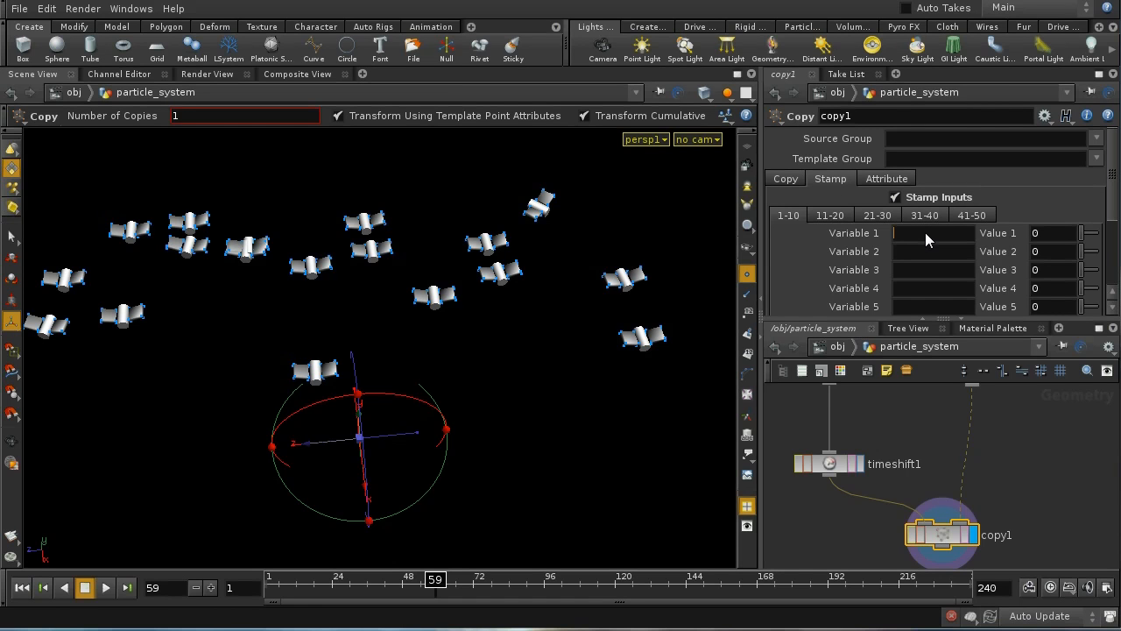
{"action": "type", "text": "tshift"}
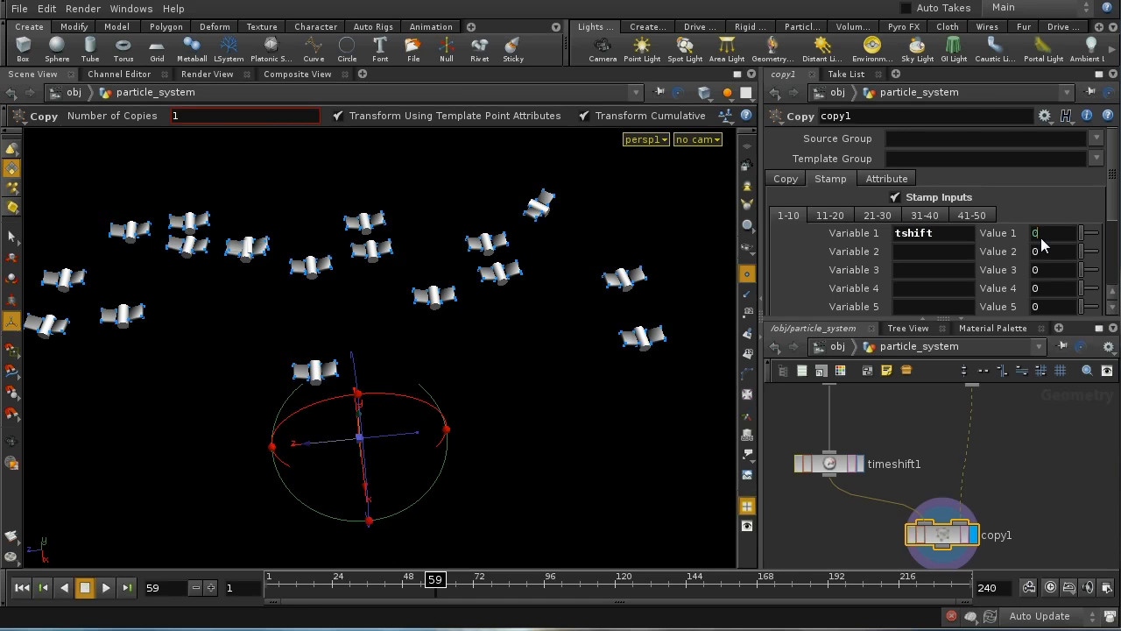
{"action": "type", "text": "rand("}
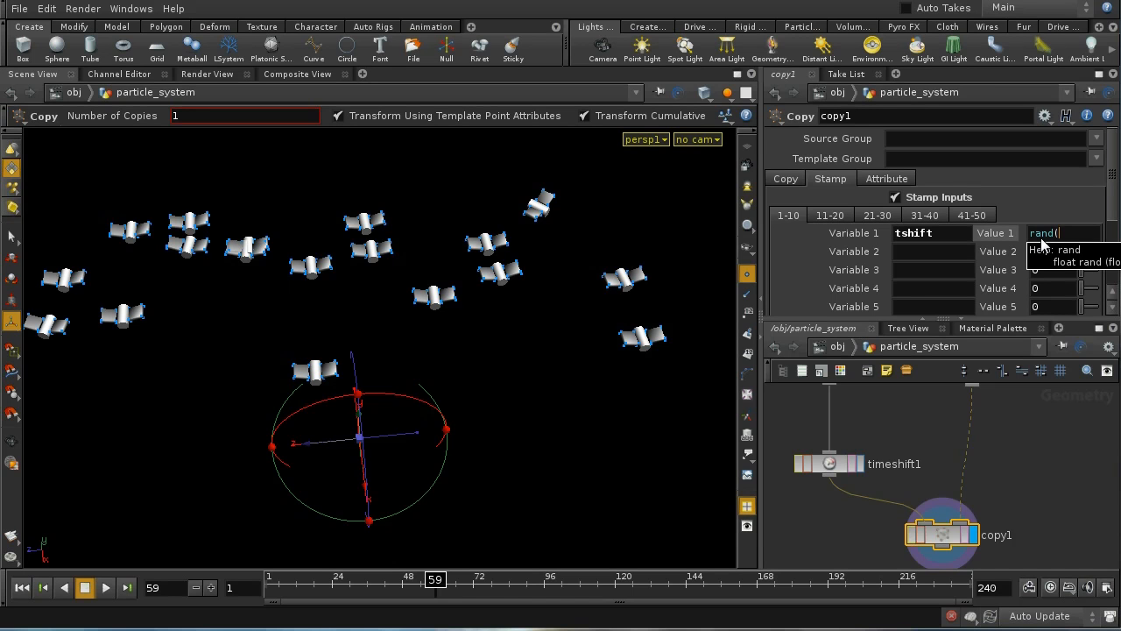
{"action": "type", "text": "$PT) *"}
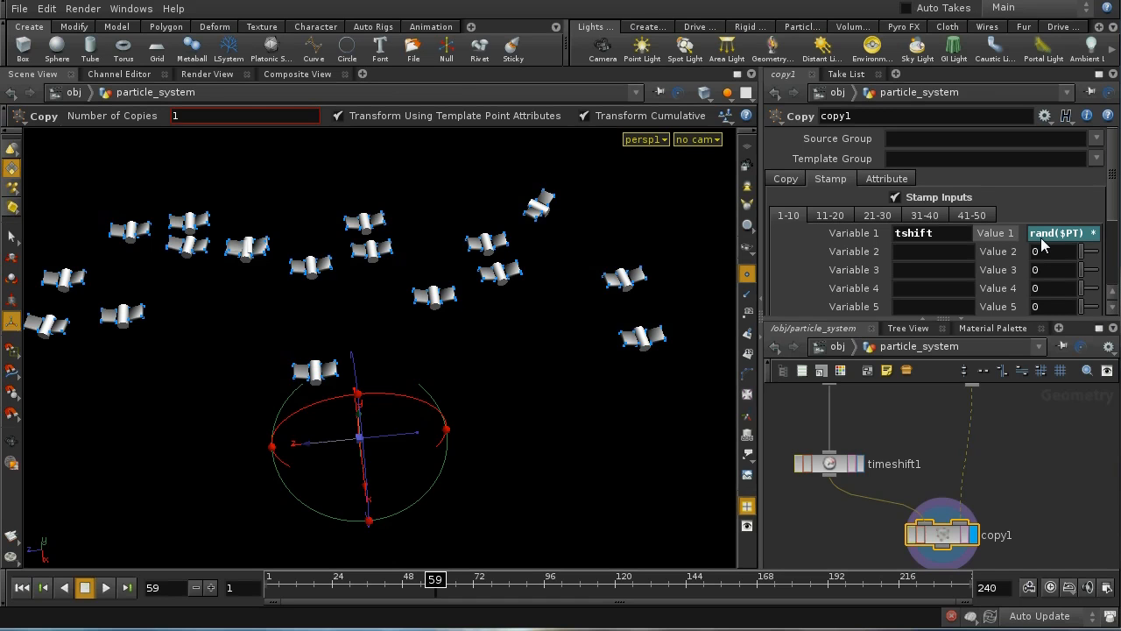
{"action": "mouse_move", "coordinate": [1006, 410]}
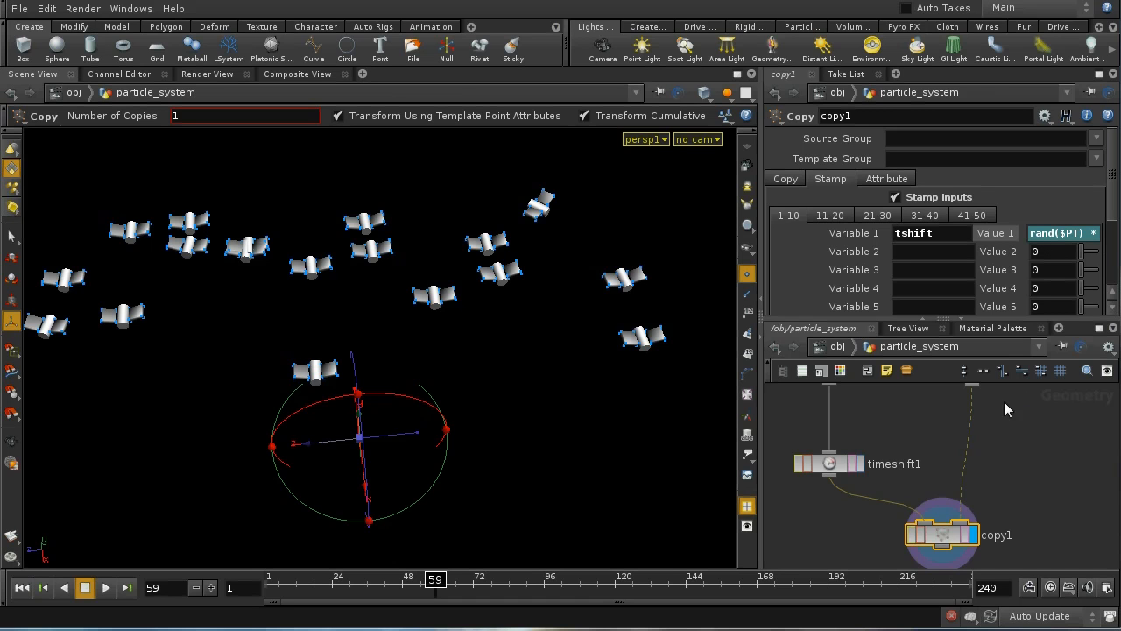
Step: Set the TimeShift Frame to $F + stamp("../copy1", "tshift", 0)
{"action": "left_click", "coordinate": [828, 462]}
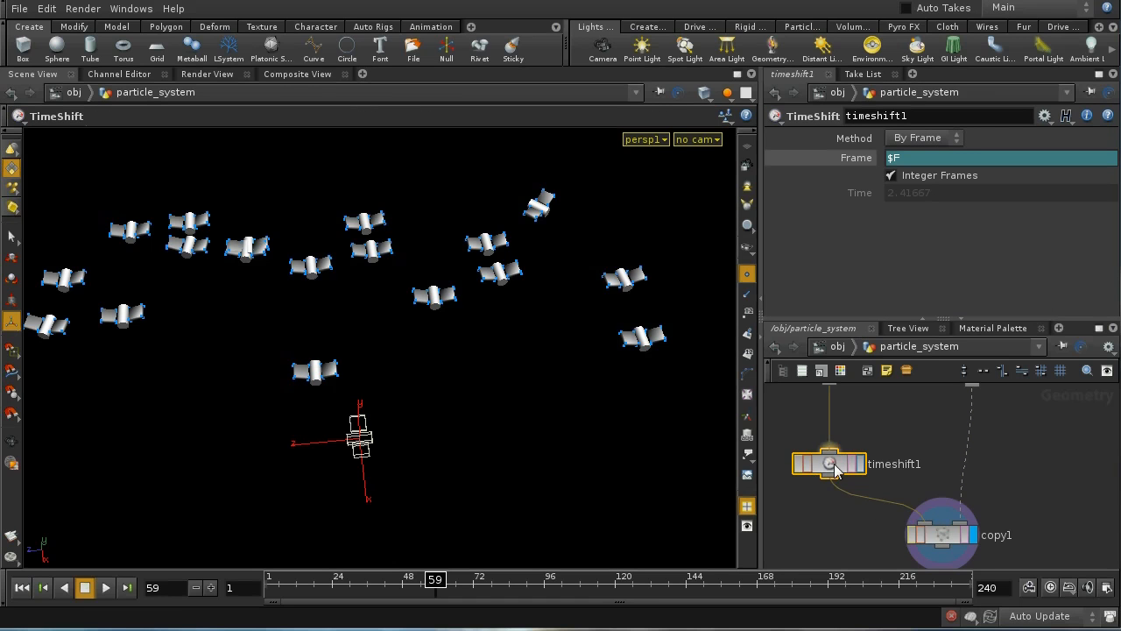
{"action": "mouse_move", "coordinate": [927, 510]}
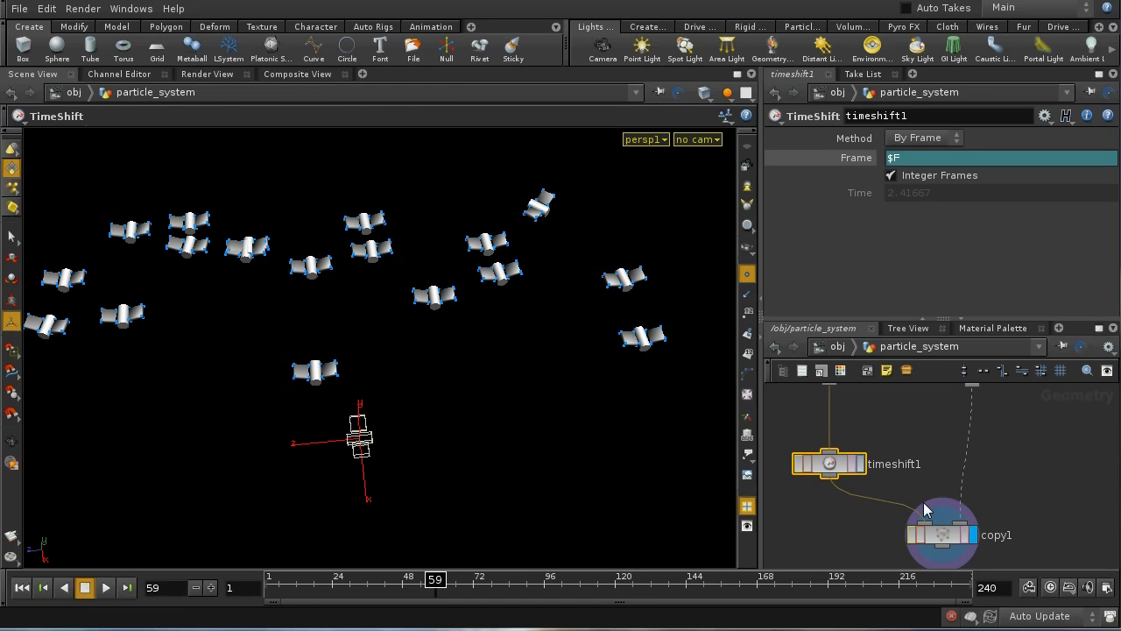
{"action": "mouse_move", "coordinate": [883, 491]}
{"action": "type", "text": " + stamp(\"../copy1\","}
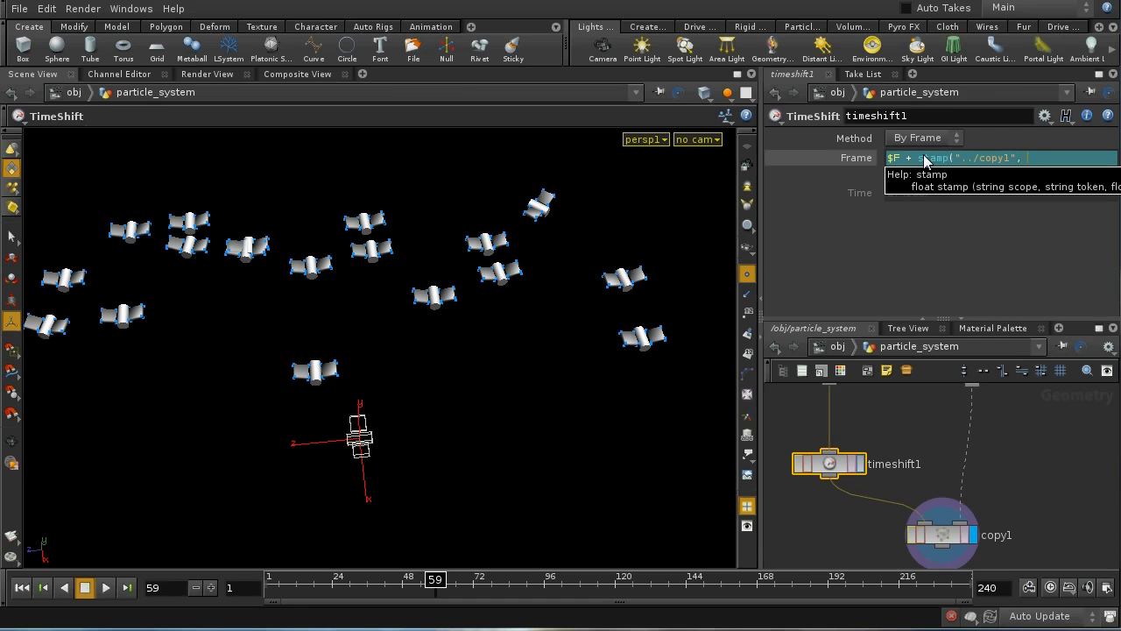
{"action": "type", "text": "ts"}
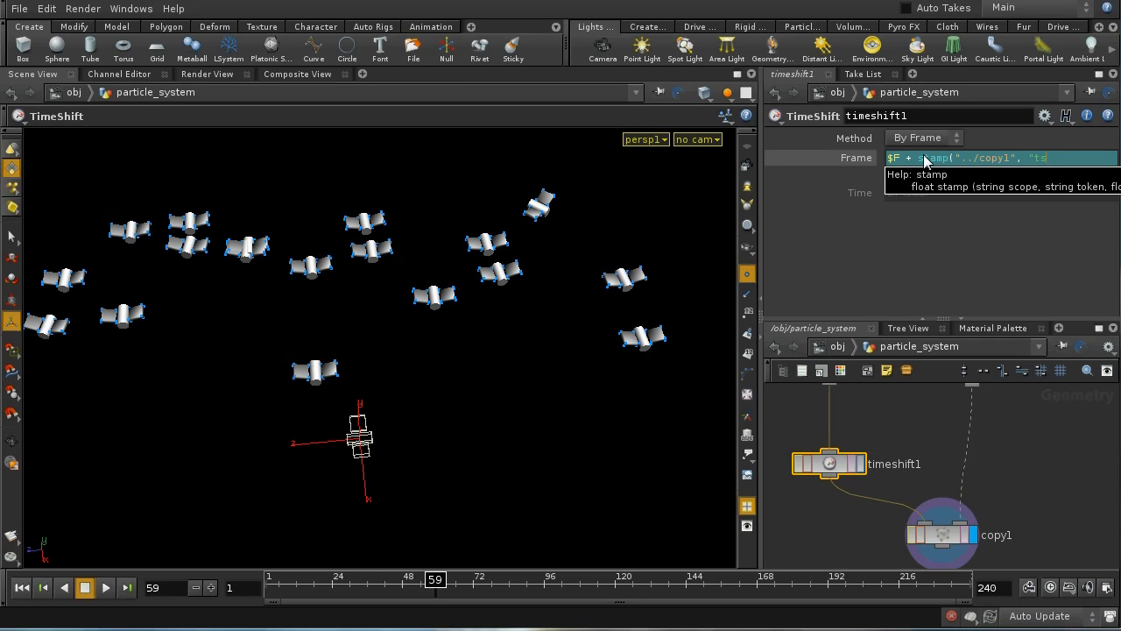
{"action": "type", "text": "hift\""}
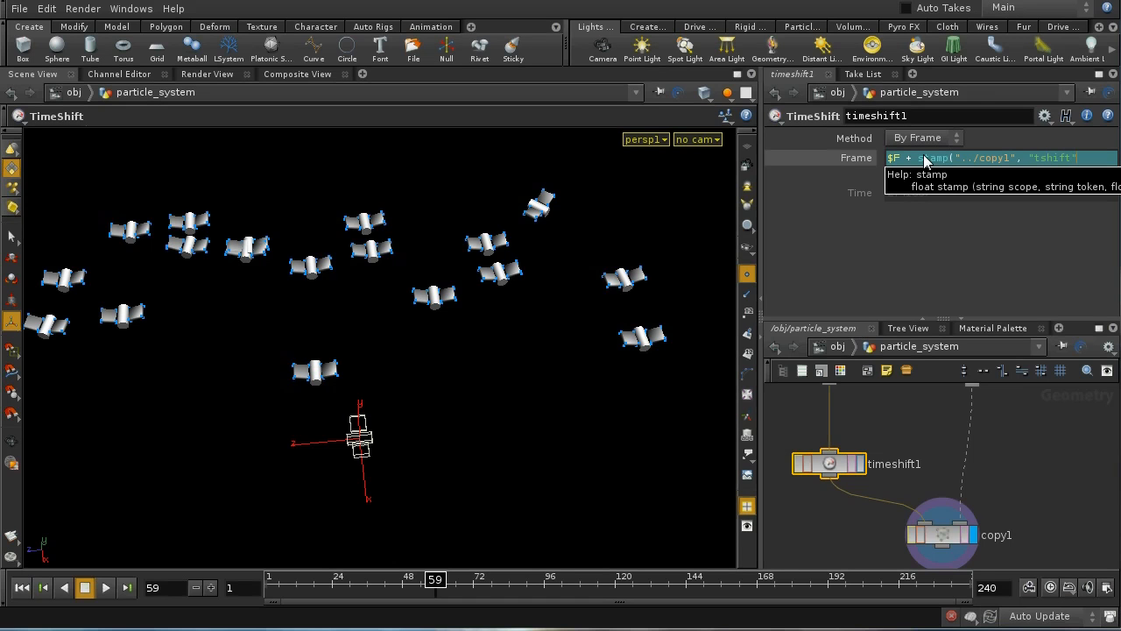
{"action": "type", "text": ", 0)"}
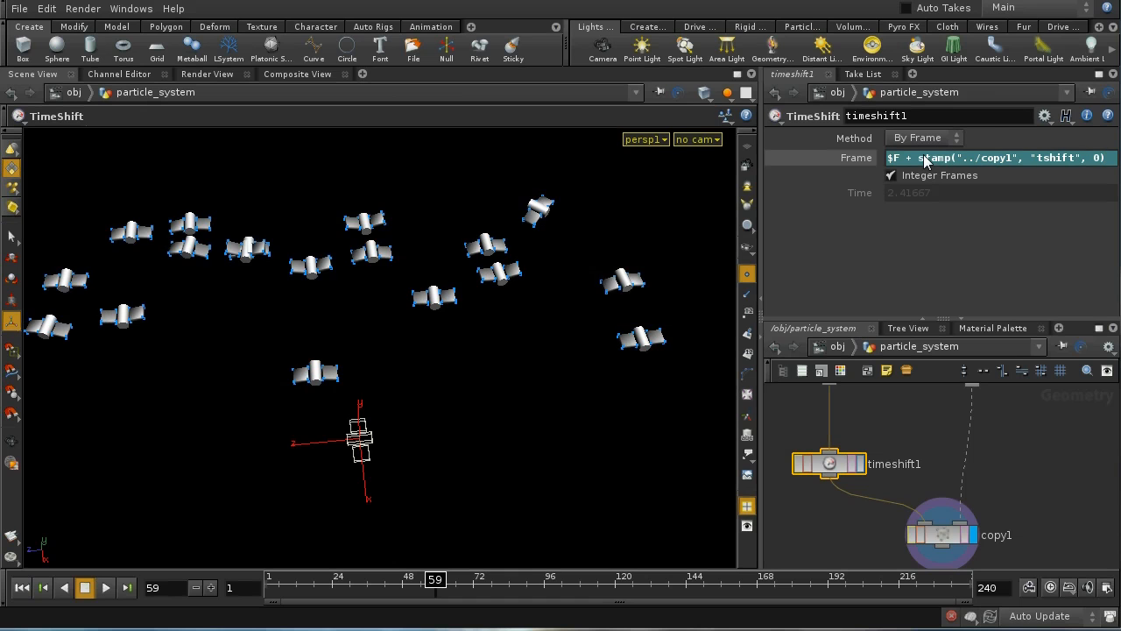
{"action": "left_click", "coordinate": [21, 588]}
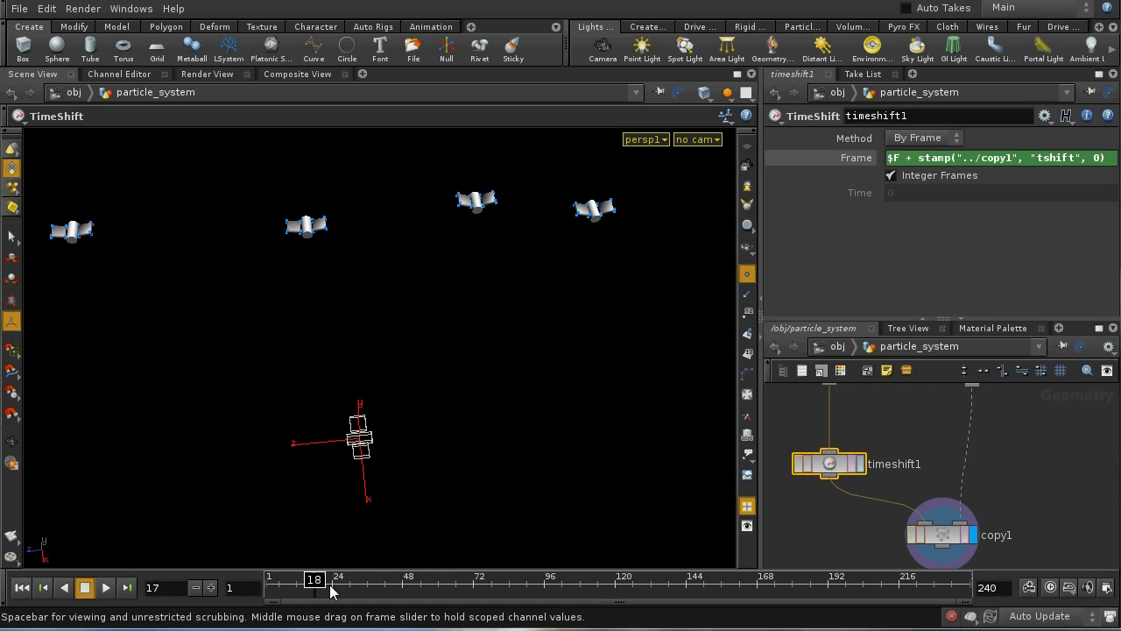
Step: Scrub the timeline to preview the birds flapping out of sync
{"action": "left_click_drag", "start_coordinate": [313, 578], "coordinate": [343, 578]}
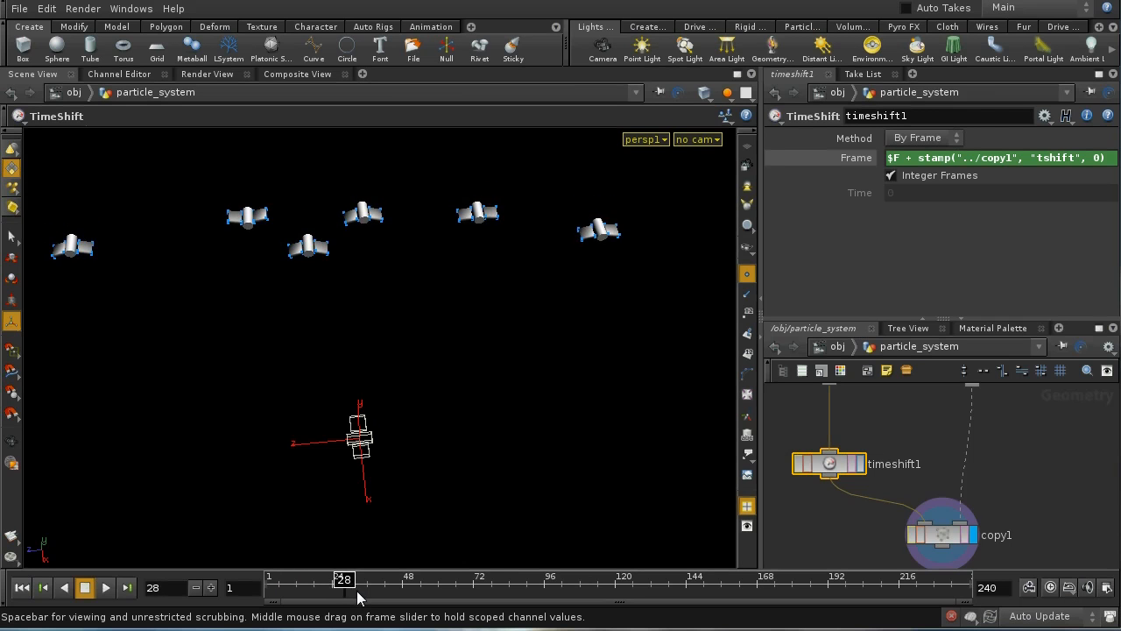
{"action": "left_click_drag", "start_coordinate": [344, 578], "coordinate": [408, 579]}
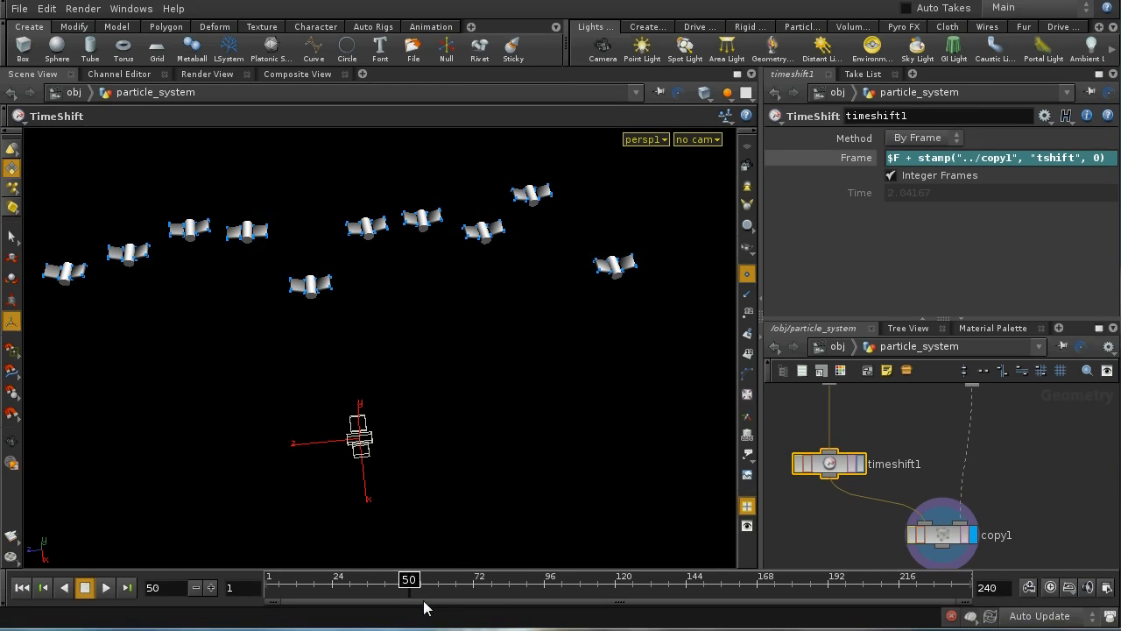
{"action": "mouse_move", "coordinate": [101, 271]}
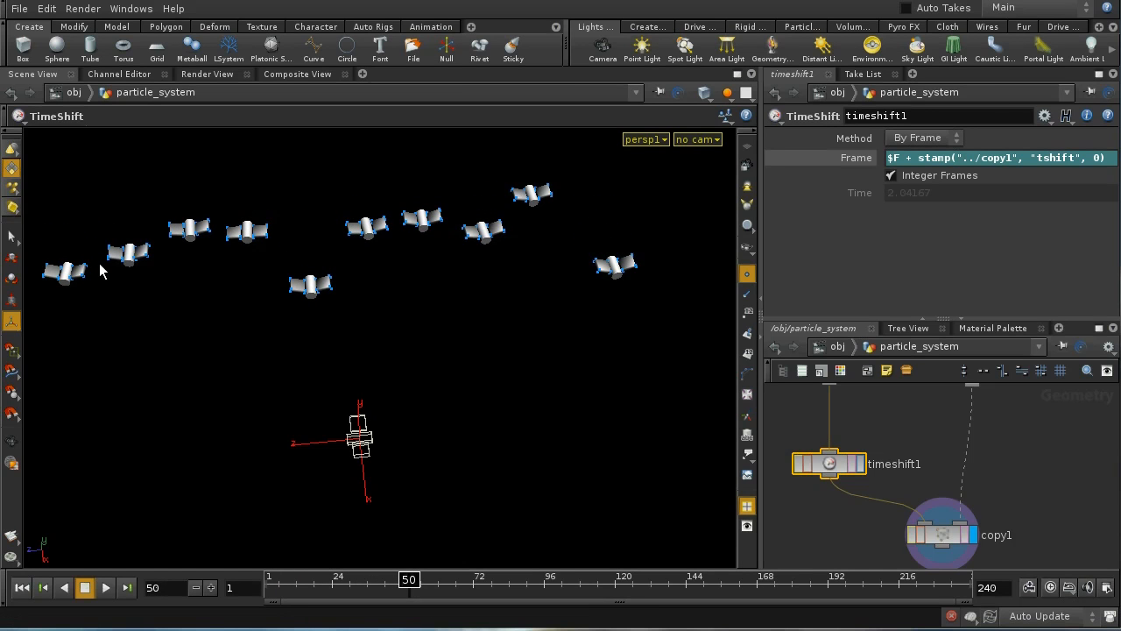
{"action": "mouse_move", "coordinate": [453, 482]}
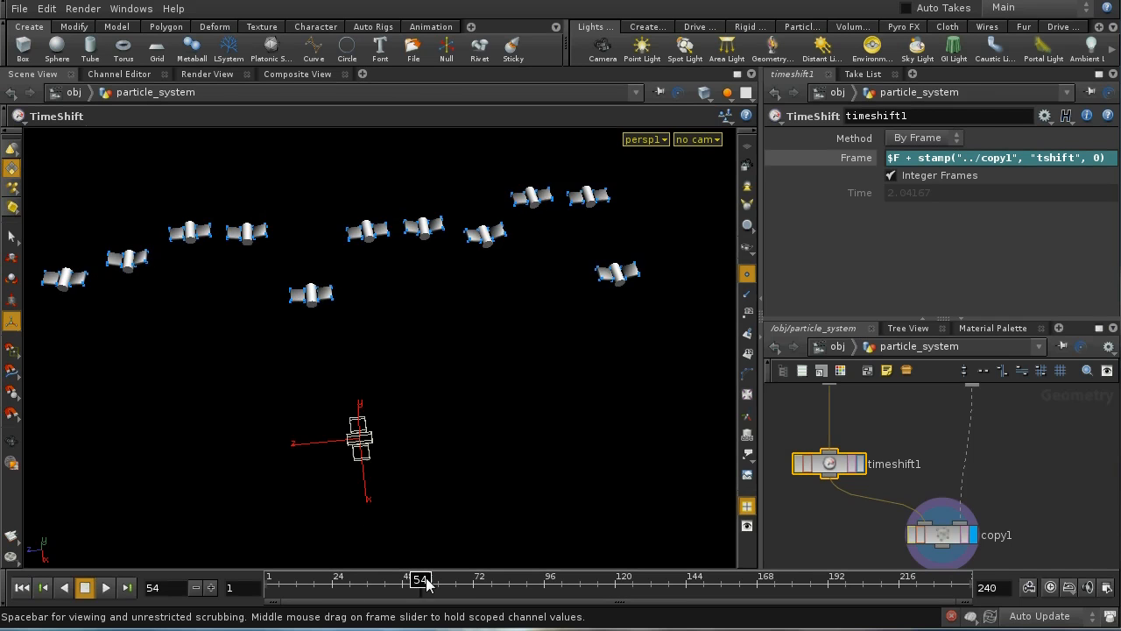
{"action": "left_click_drag", "start_coordinate": [421, 578], "coordinate": [462, 578]}
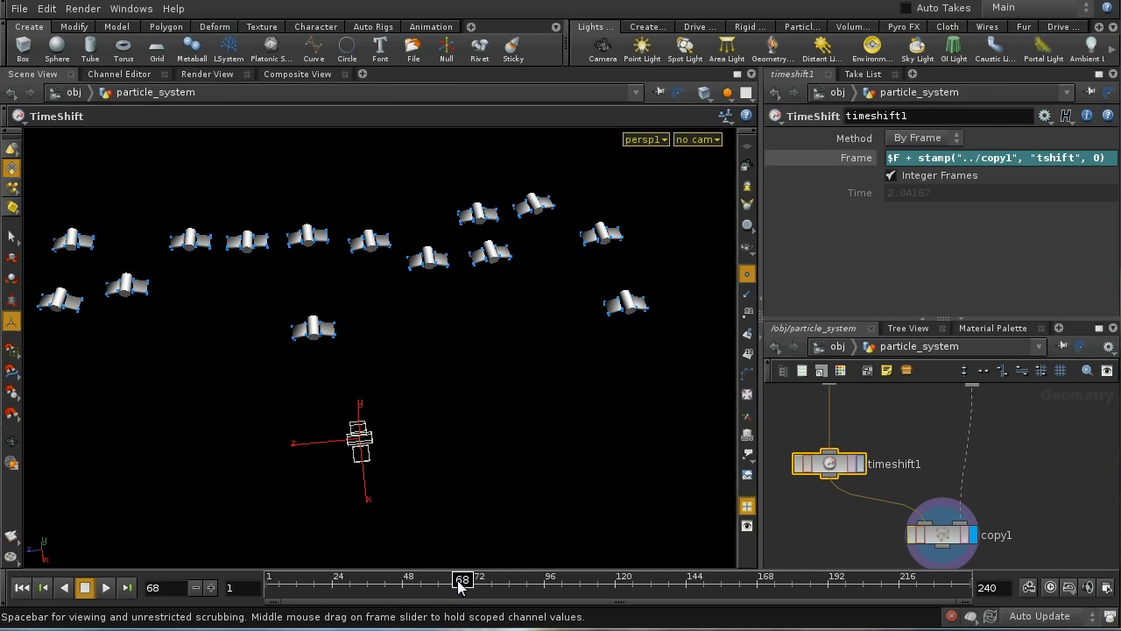
{"action": "left_click_drag", "start_coordinate": [463, 578], "coordinate": [476, 578]}
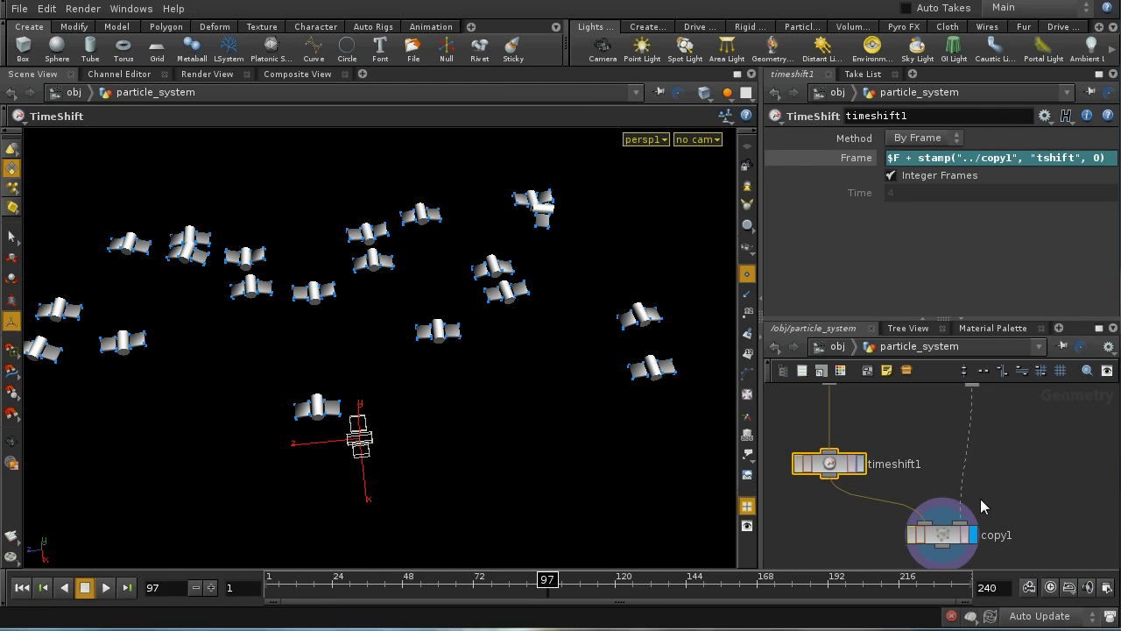
Step: Multiply copy1's tshift value to rand($PT) * 20 and scrub to see wider flap offsets
{"action": "left_click", "coordinate": [943, 534]}
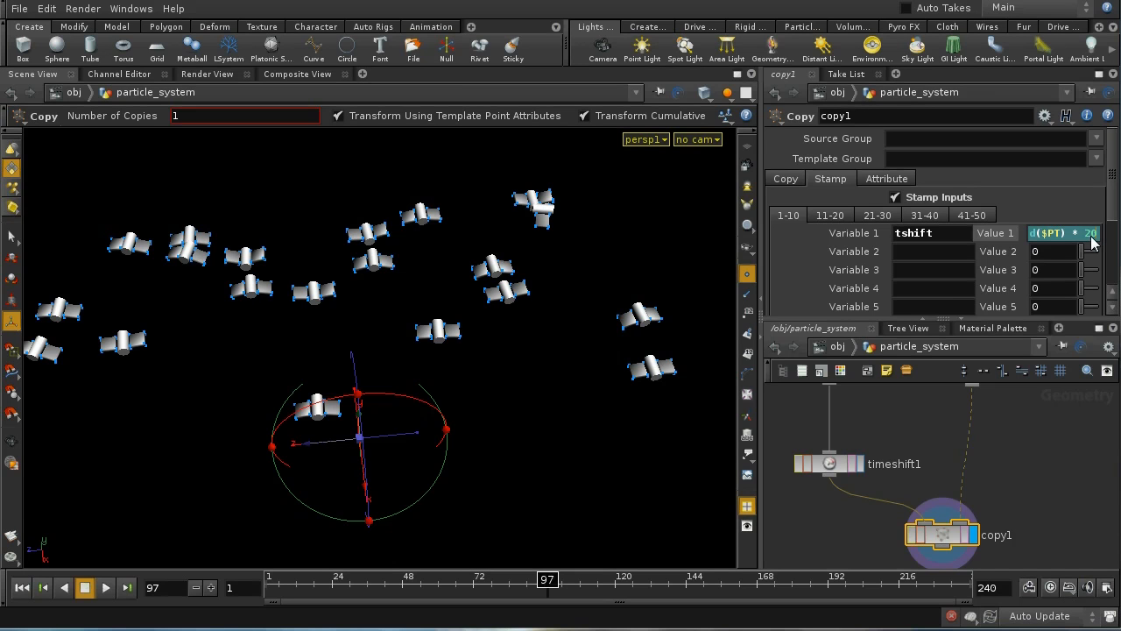
{"action": "type", "text": "40"}
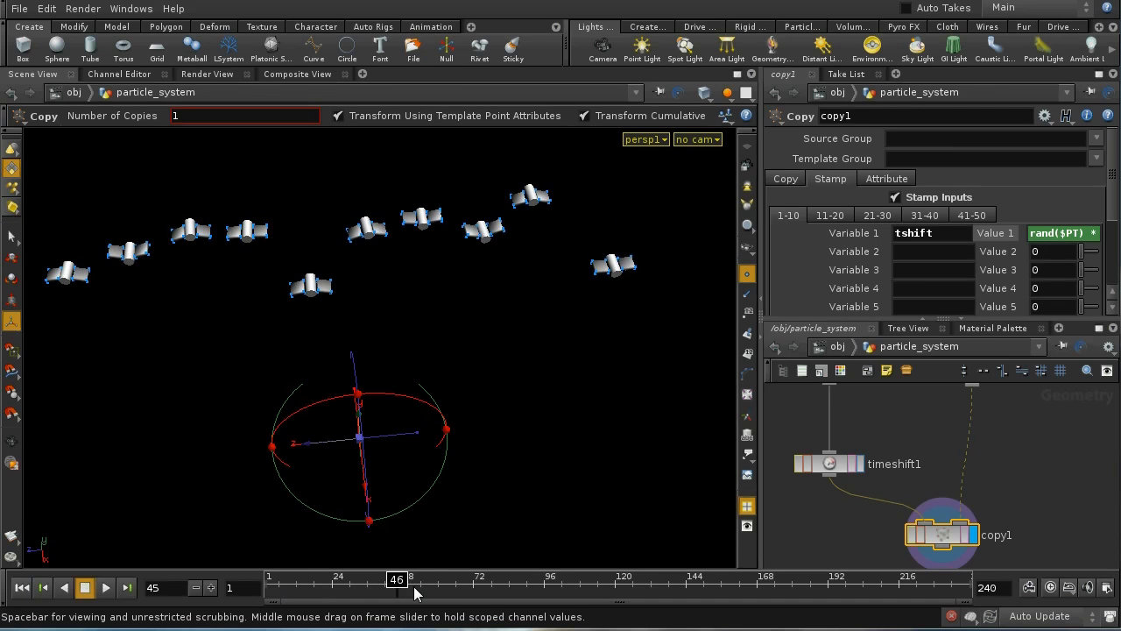
{"action": "left_click_drag", "start_coordinate": [396, 578], "coordinate": [467, 578]}
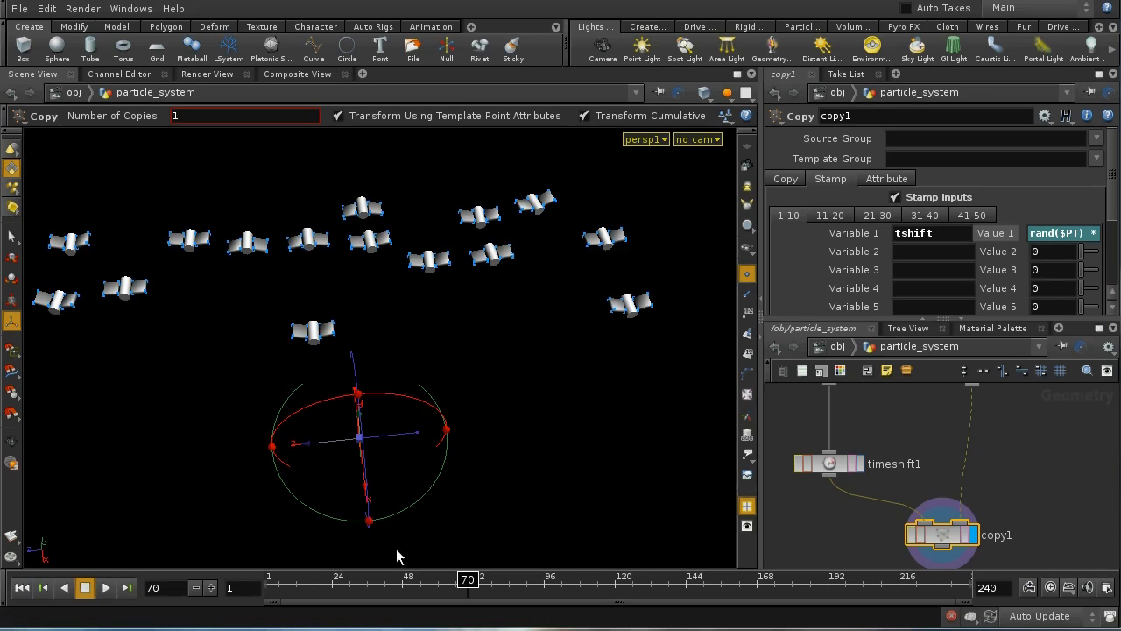
{"action": "mouse_move", "coordinate": [193, 237]}
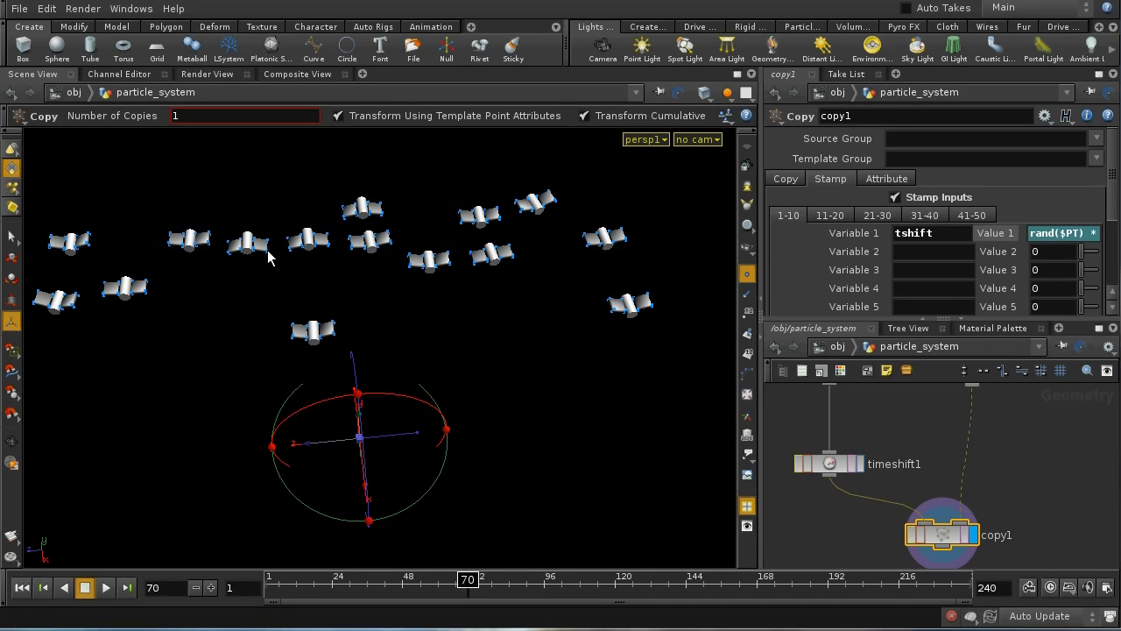
{"action": "mouse_move", "coordinate": [464, 585]}
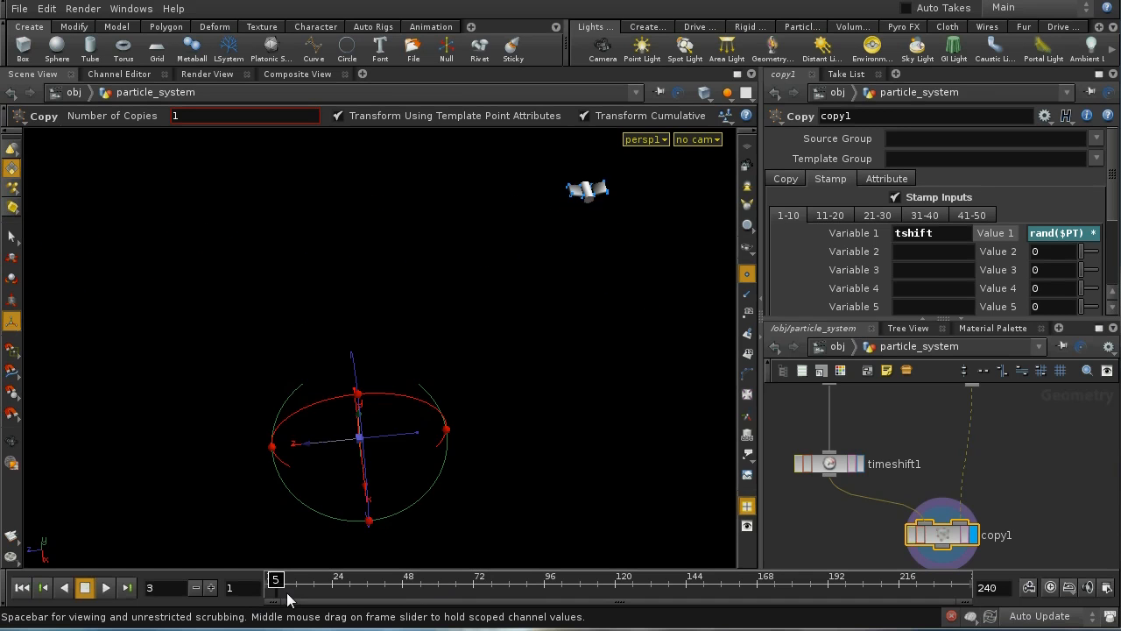
{"action": "left_click_drag", "start_coordinate": [277, 578], "coordinate": [489, 578]}
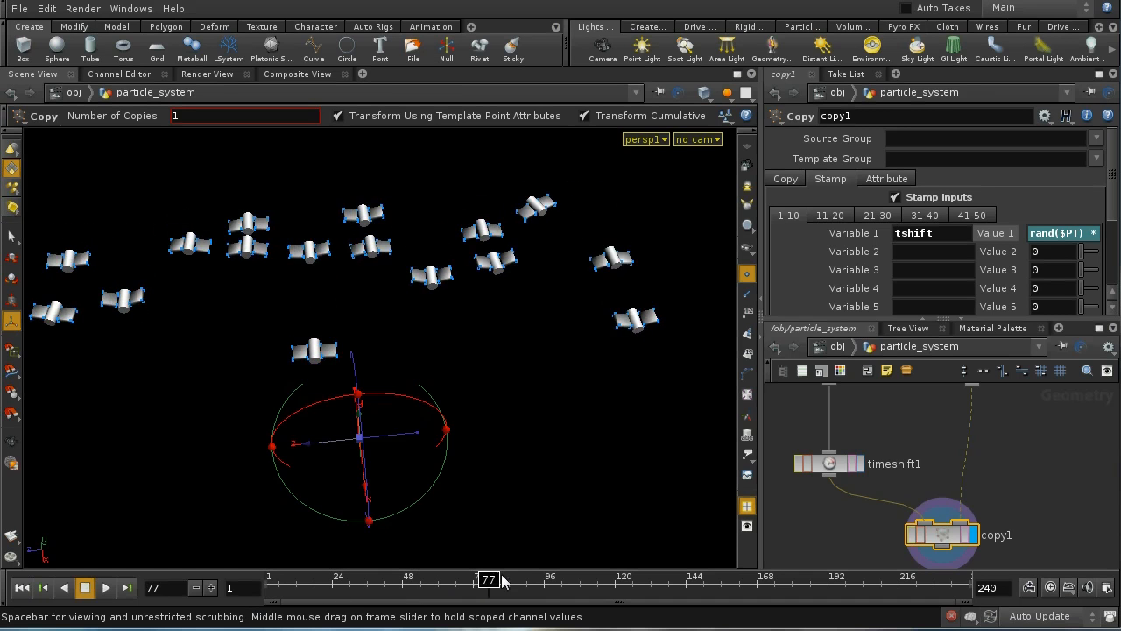
{"action": "left_click_drag", "start_coordinate": [489, 579], "coordinate": [606, 580]}
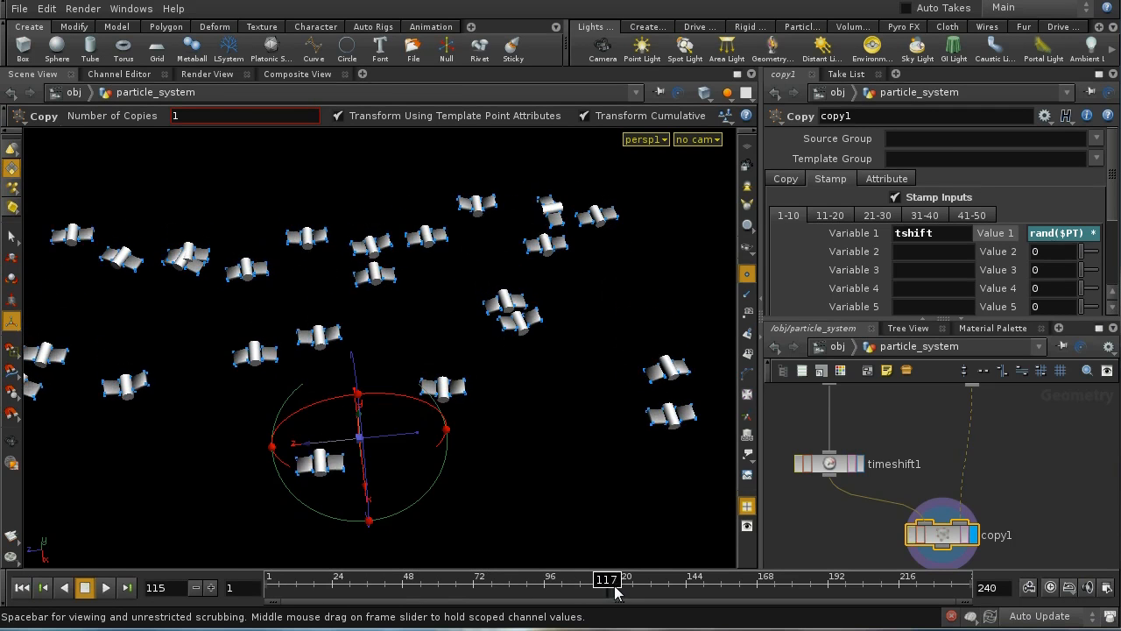
{"action": "left_click_drag", "start_coordinate": [606, 578], "coordinate": [701, 578]}
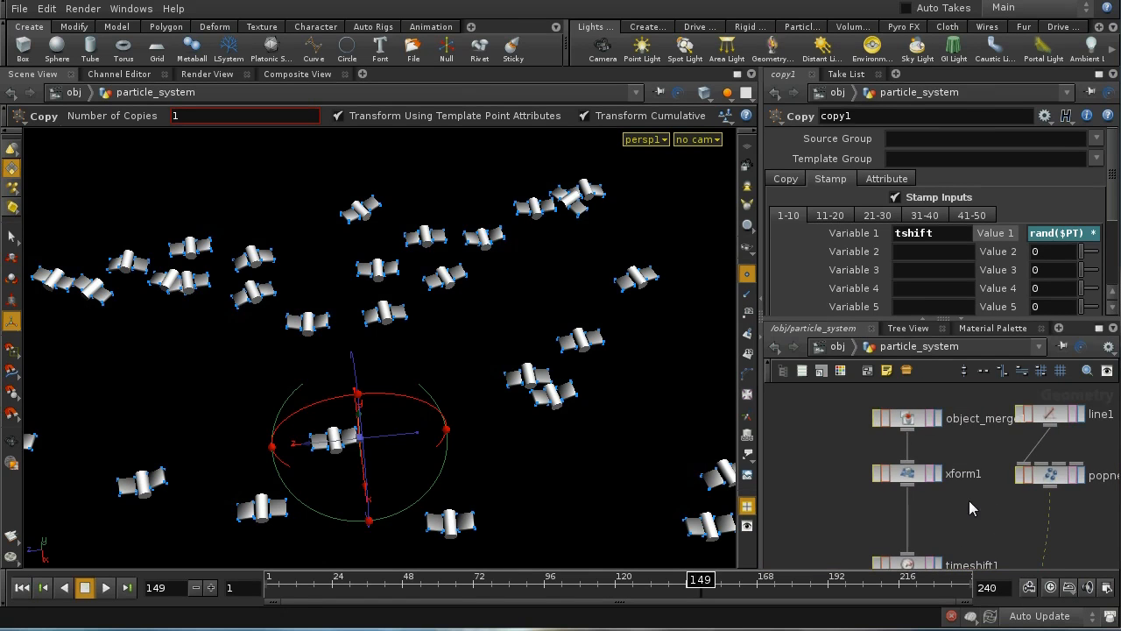
{"action": "mouse_move", "coordinate": [862, 450]}
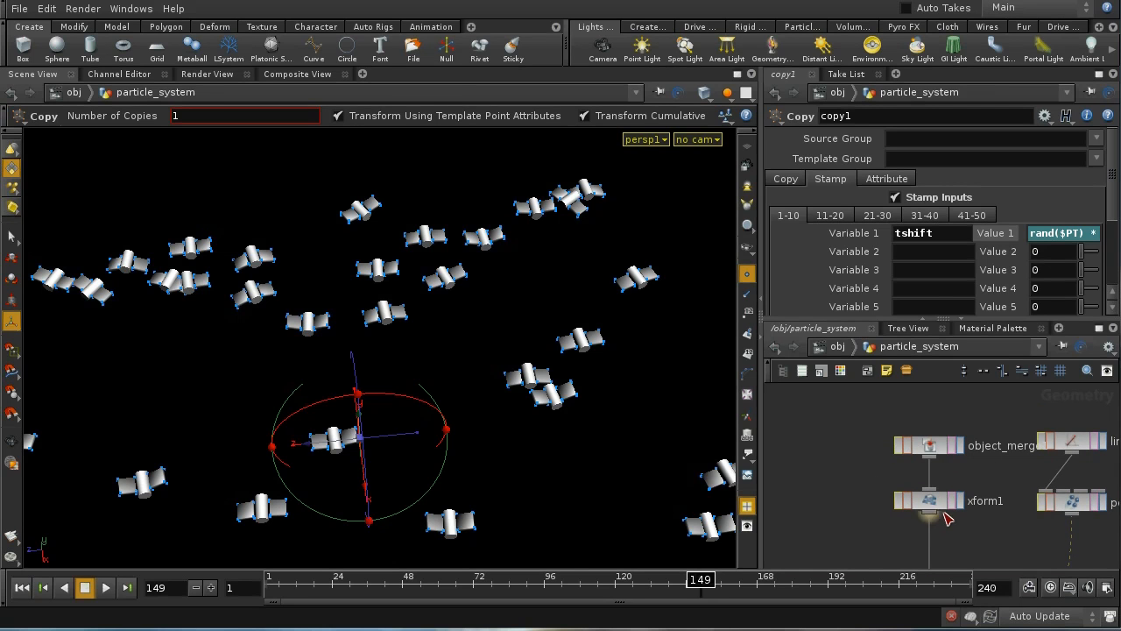
{"action": "mouse_move", "coordinate": [970, 533]}
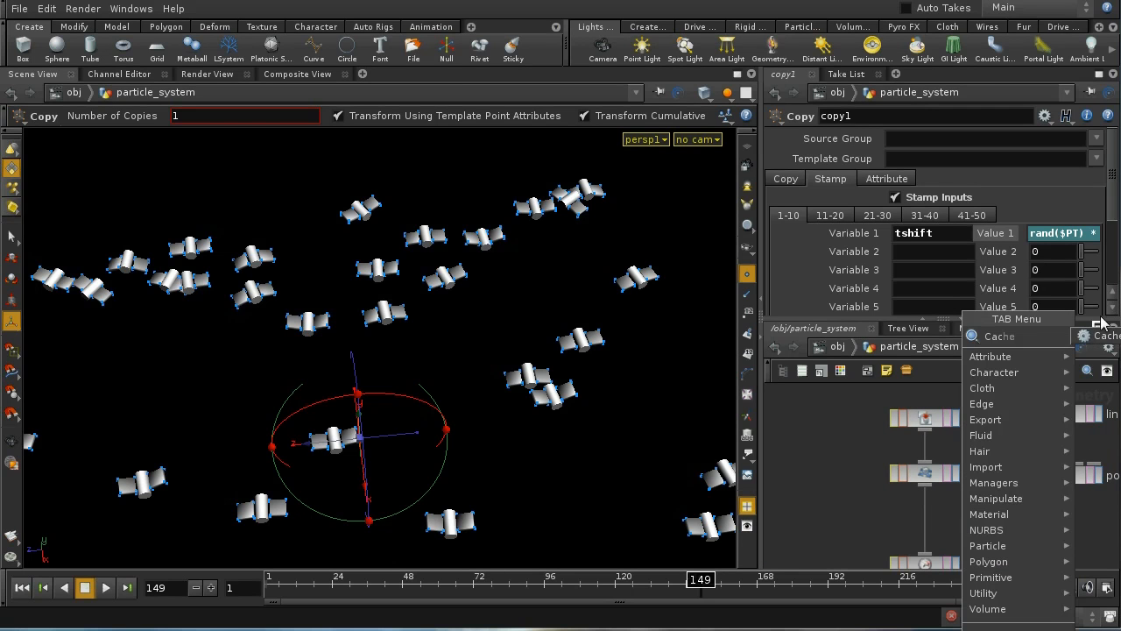
Step: Add a Cache SOP between xform1 and timeshift1 with frame range 1 to 240
{"action": "left_click", "coordinate": [999, 336]}
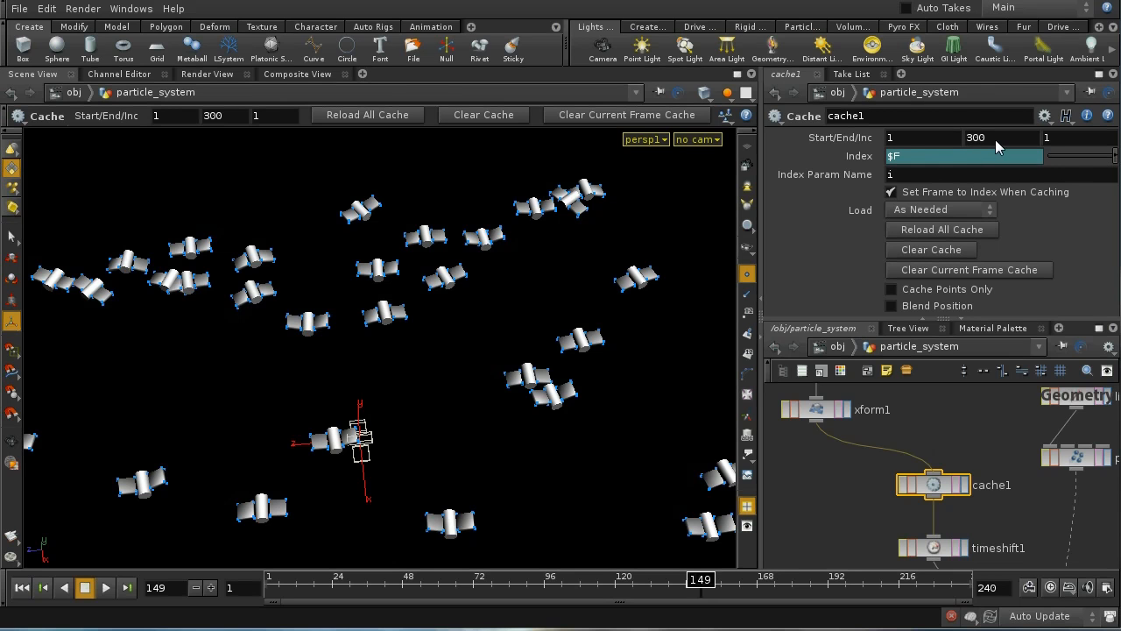
{"action": "type", "text": "240"}
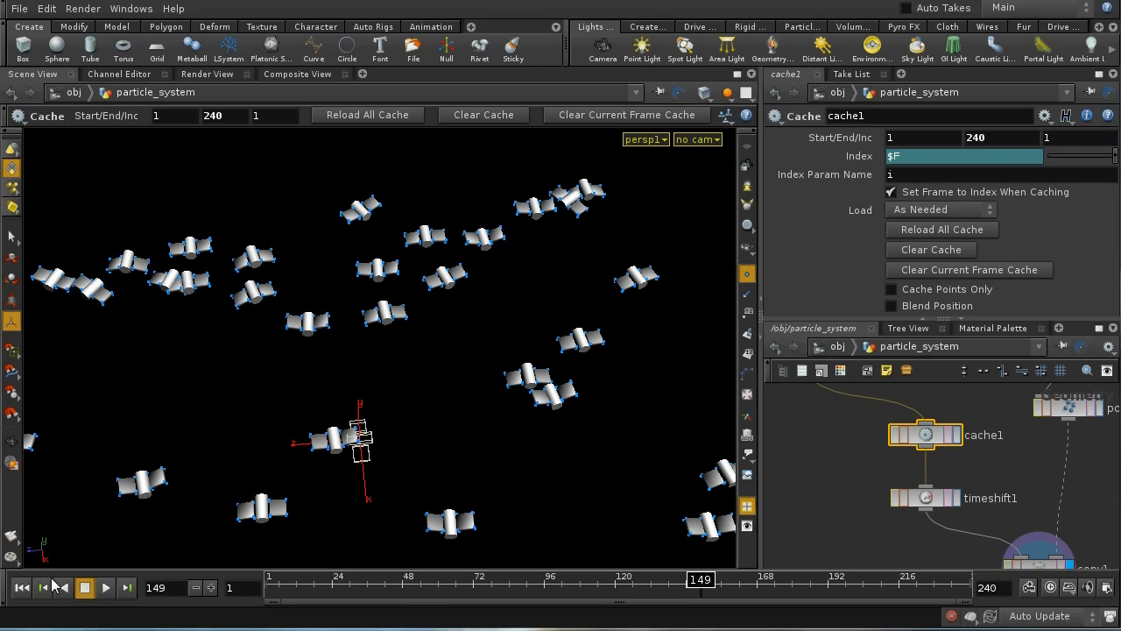
Step: Play the animation to fill the cache, return to frame 1 and add a TimeWarp after copy1
{"action": "left_click", "coordinate": [105, 589]}
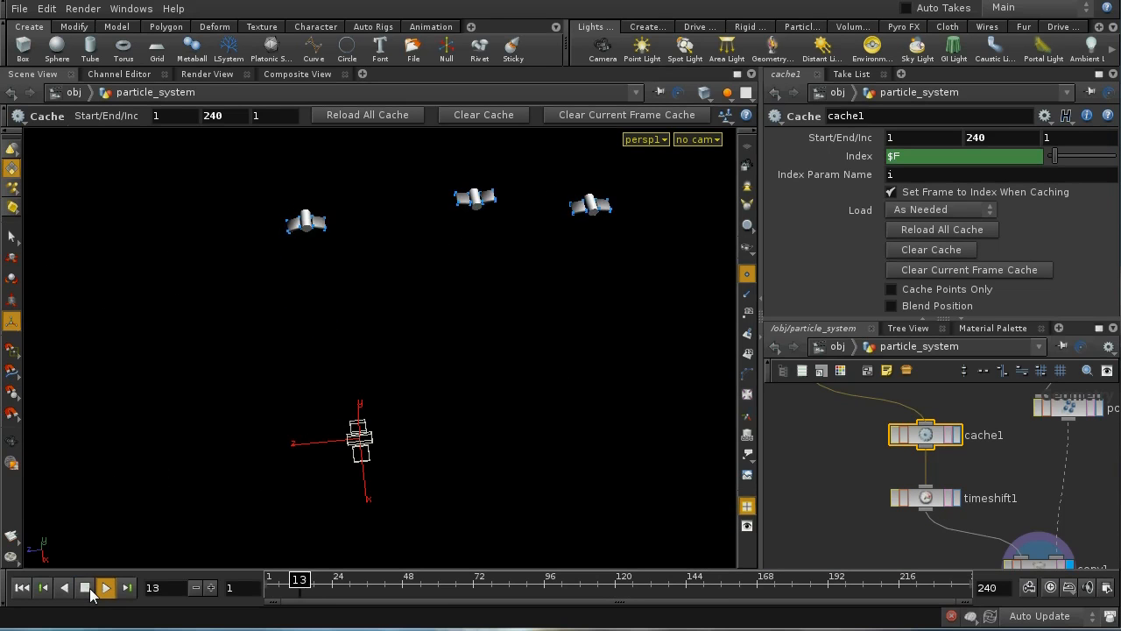
{"action": "left_click", "coordinate": [105, 589]}
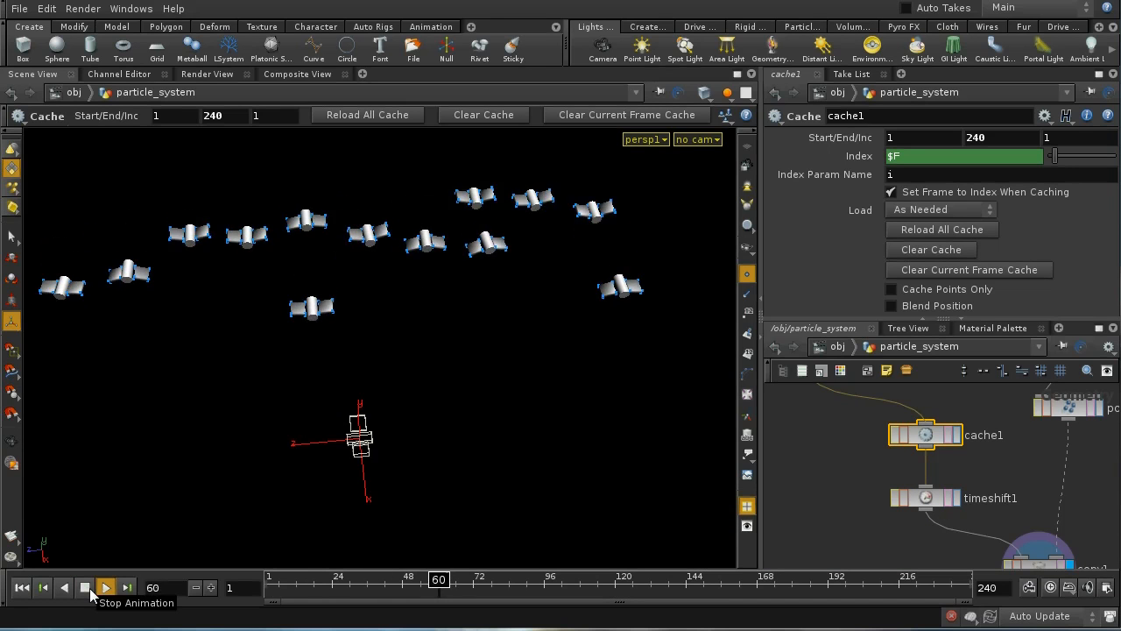
{"action": "left_click", "coordinate": [105, 587]}
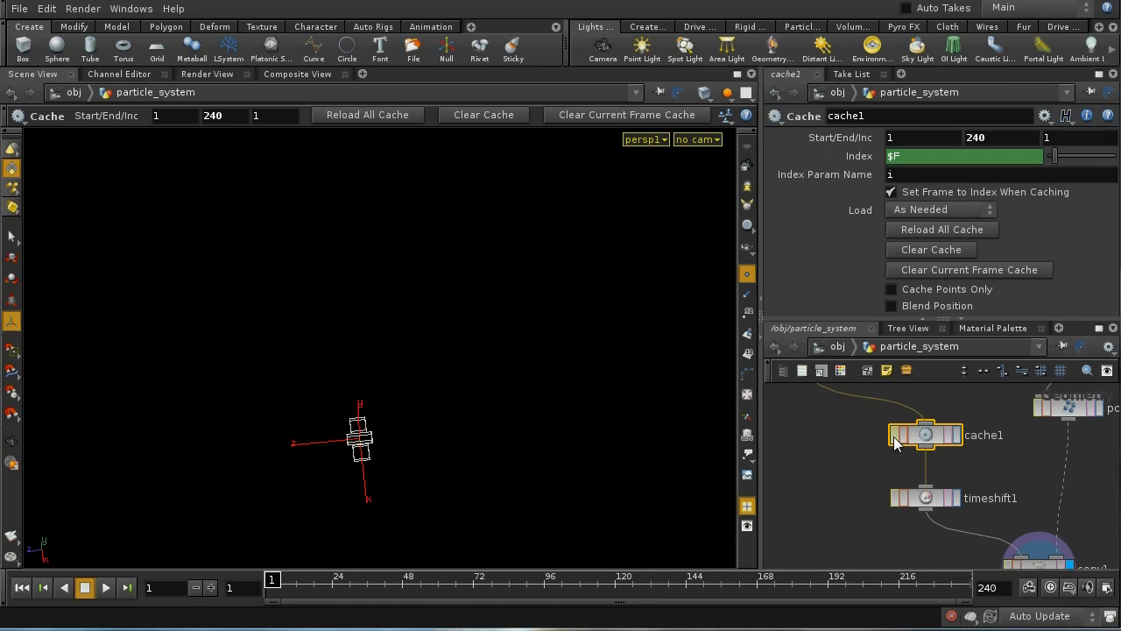
{"action": "left_click", "coordinate": [925, 435]}
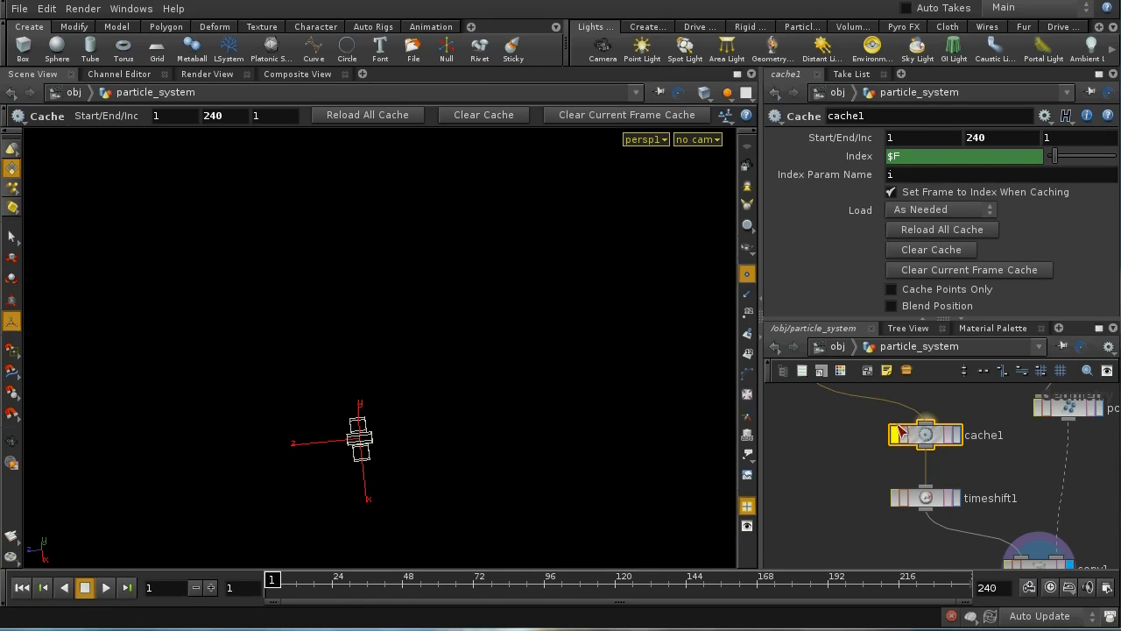
{"action": "left_click_drag", "start_coordinate": [925, 434], "coordinate": [858, 438]}
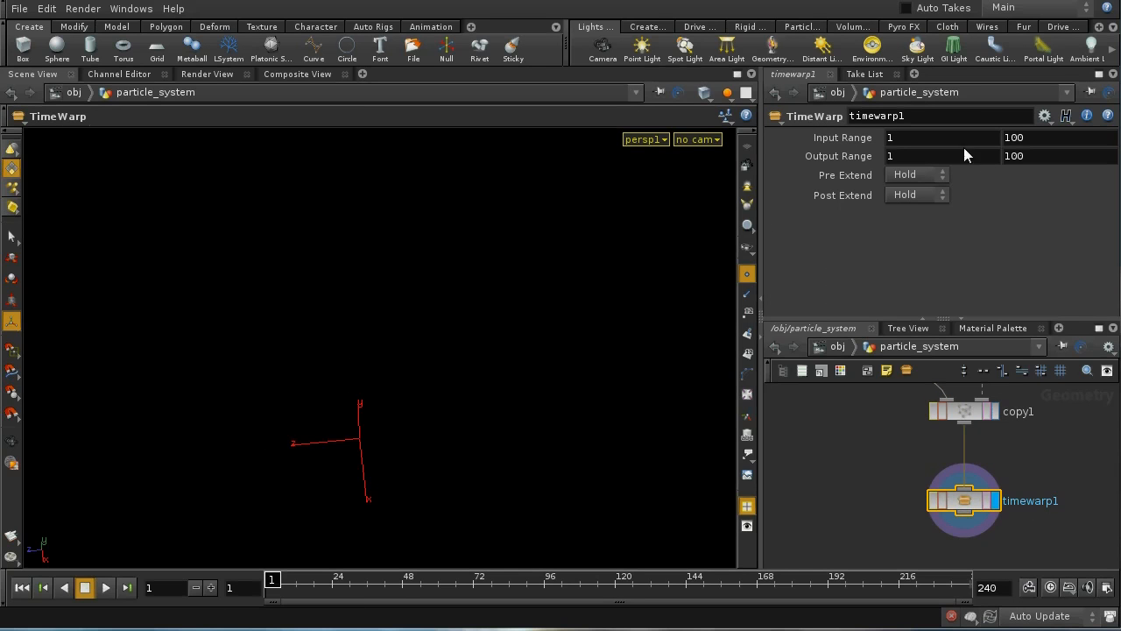
{"action": "mouse_move", "coordinate": [1048, 145]}
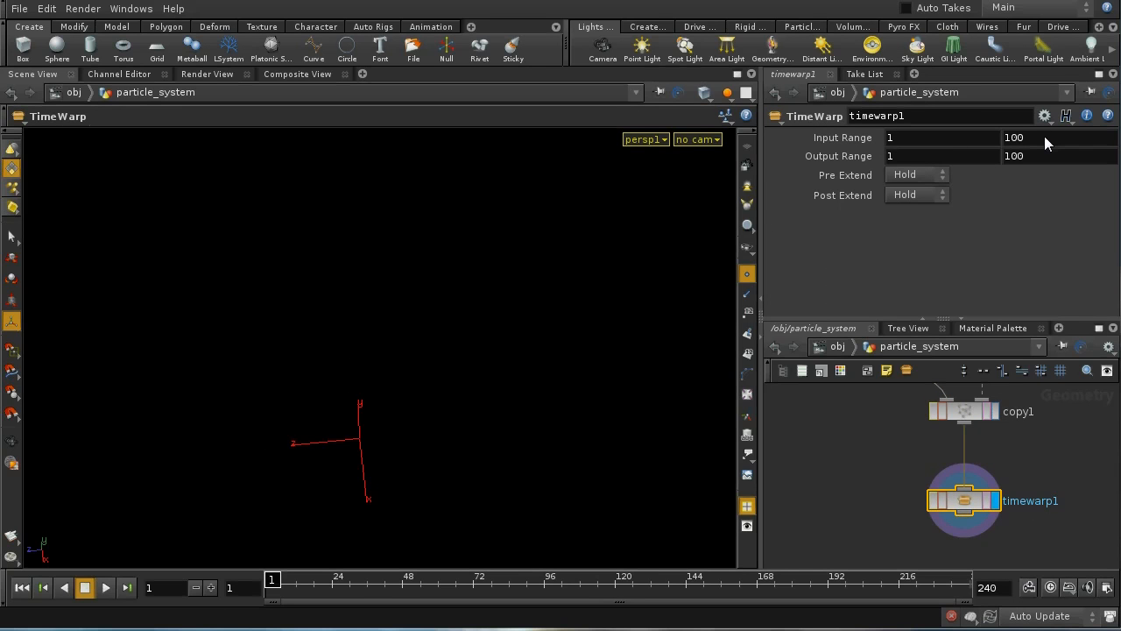
{"action": "mouse_move", "coordinate": [897, 166]}
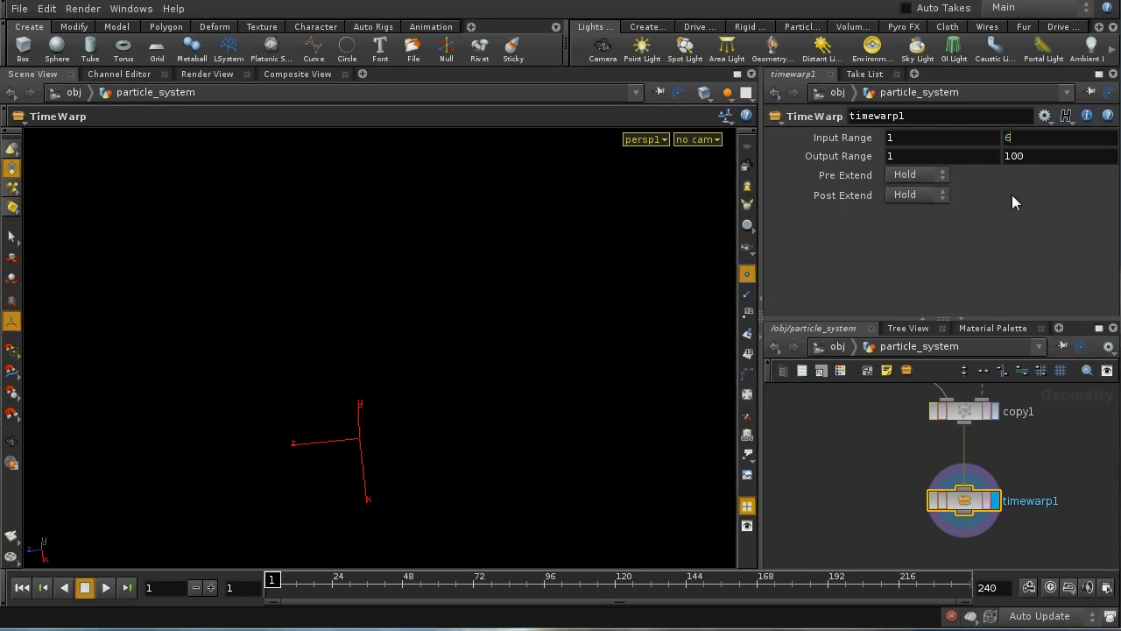
Step: Set timewarp1 Input Range to 1–6 and Output Range to 1–240
{"action": "type", "text": "6"}
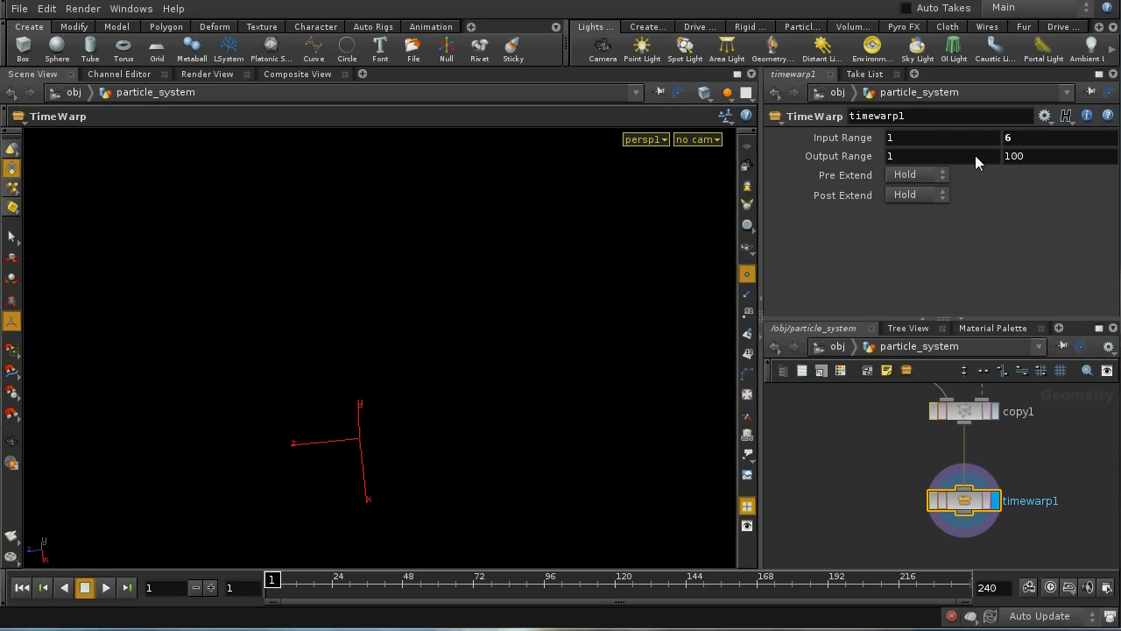
{"action": "left_click", "coordinate": [1013, 156]}
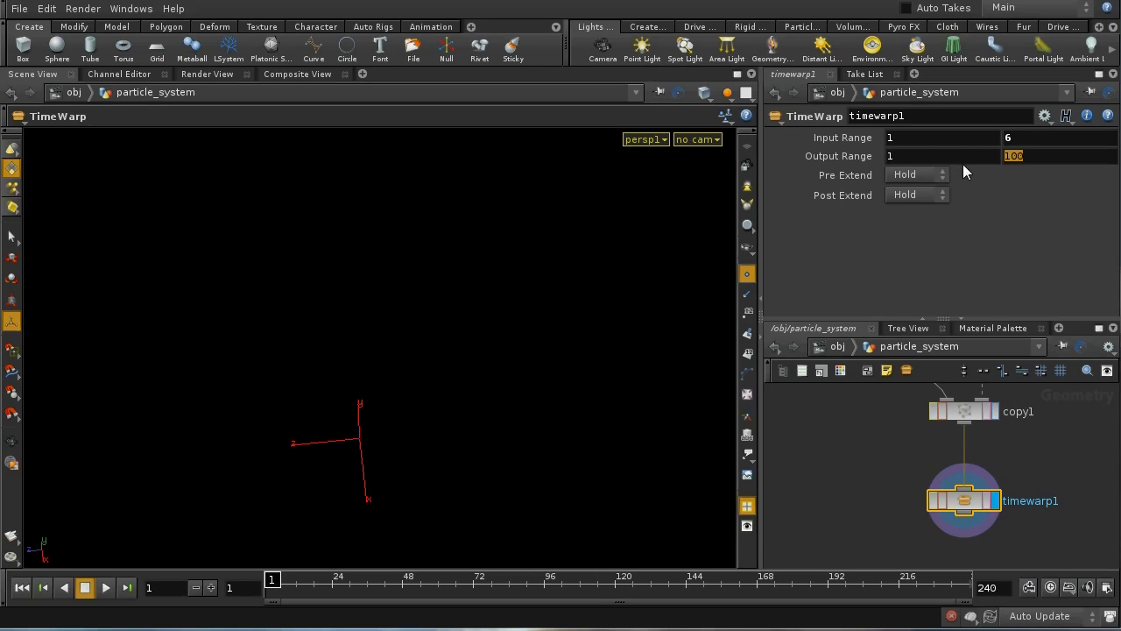
{"action": "type", "text": "240"}
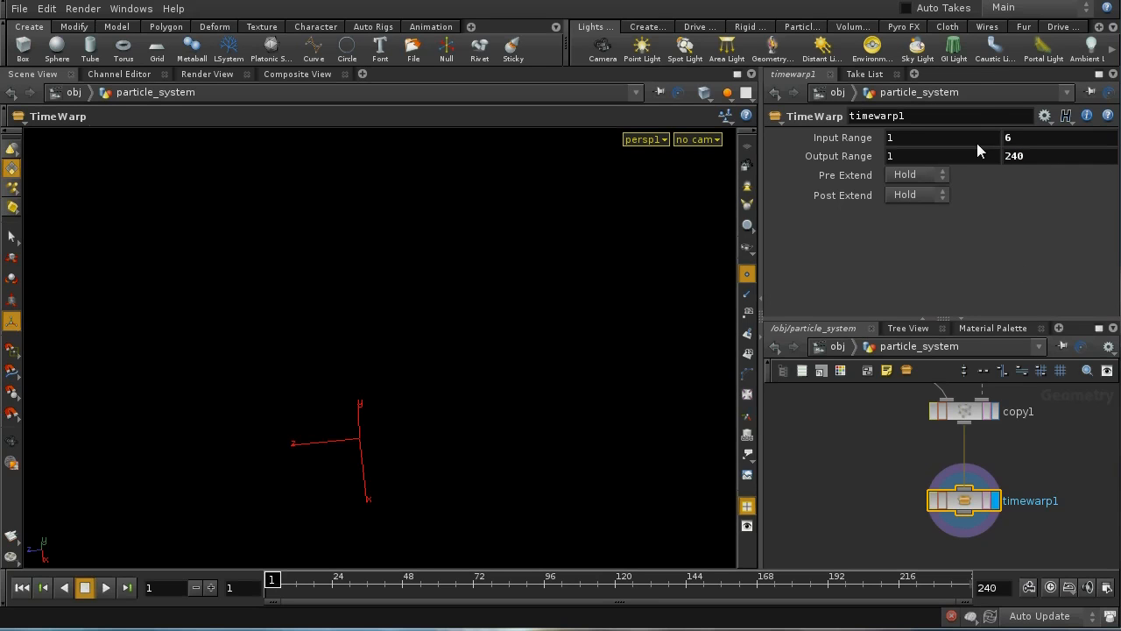
{"action": "mouse_move", "coordinate": [985, 148]}
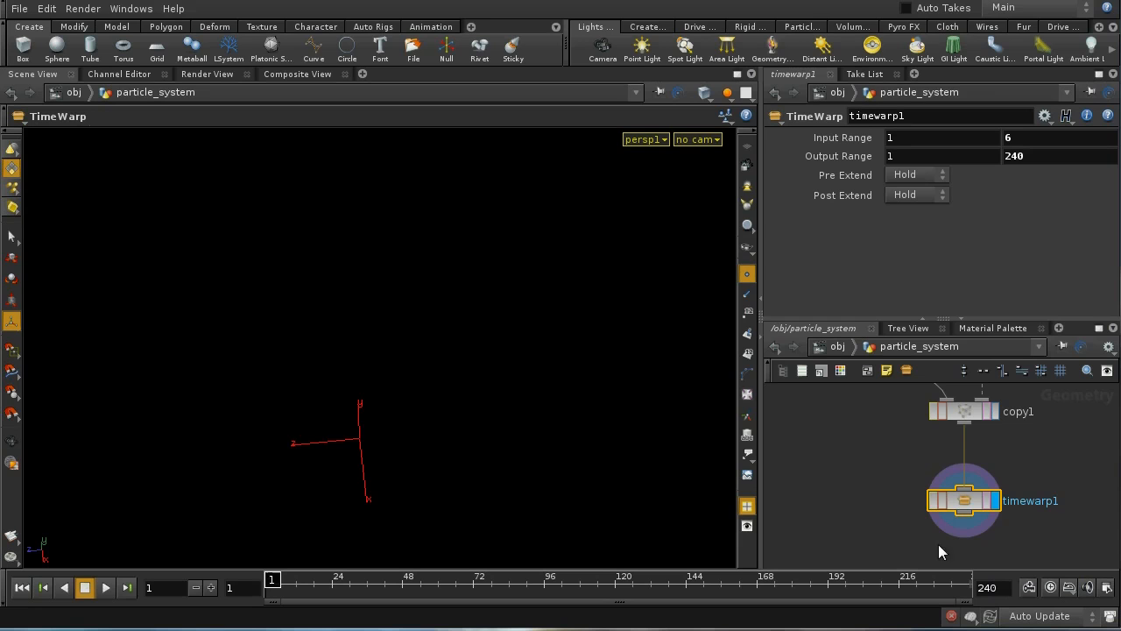
{"action": "mouse_move", "coordinate": [543, 512]}
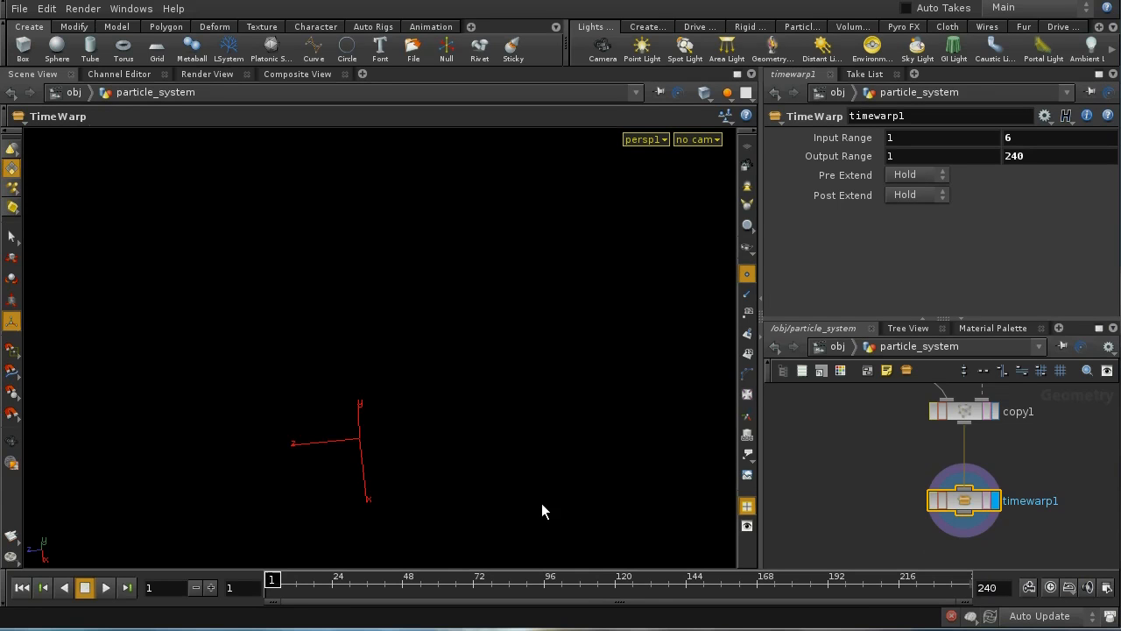
{"action": "mouse_move", "coordinate": [229, 588]}
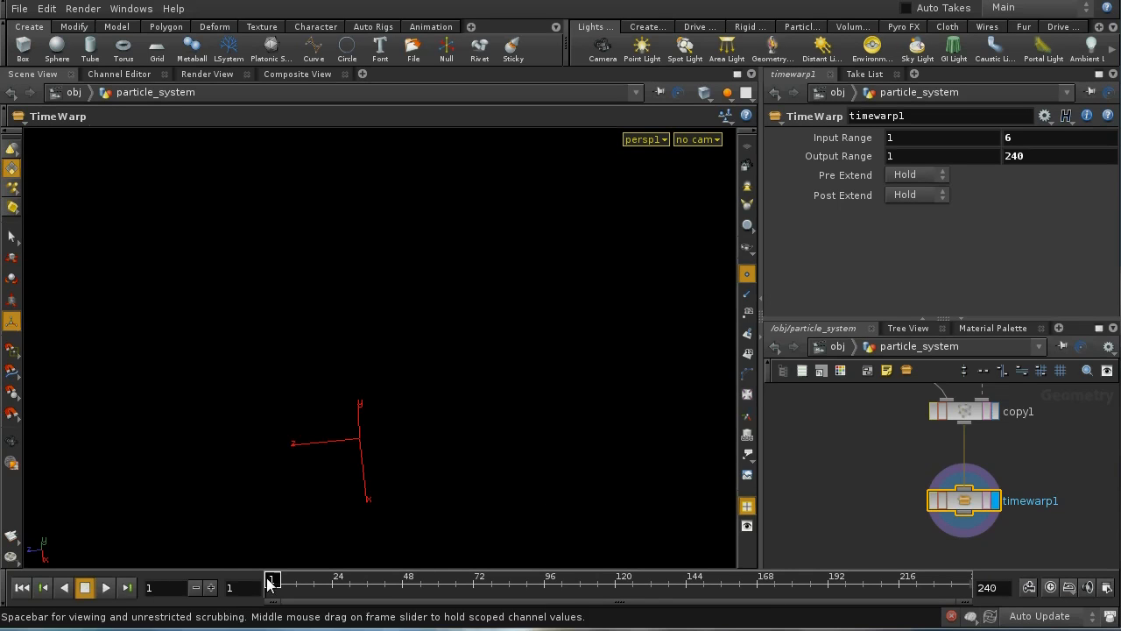
Step: Scrub the timeline until the flapping bird appears and settle on a frame showing it
{"action": "left_click_drag", "start_coordinate": [271, 580], "coordinate": [322, 580]}
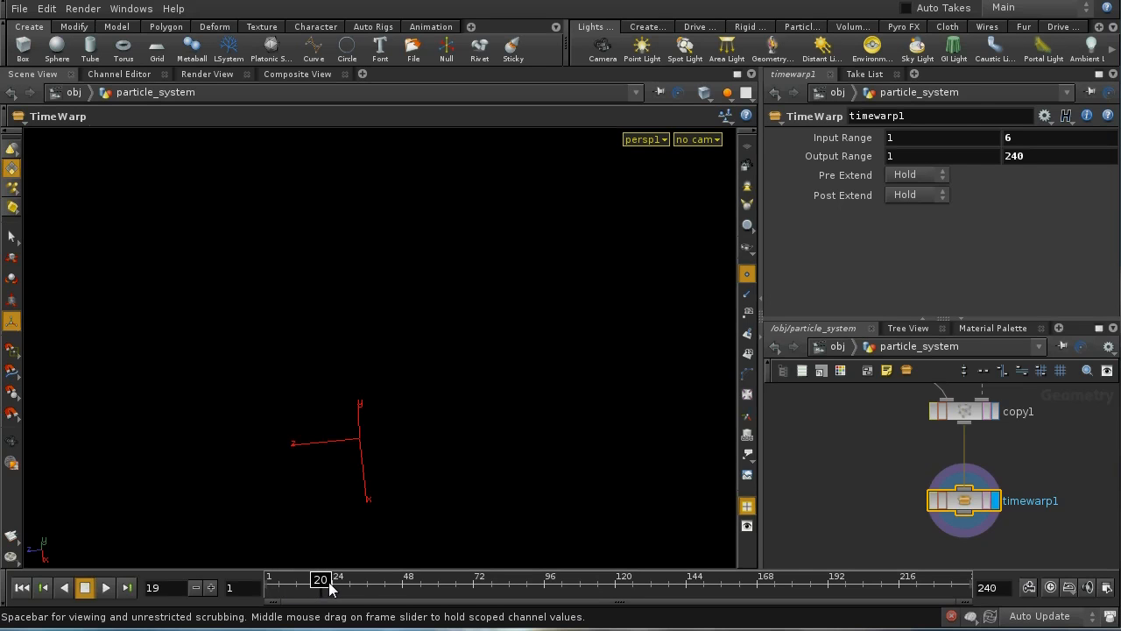
{"action": "left_click_drag", "start_coordinate": [321, 578], "coordinate": [413, 579]}
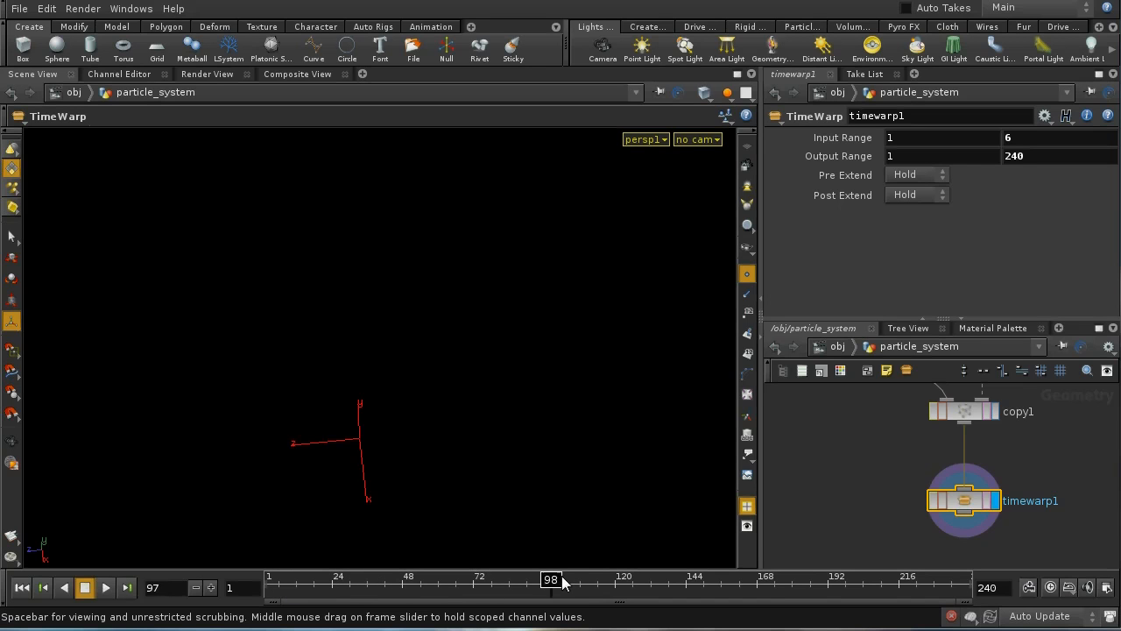
{"action": "left_click_drag", "start_coordinate": [550, 580], "coordinate": [684, 580]}
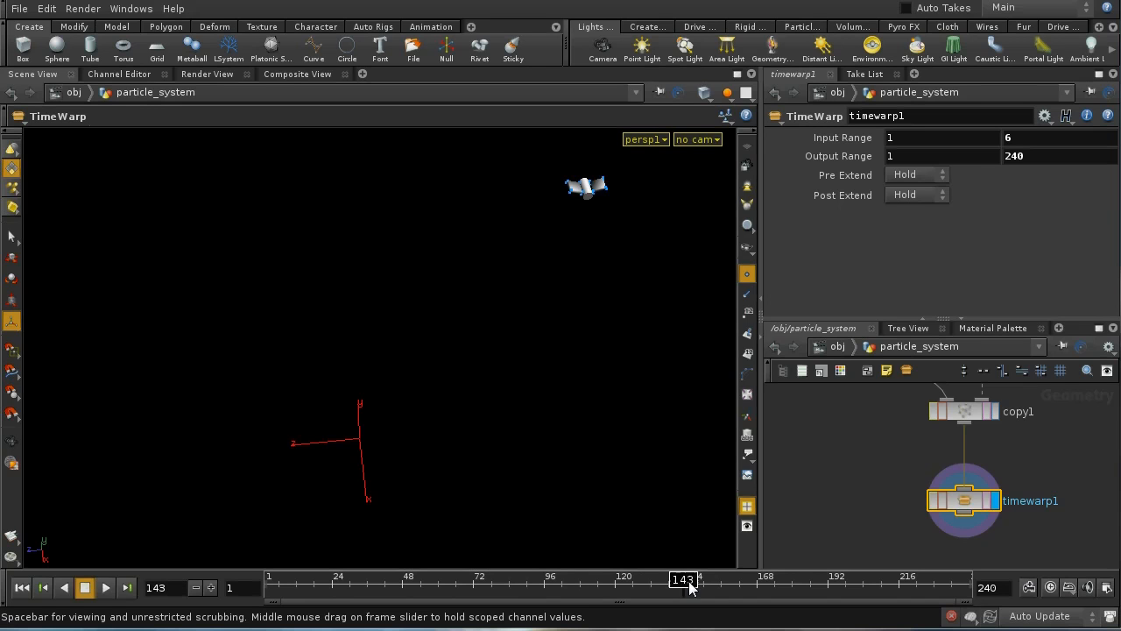
{"action": "left_click_drag", "start_coordinate": [686, 580], "coordinate": [816, 580]}
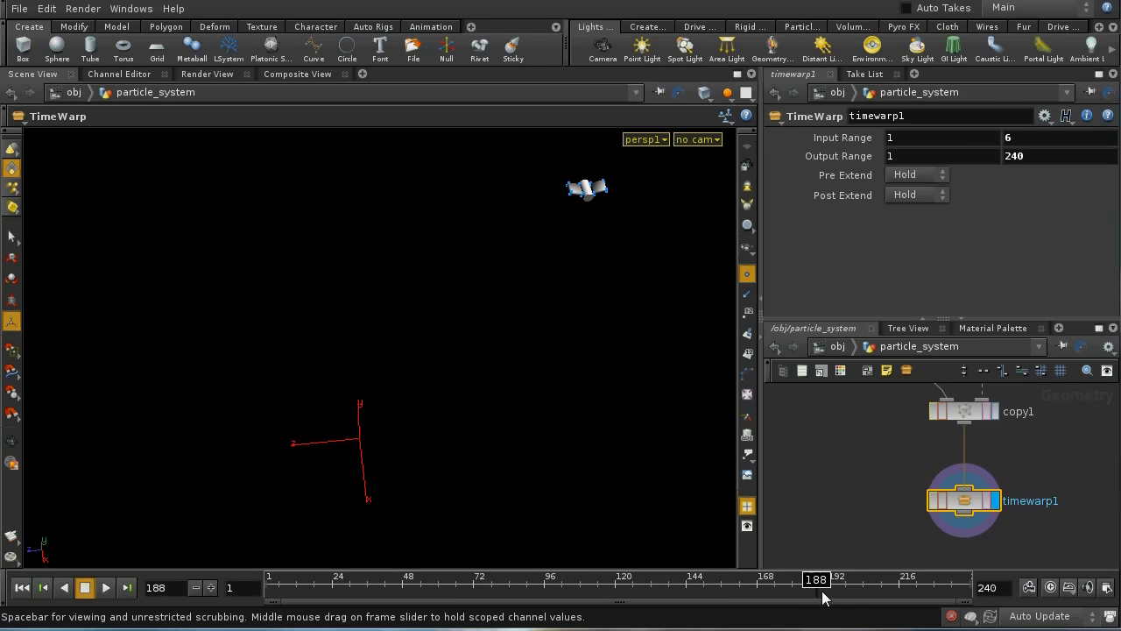
{"action": "left_click_drag", "start_coordinate": [815, 578], "coordinate": [785, 578]}
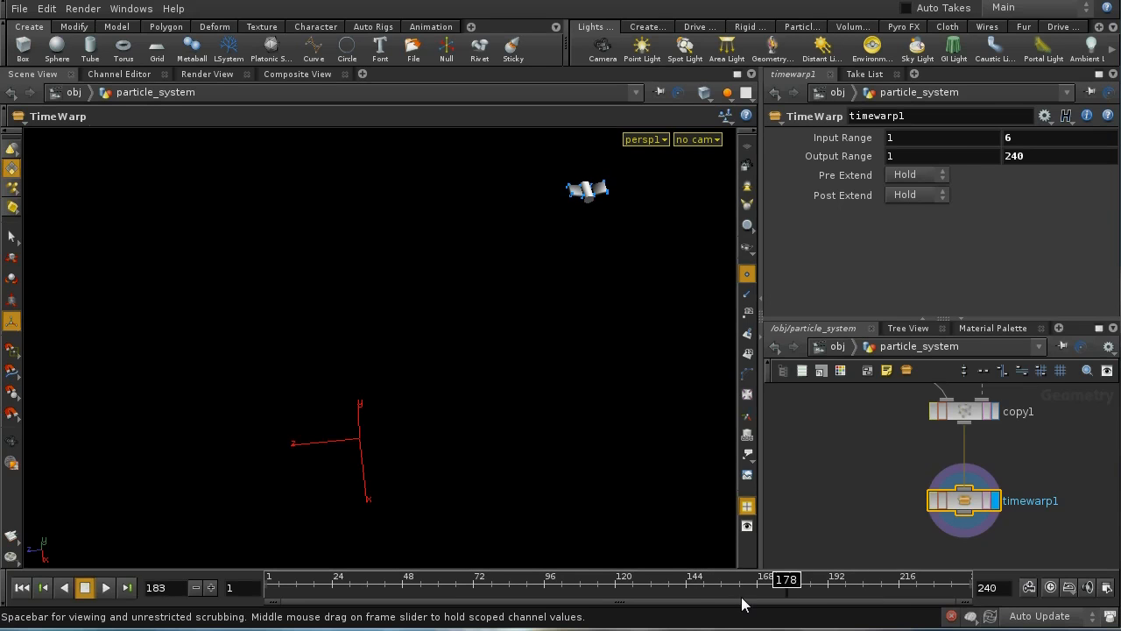
{"action": "left_click_drag", "start_coordinate": [785, 578], "coordinate": [743, 578]}
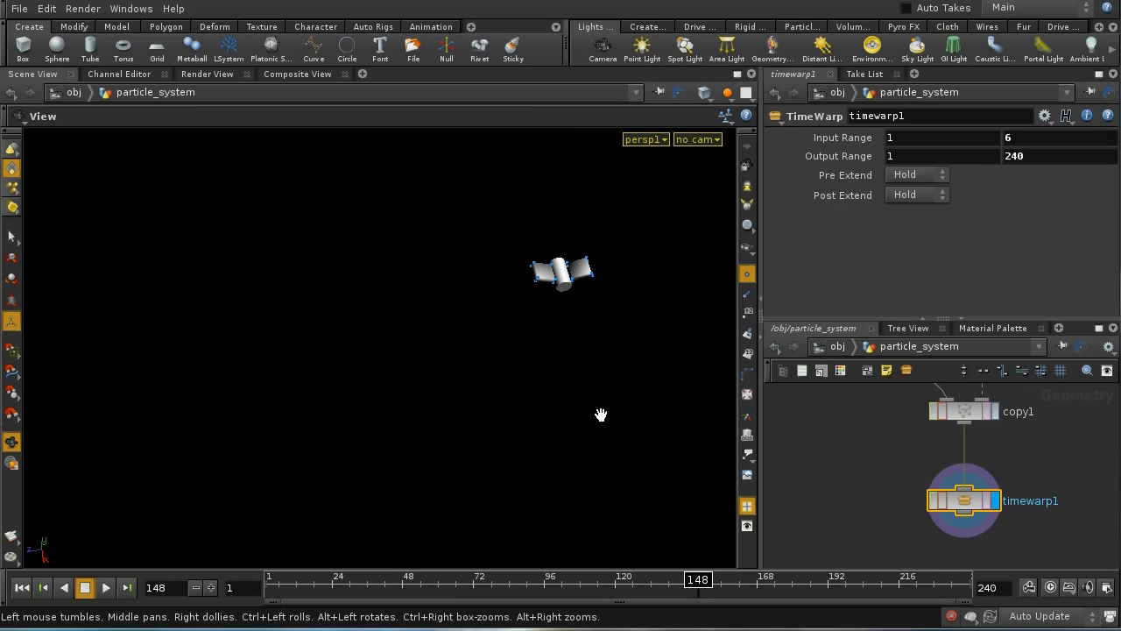
Step: Dolly the viewport in for a close-up look at the bird, then step back to an early frame
{"action": "left_click_drag", "start_coordinate": [601, 413], "coordinate": [552, 405]}
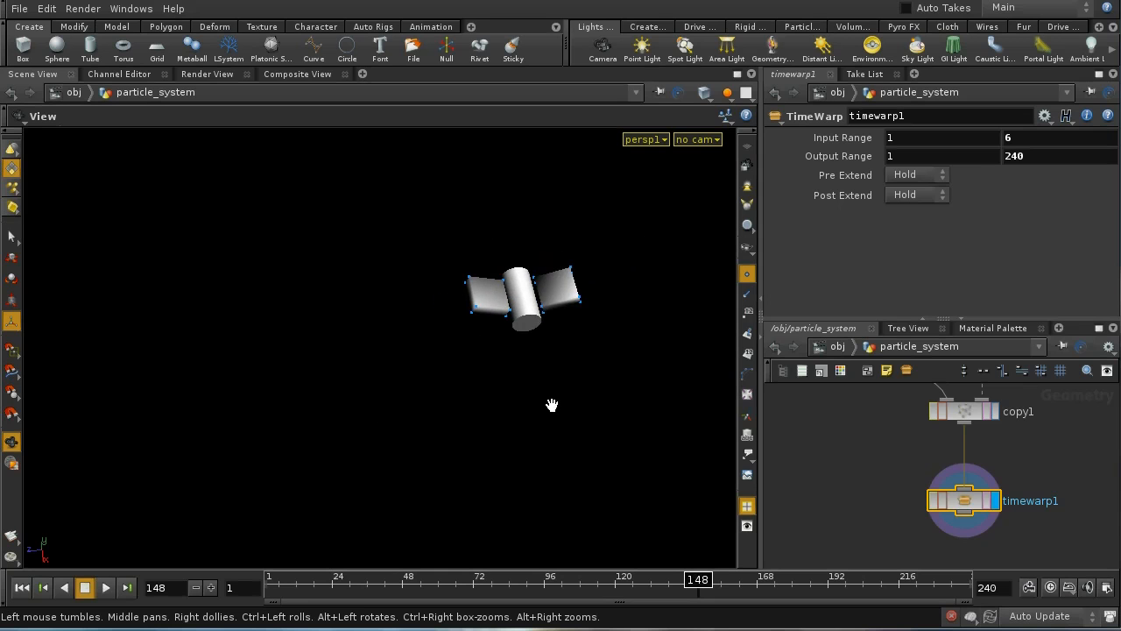
{"action": "left_click_drag", "start_coordinate": [551, 404], "coordinate": [537, 436]}
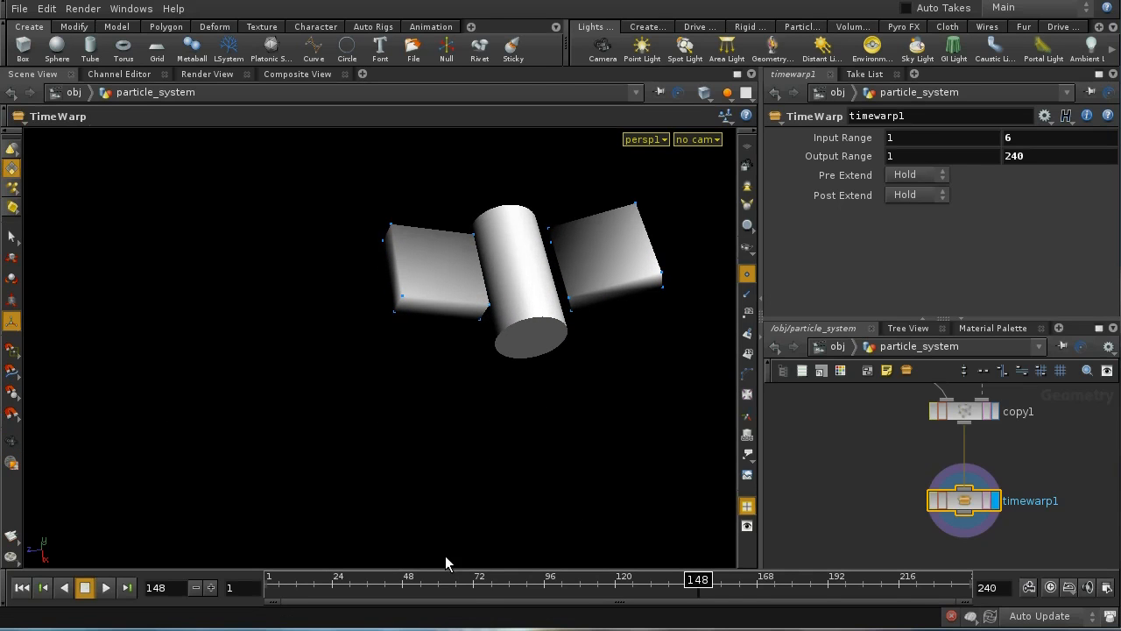
{"action": "left_click", "coordinate": [211, 588]}
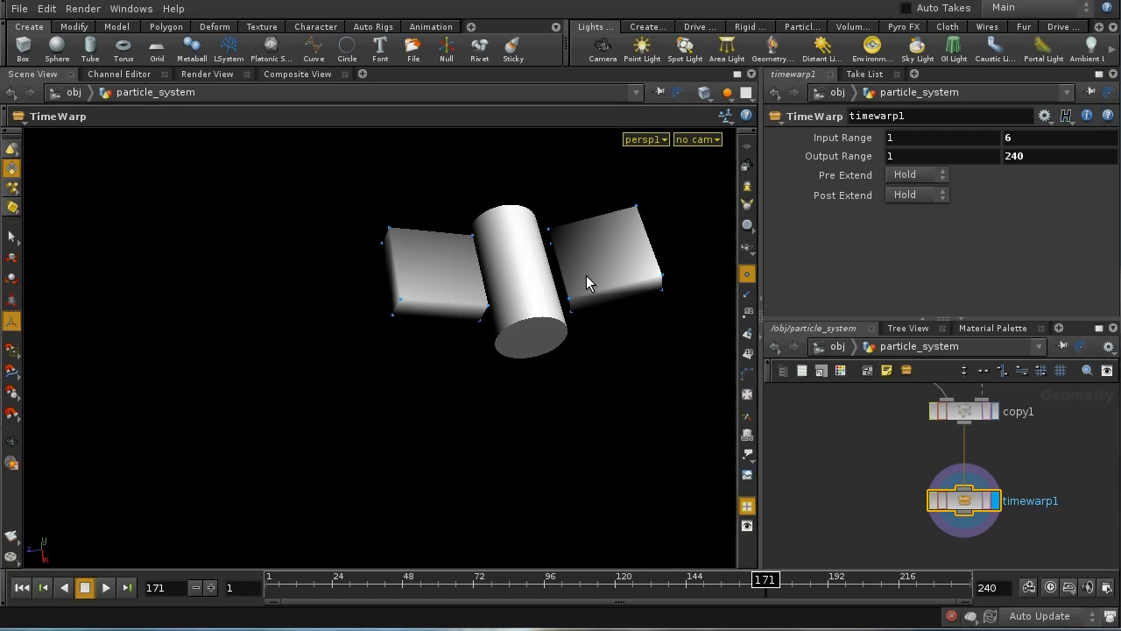
{"action": "mouse_move", "coordinate": [389, 236]}
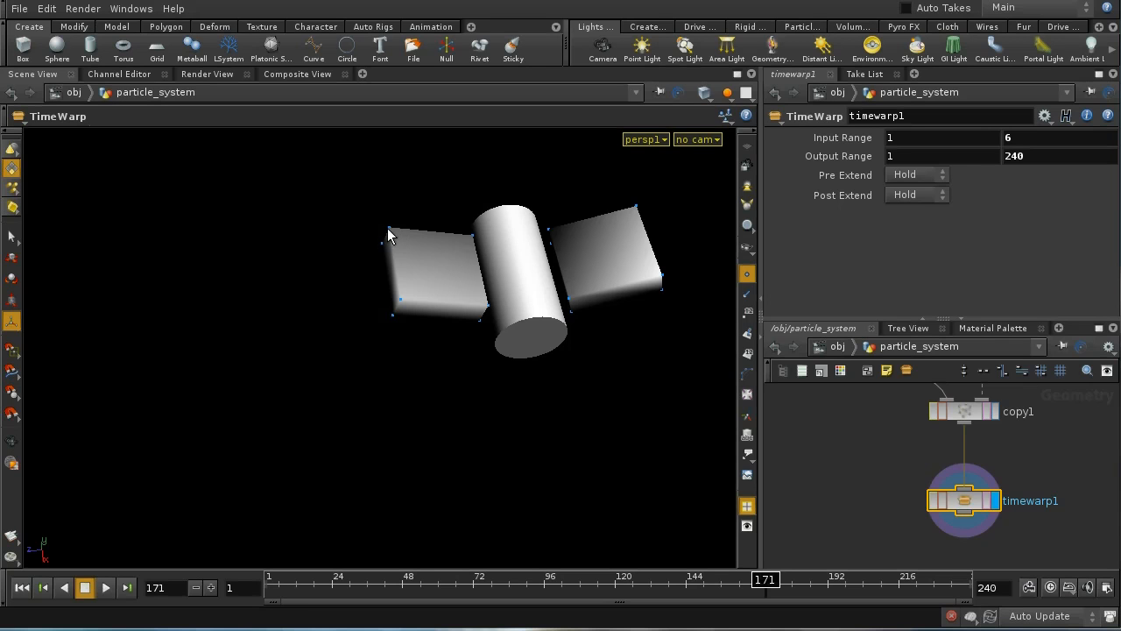
{"action": "mouse_move", "coordinate": [388, 347]}
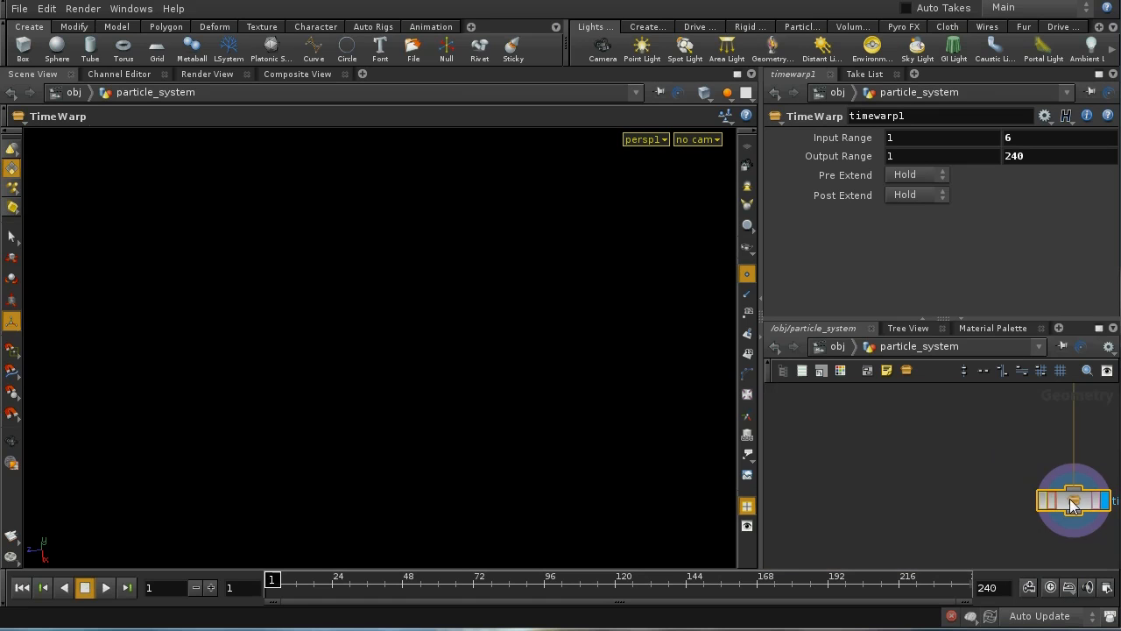
Step: Pan the network to bring timewarp1 and the upstream particle nodes into view
{"action": "left_click_drag", "start_coordinate": [1072, 500], "coordinate": [925, 477]}
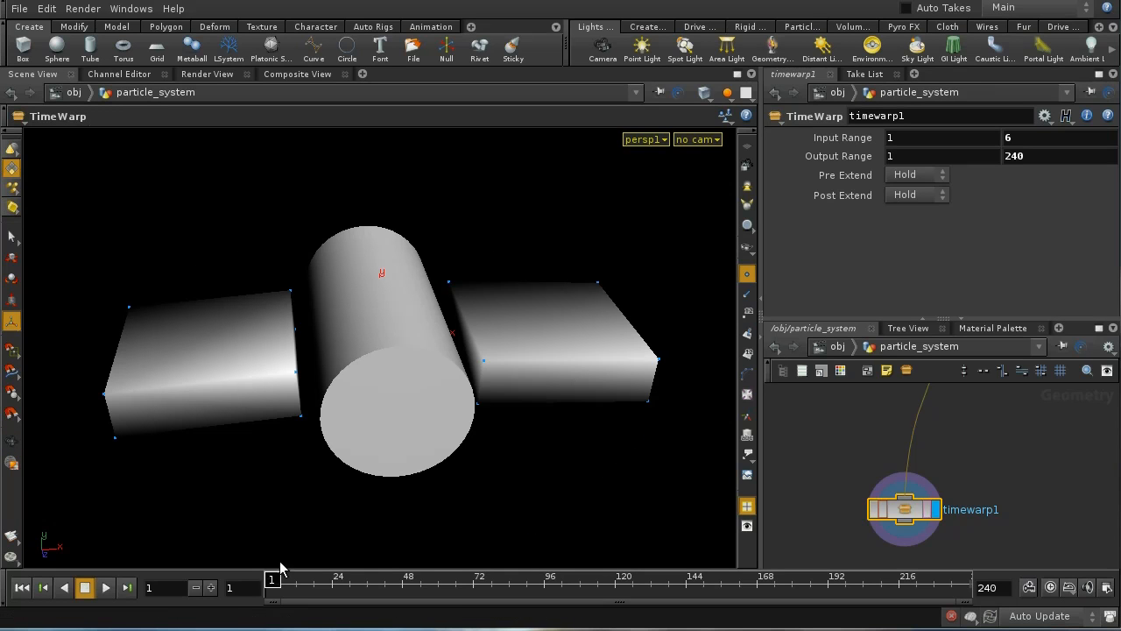
{"action": "mouse_move", "coordinate": [1043, 516]}
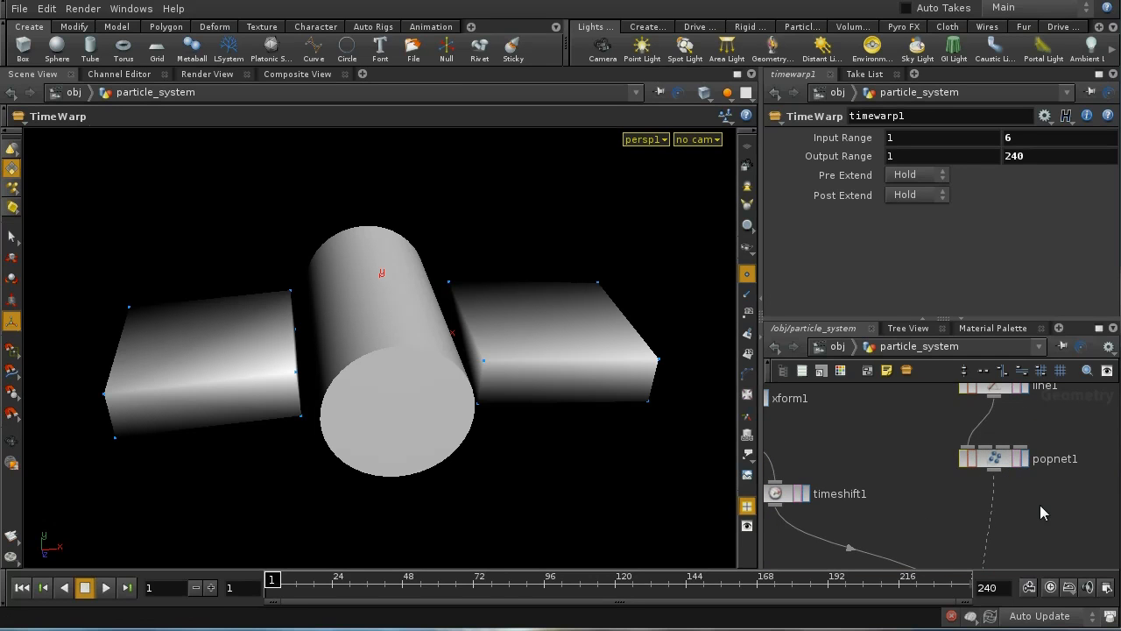
{"action": "mouse_move", "coordinate": [992, 449]}
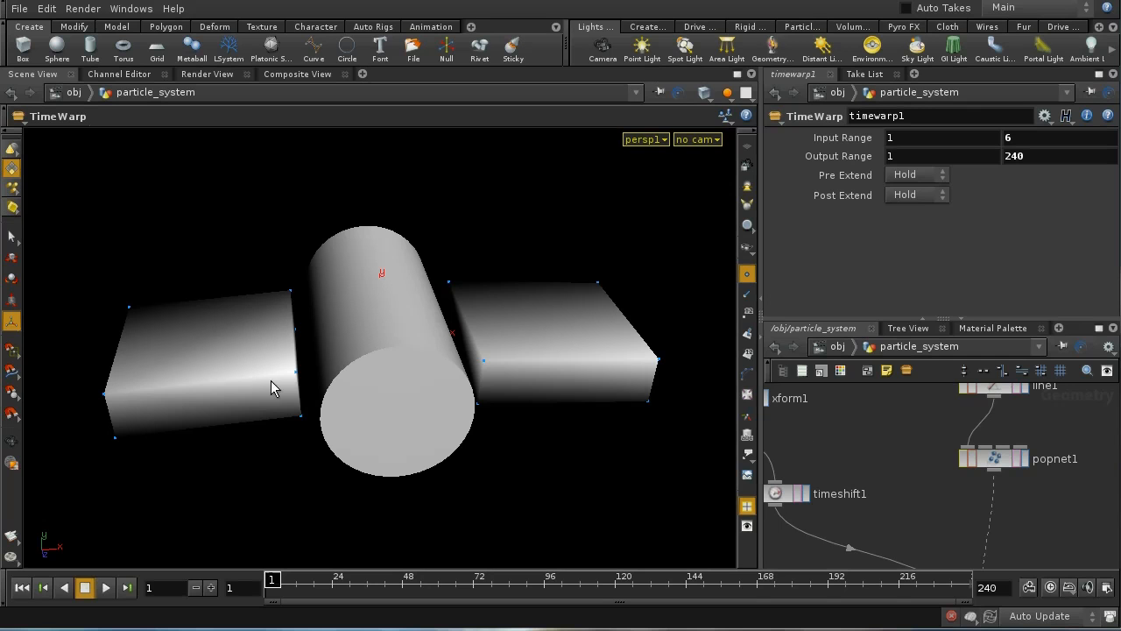
{"action": "mouse_move", "coordinate": [466, 379]}
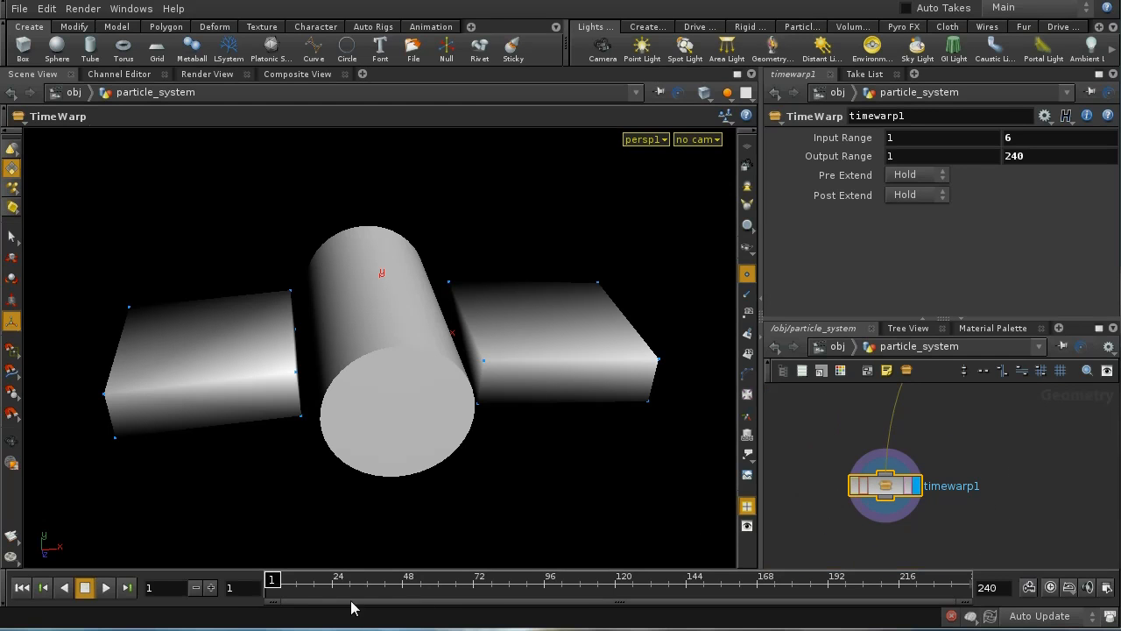
Step: Scrub from an early frame to watch the wings flapping across frames
{"action": "left_click", "coordinate": [331, 578]}
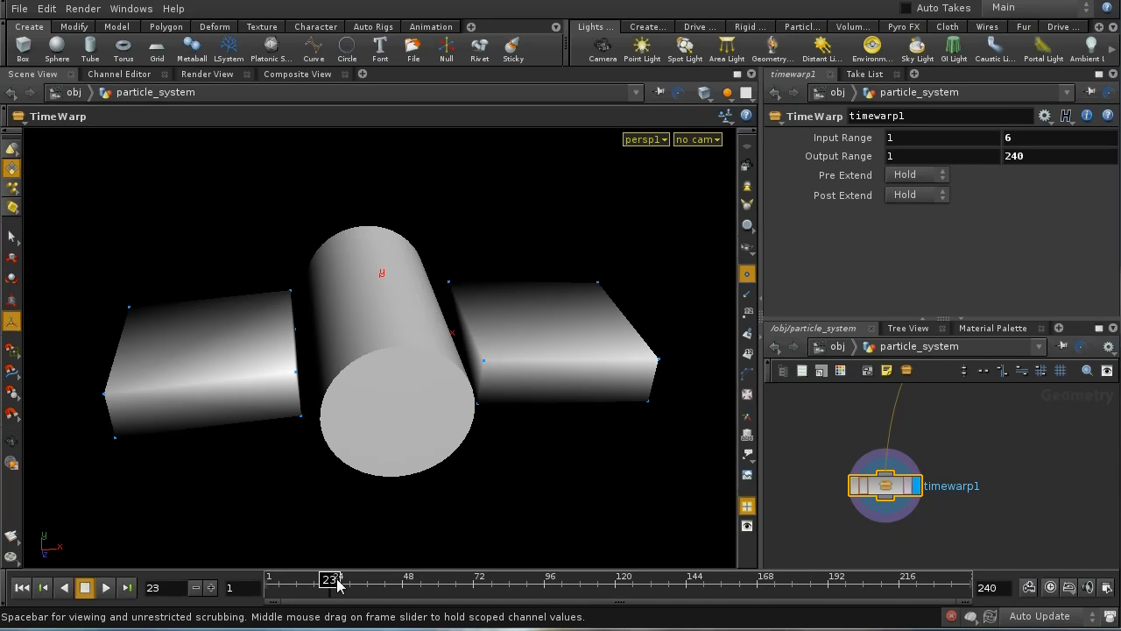
{"action": "left_click_drag", "start_coordinate": [331, 578], "coordinate": [477, 579]}
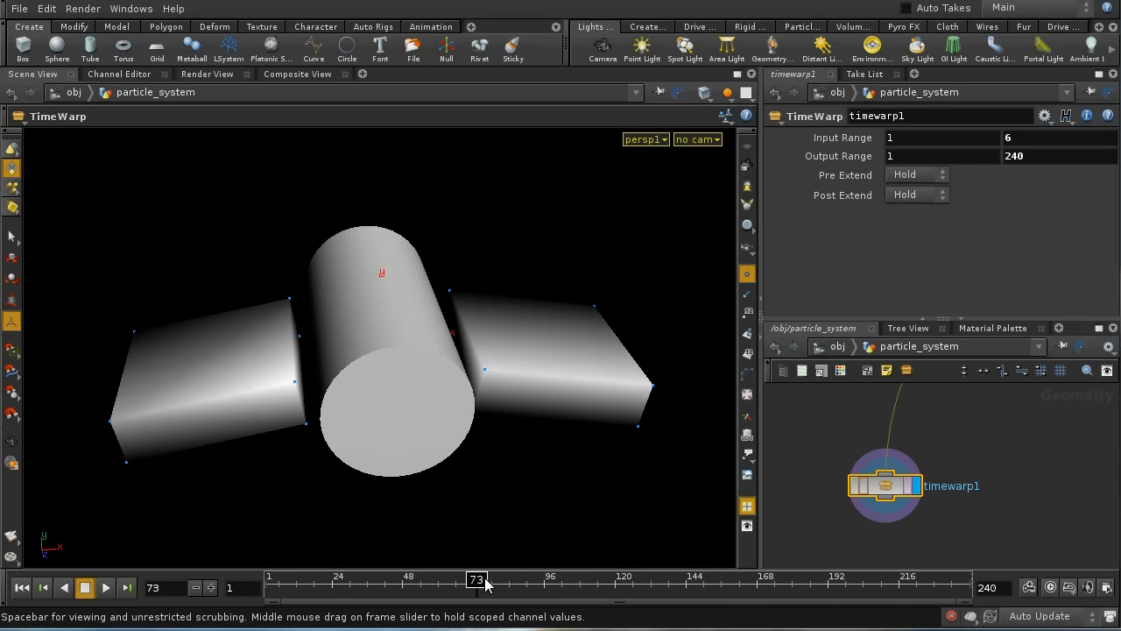
{"action": "left_click_drag", "start_coordinate": [476, 578], "coordinate": [617, 578]}
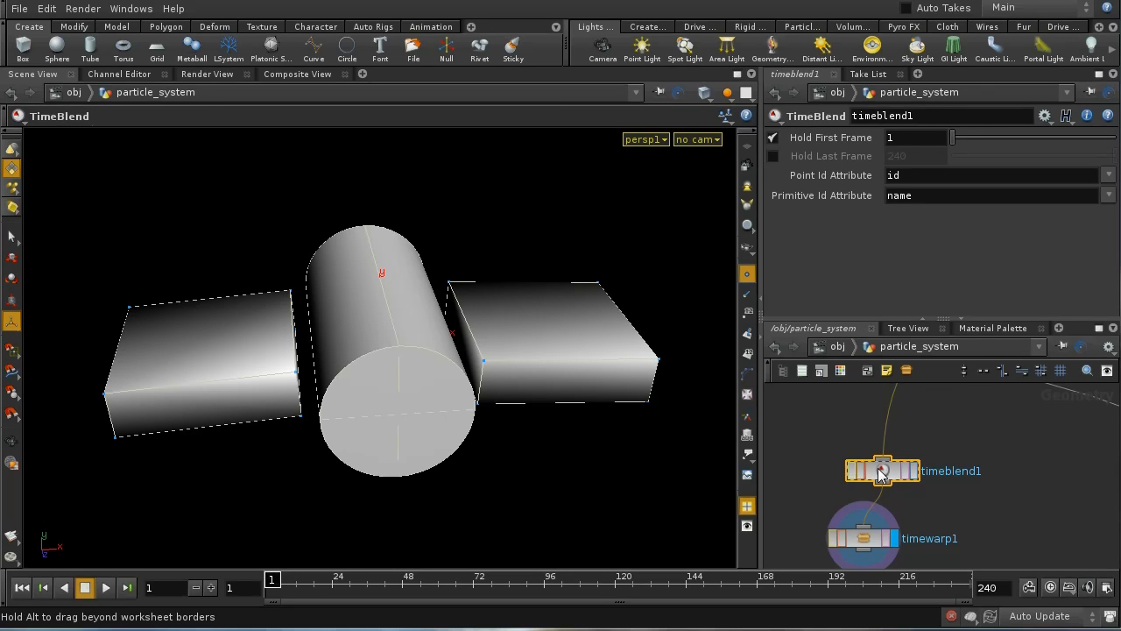
Step: Reselect timewarp1 and scrub from the start through later frames to check the flap cycle
{"action": "left_click", "coordinate": [862, 538]}
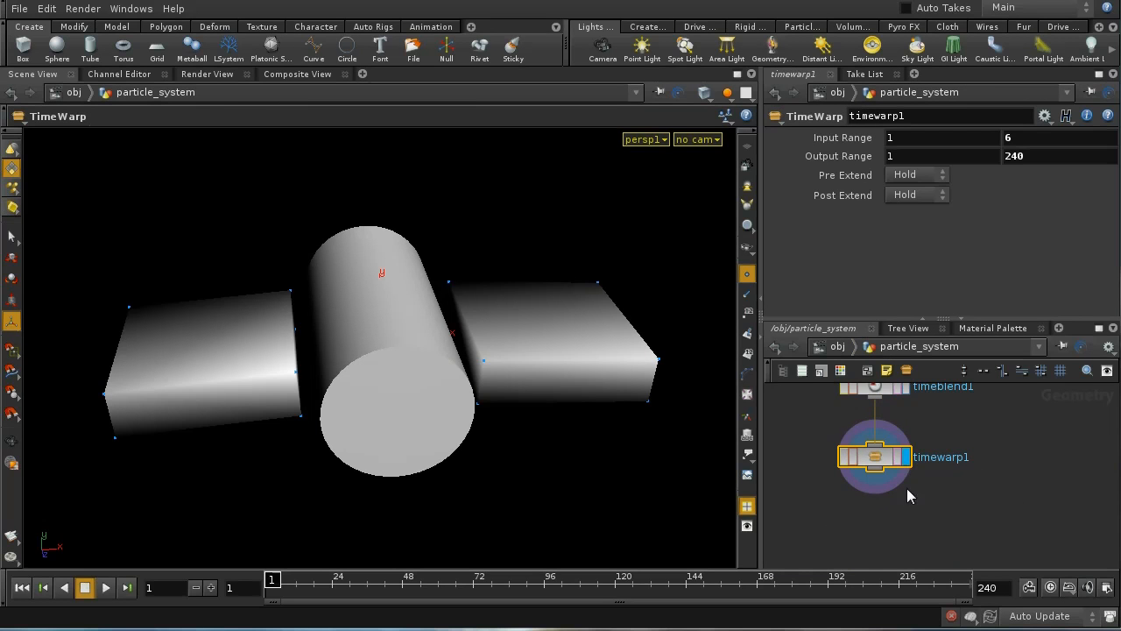
{"action": "left_click_drag", "start_coordinate": [274, 581], "coordinate": [283, 581]}
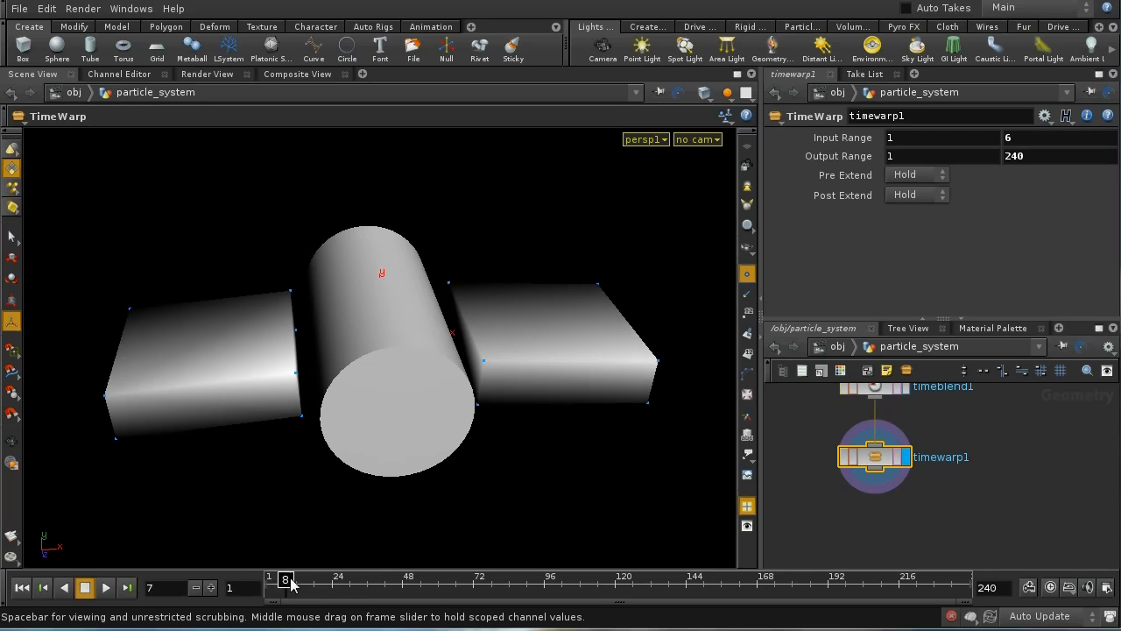
{"action": "left_click_drag", "start_coordinate": [286, 578], "coordinate": [431, 578]}
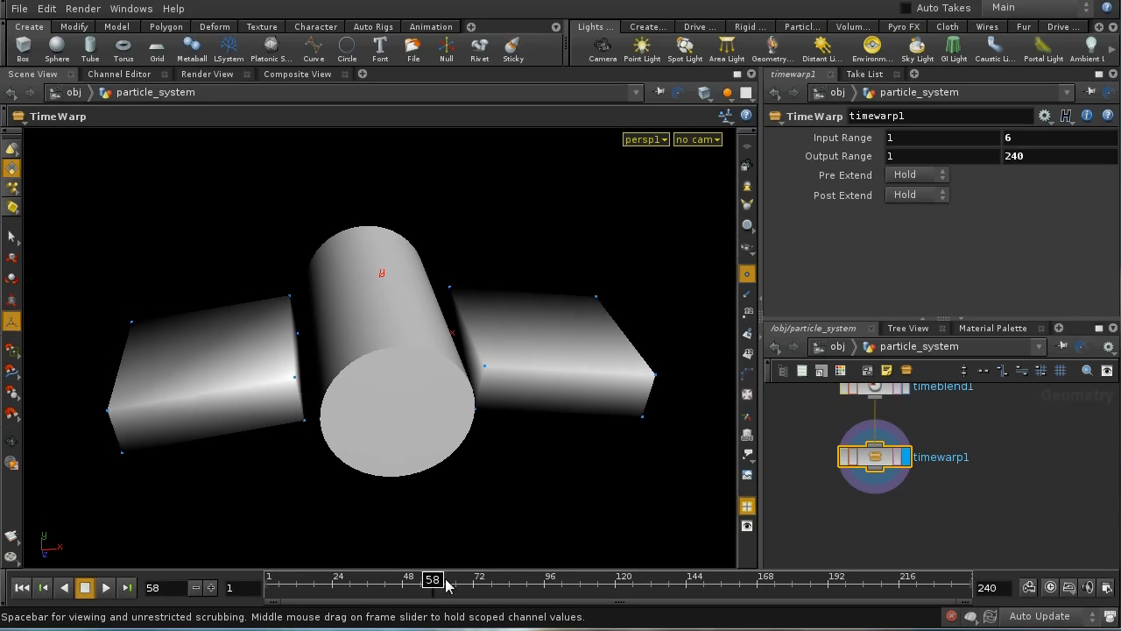
{"action": "left_click_drag", "start_coordinate": [431, 578], "coordinate": [859, 578]}
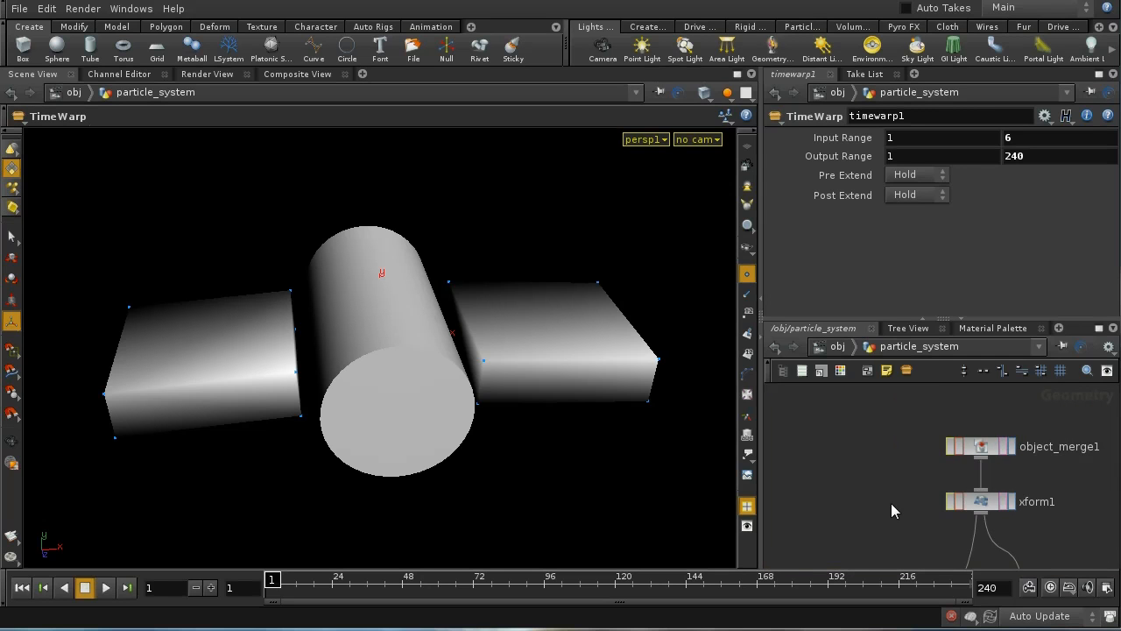
{"action": "mouse_move", "coordinate": [890, 456]}
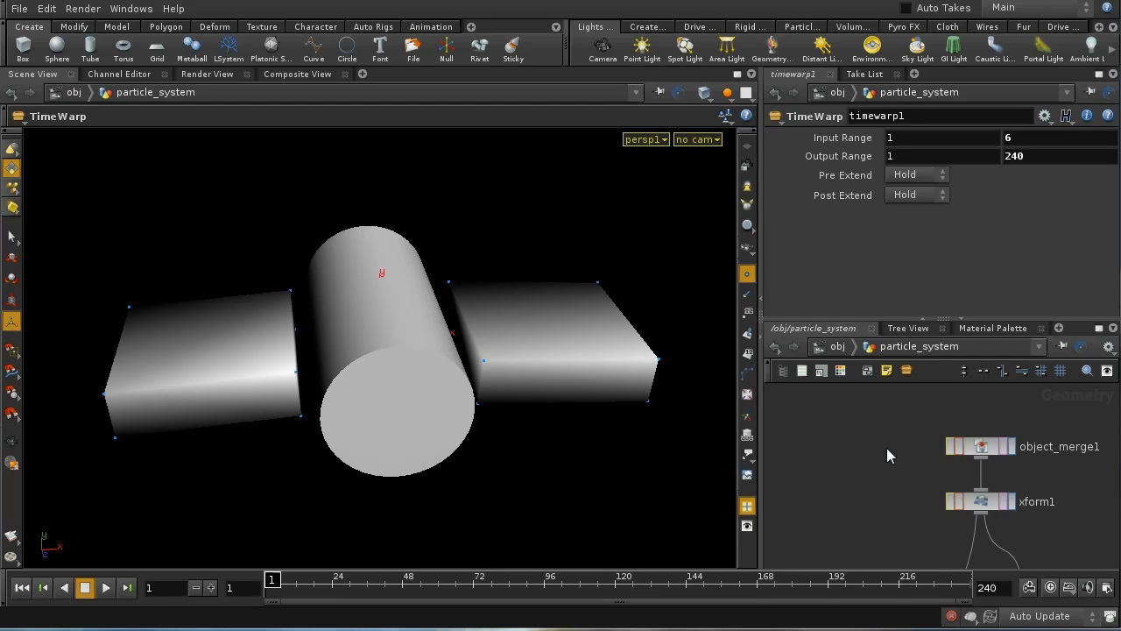
{"action": "mouse_move", "coordinate": [627, 406]}
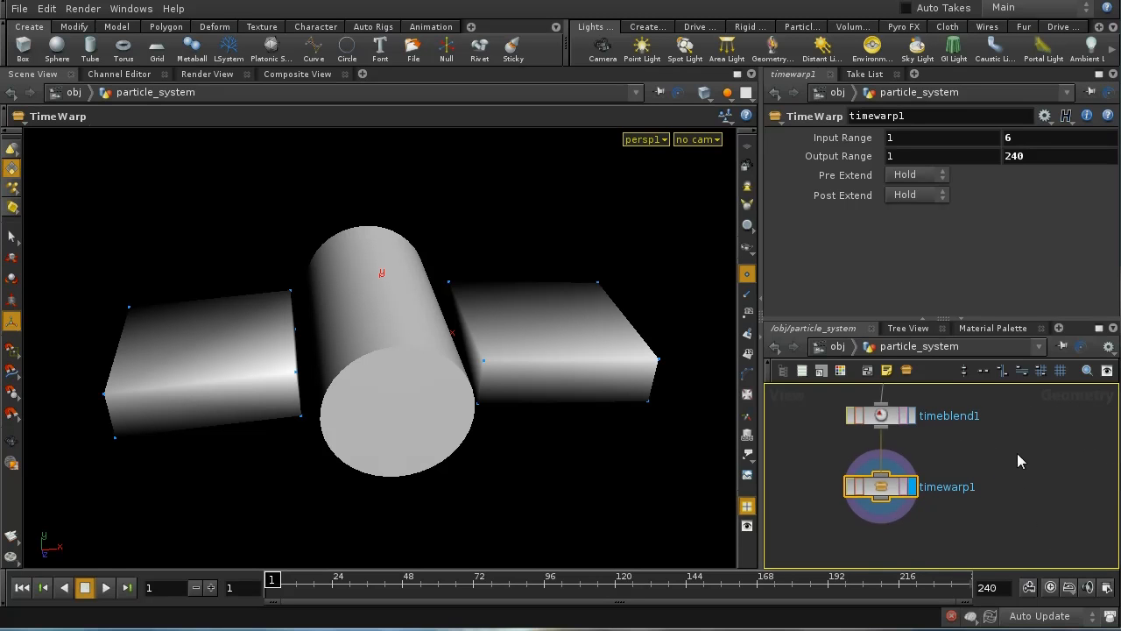
{"action": "mouse_move", "coordinate": [1001, 510]}
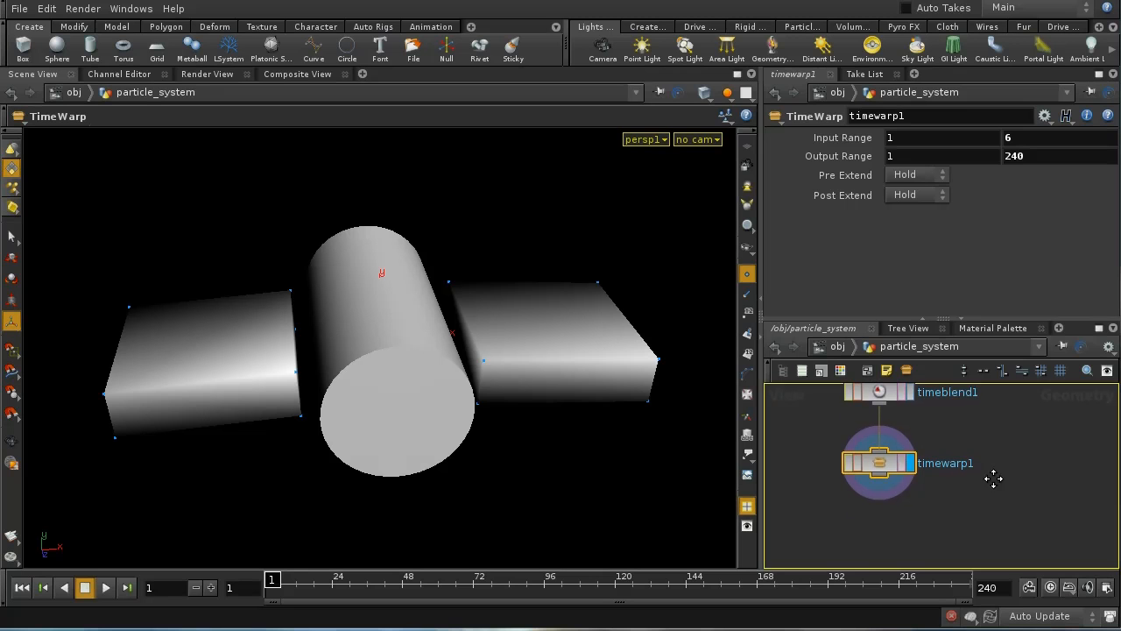
{"action": "mouse_move", "coordinate": [1029, 462]}
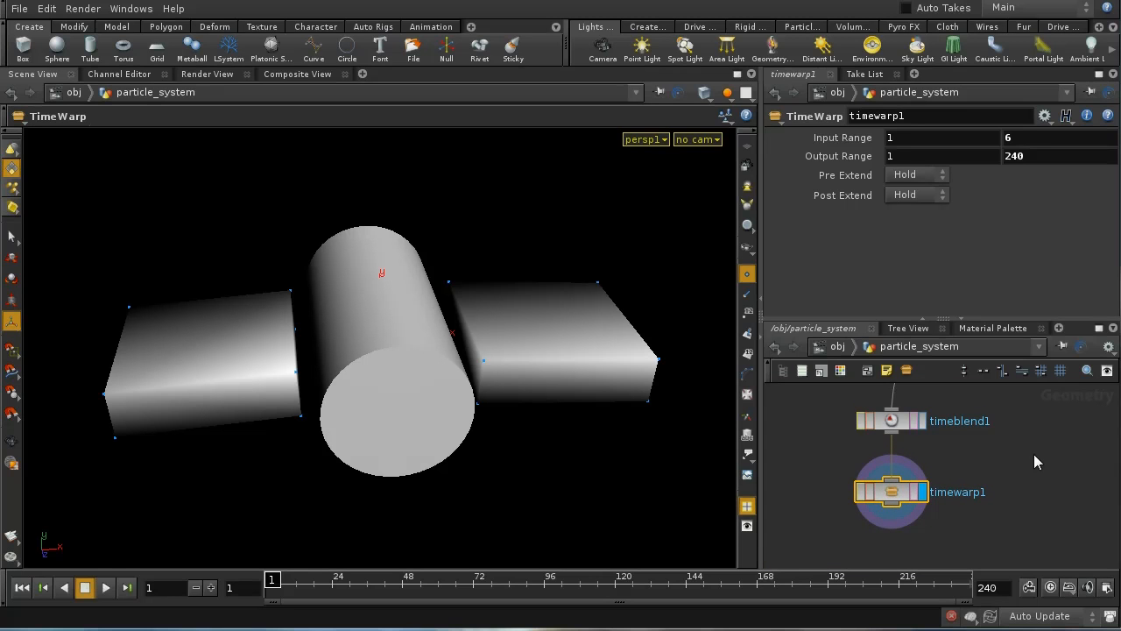
{"action": "mouse_move", "coordinate": [1049, 512]}
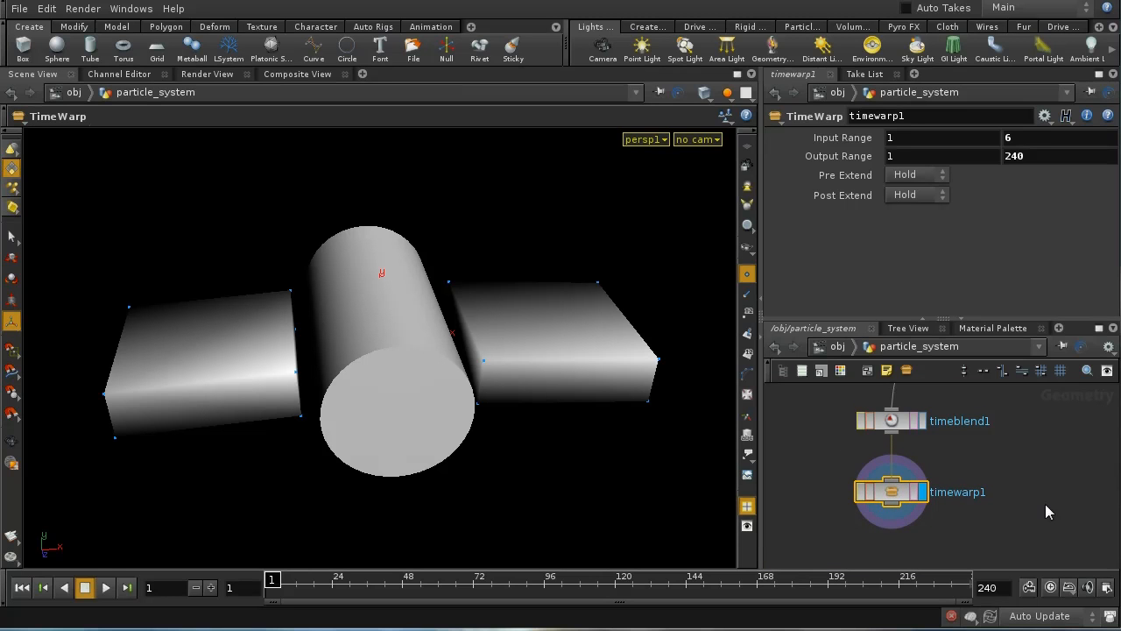
{"action": "mouse_move", "coordinate": [845, 358]}
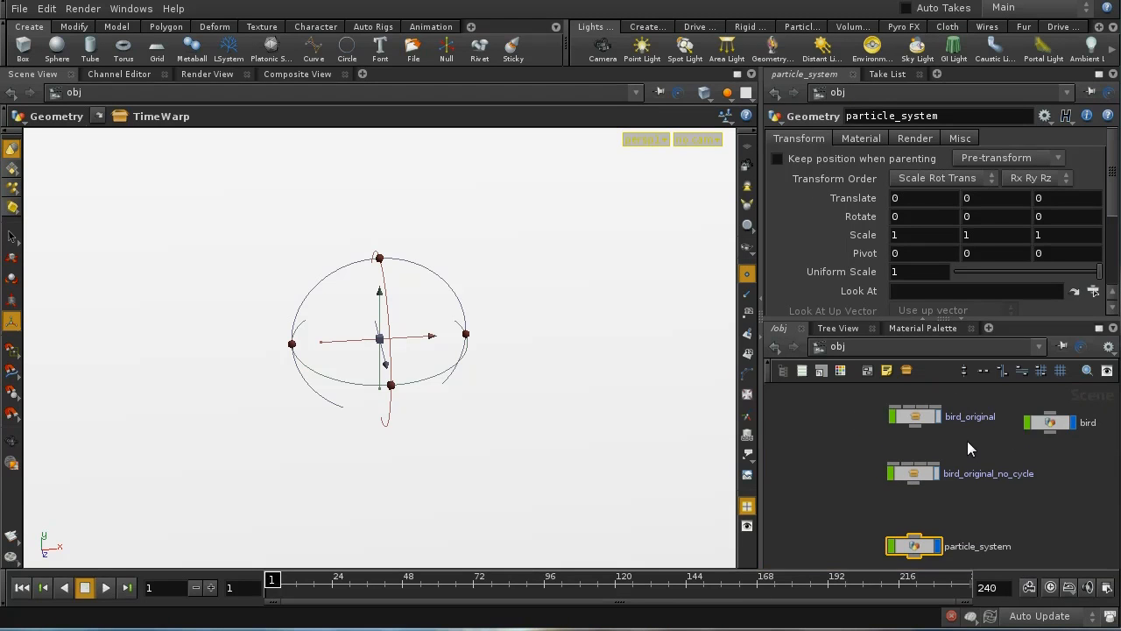
{"action": "mouse_move", "coordinate": [1031, 485]}
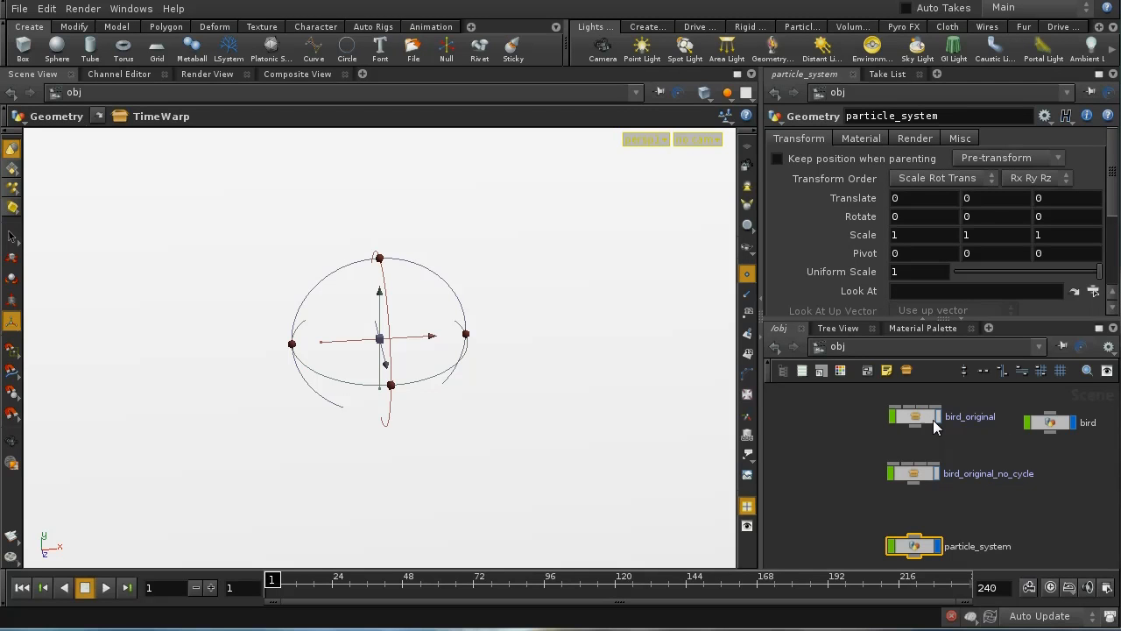
{"action": "mouse_move", "coordinate": [920, 422]}
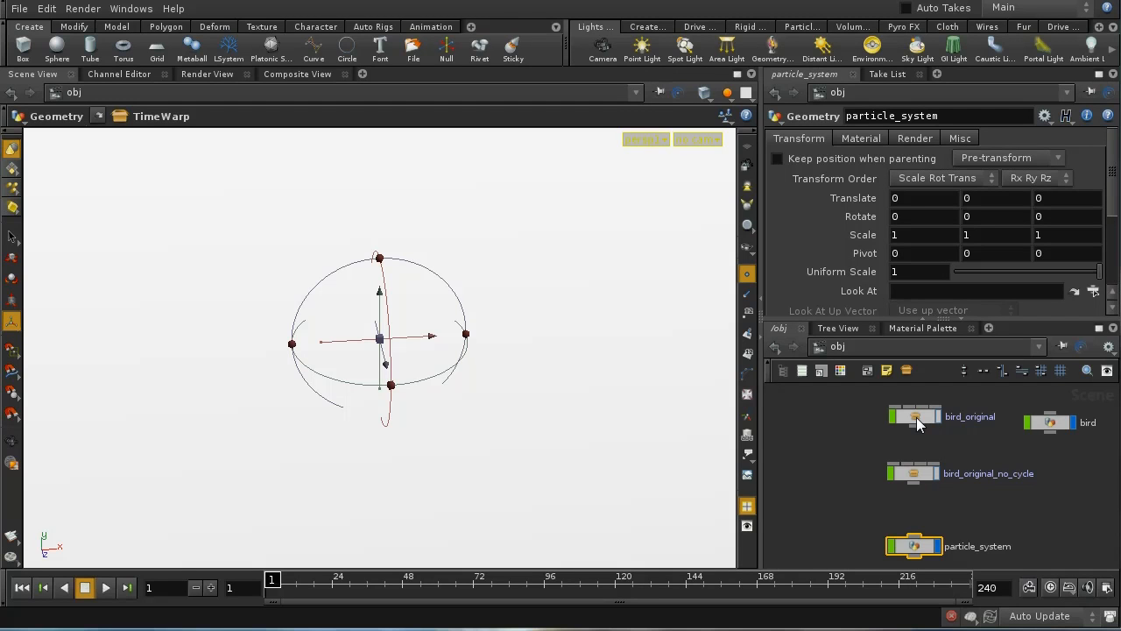
{"action": "mouse_move", "coordinate": [974, 438]}
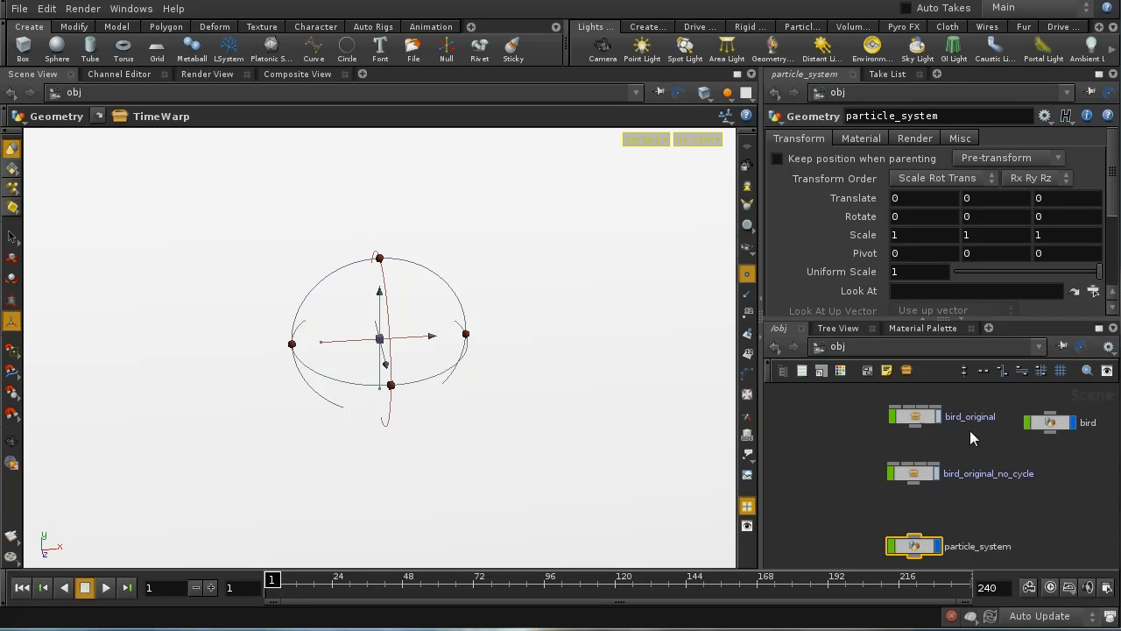
{"action": "mouse_move", "coordinate": [995, 459]}
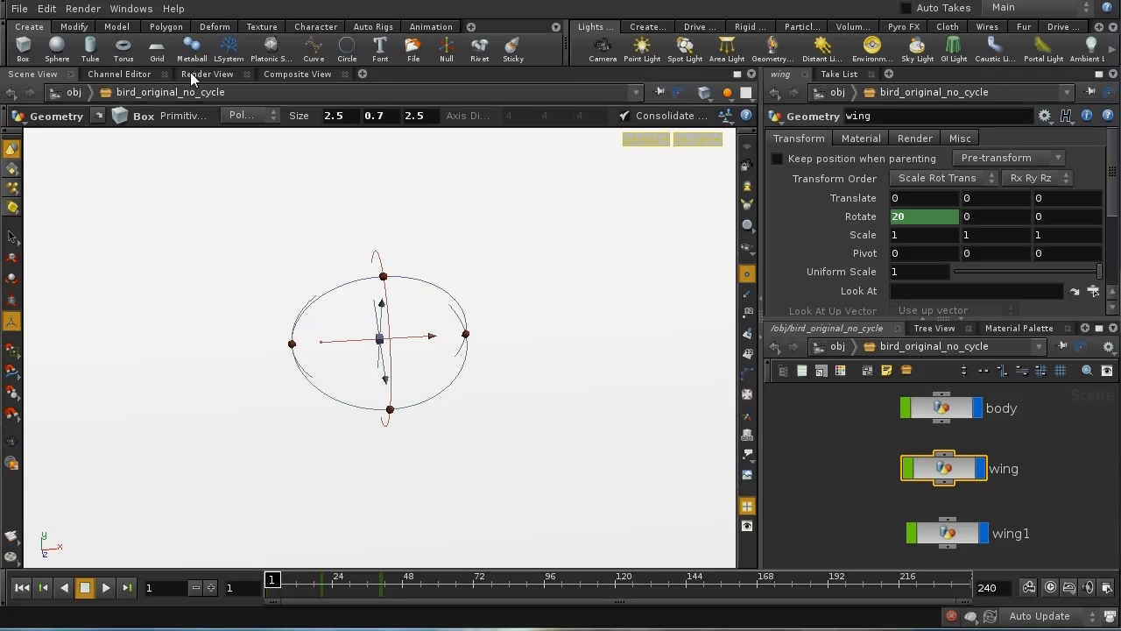
Step: View the wing's rx curve swinging 20 to -20 over about 40 frames, then return to the Scene View
{"action": "left_click", "coordinate": [119, 74]}
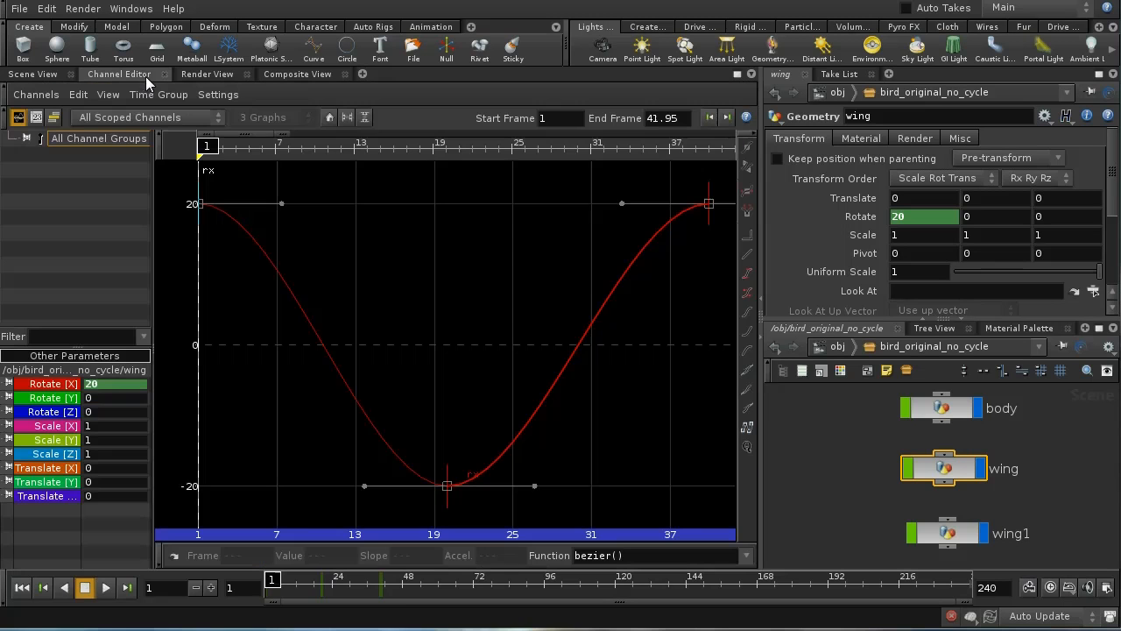
{"action": "mouse_move", "coordinate": [757, 221]}
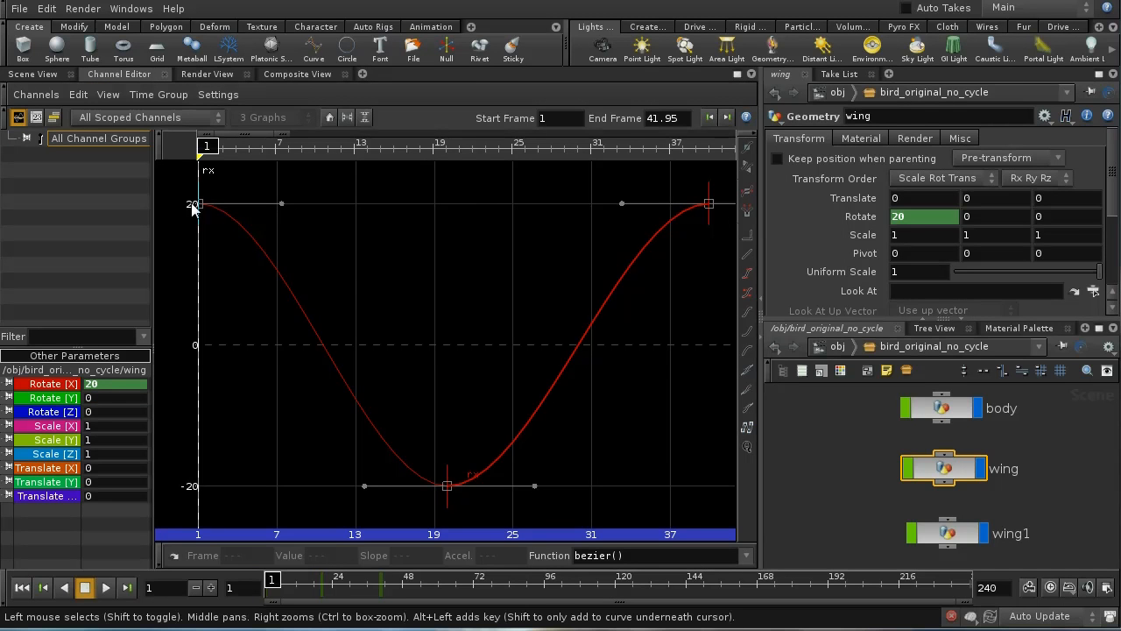
{"action": "mouse_move", "coordinate": [517, 399]}
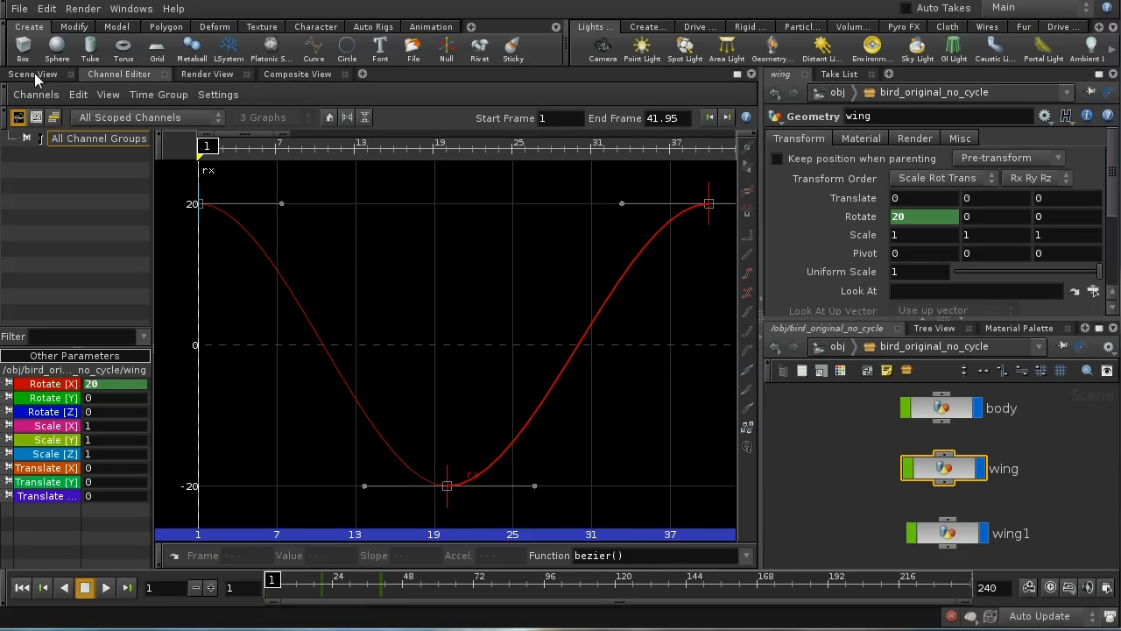
{"action": "left_click", "coordinate": [32, 73]}
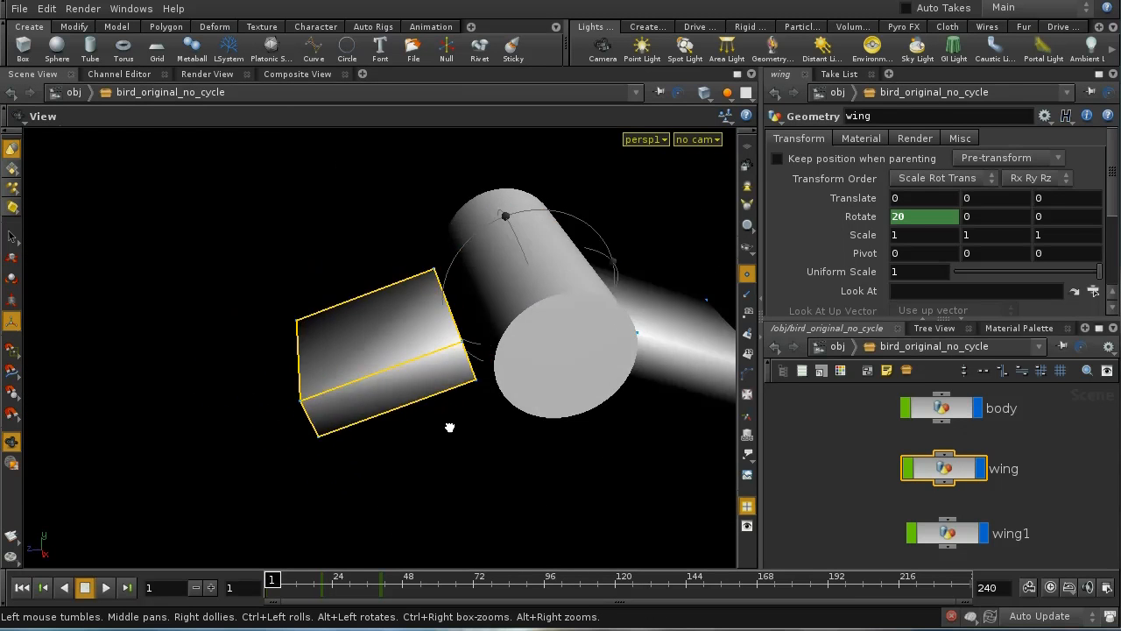
{"action": "left_click_drag", "start_coordinate": [272, 578], "coordinate": [343, 579]}
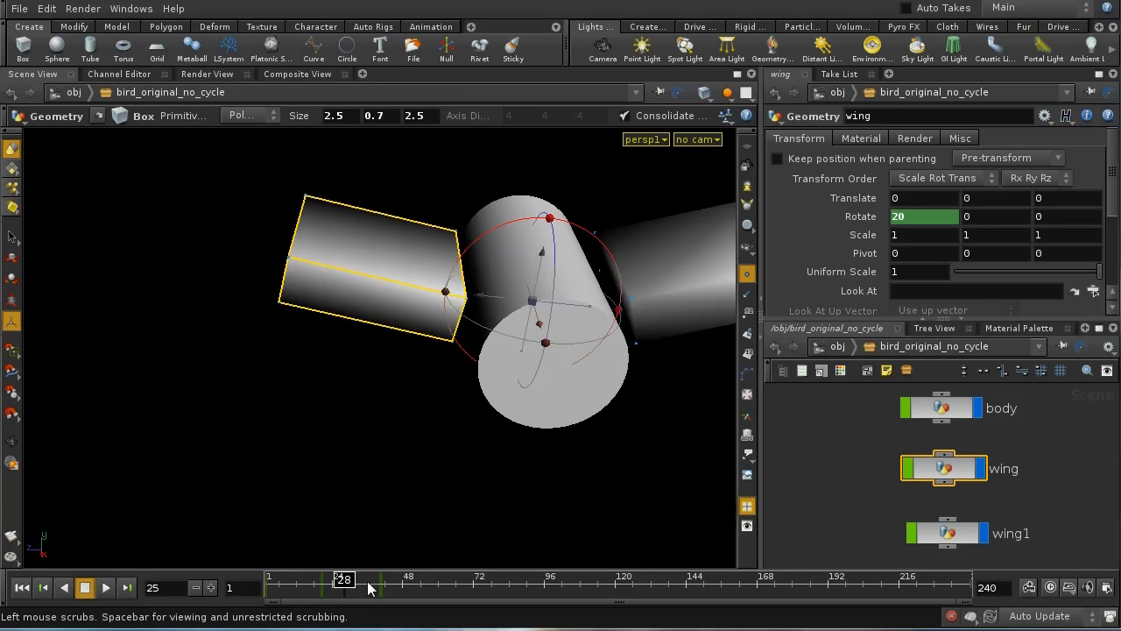
{"action": "left_click_drag", "start_coordinate": [344, 578], "coordinate": [524, 579]}
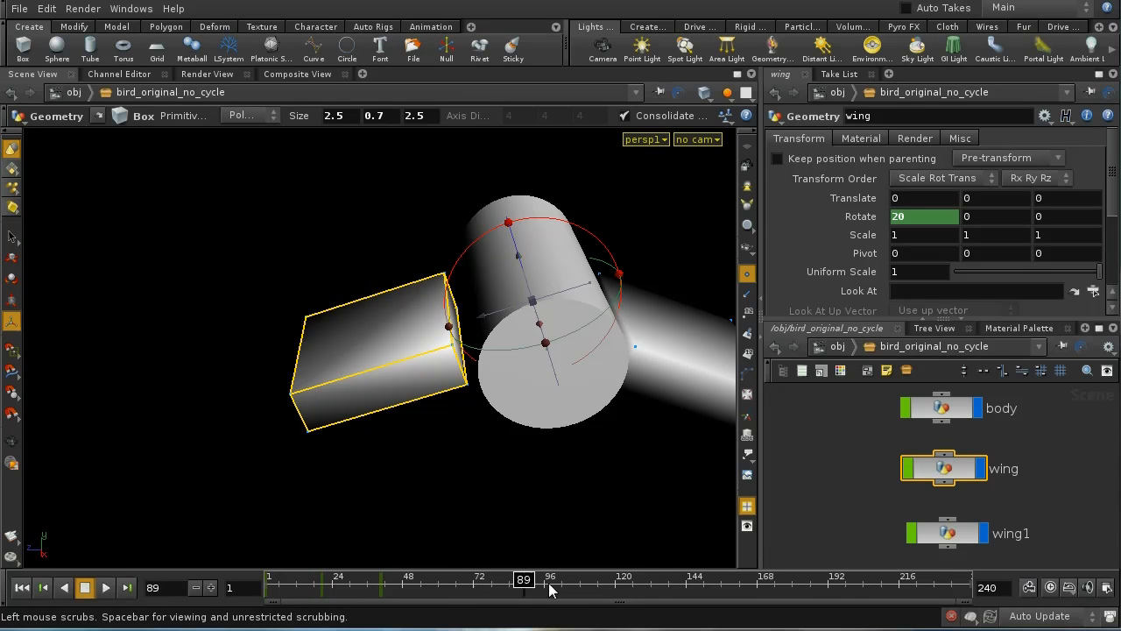
{"action": "left_click_drag", "start_coordinate": [523, 580], "coordinate": [712, 580]}
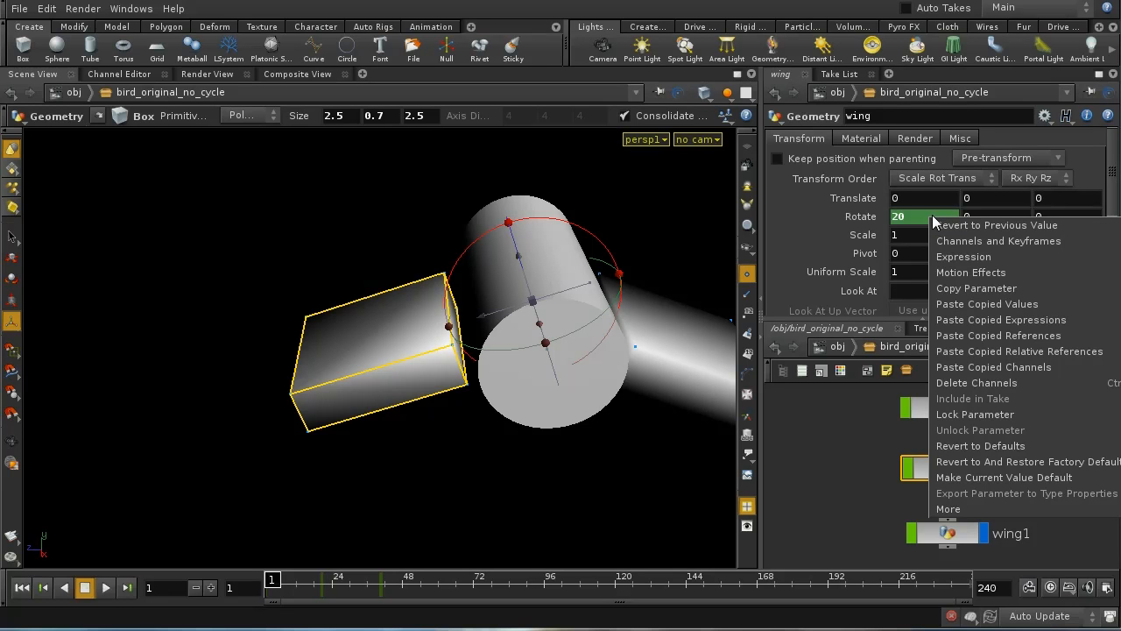
{"action": "mouse_move", "coordinate": [970, 273]}
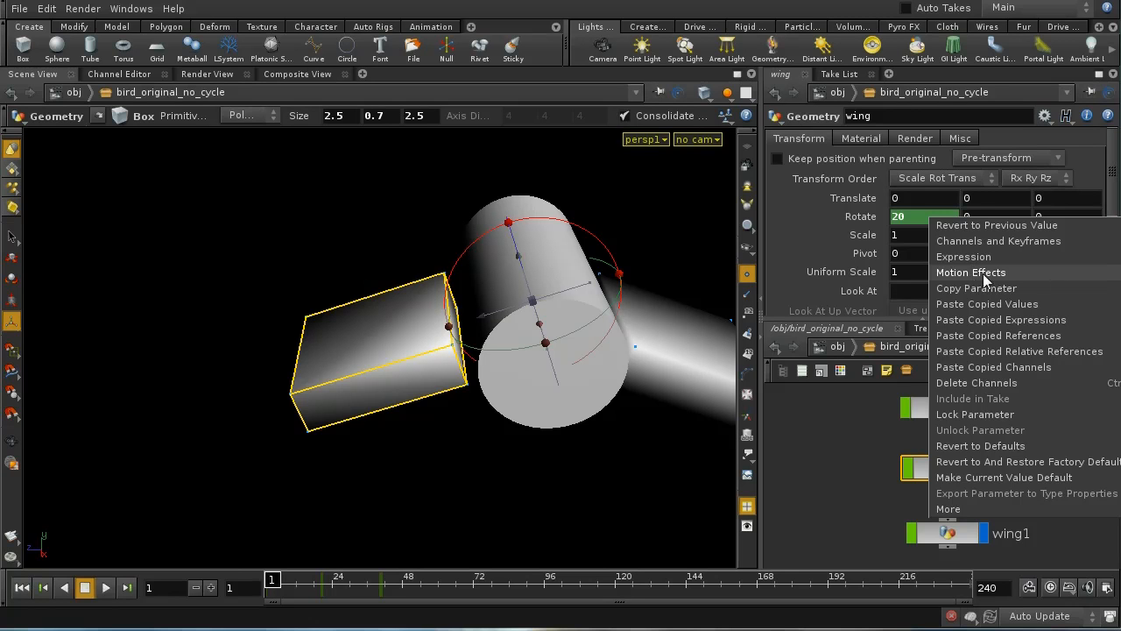
{"action": "mouse_move", "coordinate": [971, 273]}
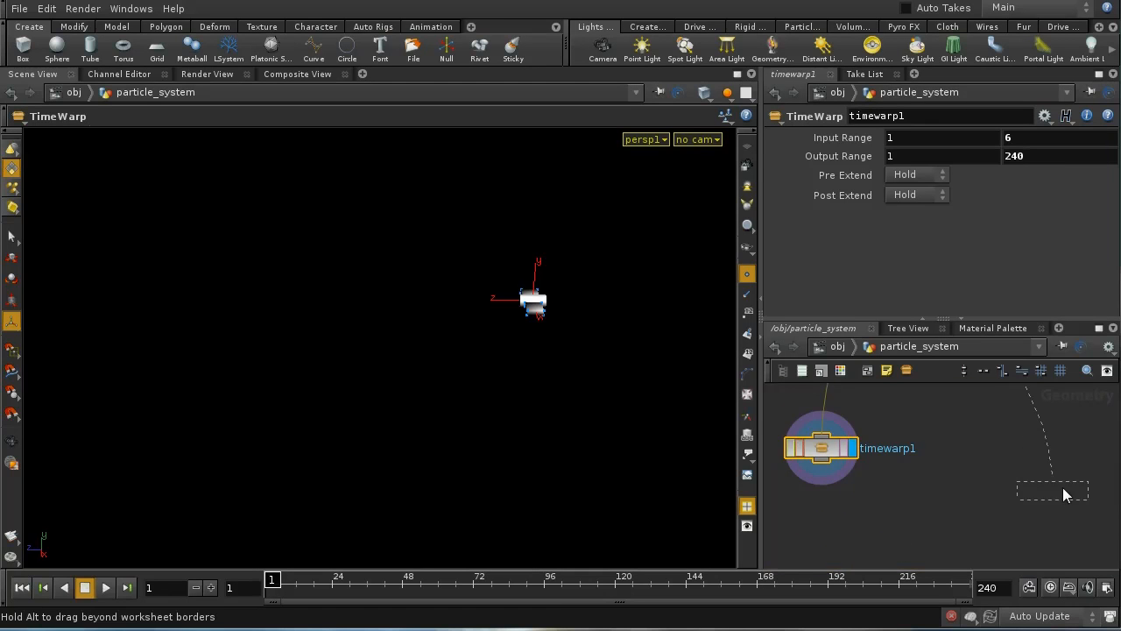
Step: Set timewarp1's Input and Output Range ends to 40 and Post Extend to Cycle
{"action": "left_click_drag", "start_coordinate": [820, 448], "coordinate": [950, 536]}
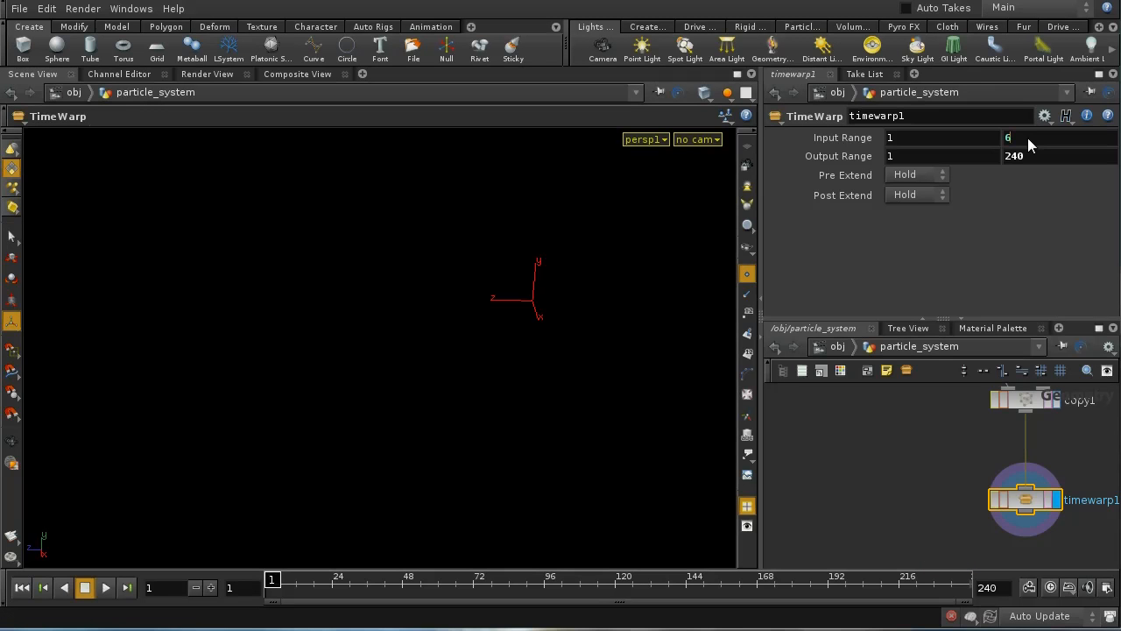
{"action": "type", "text": "40"}
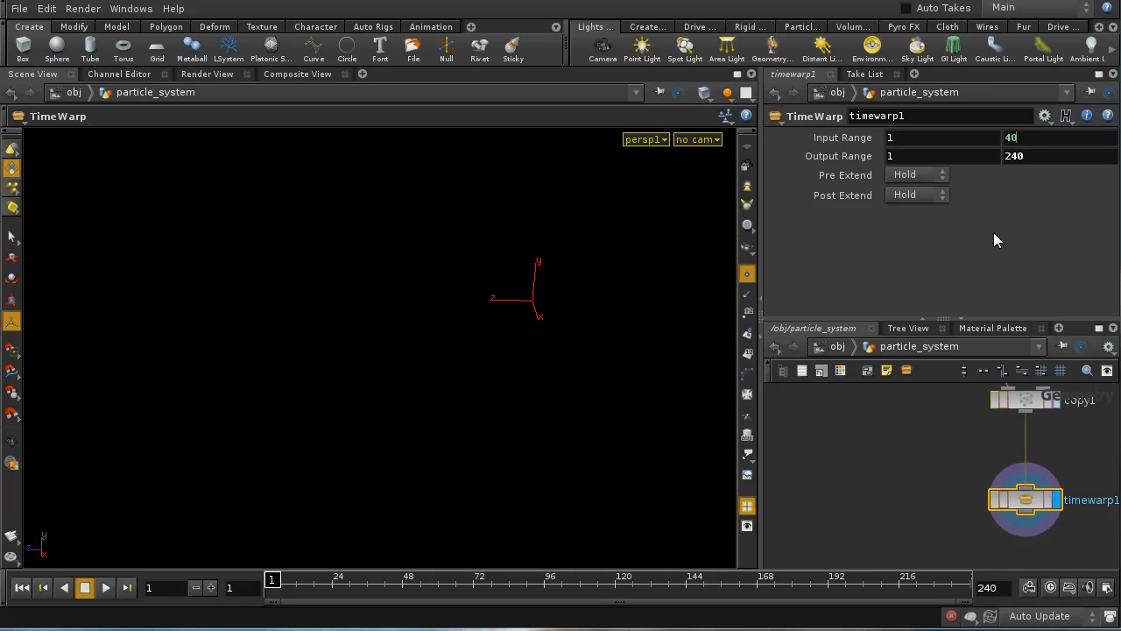
{"action": "left_click", "coordinate": [1015, 156]}
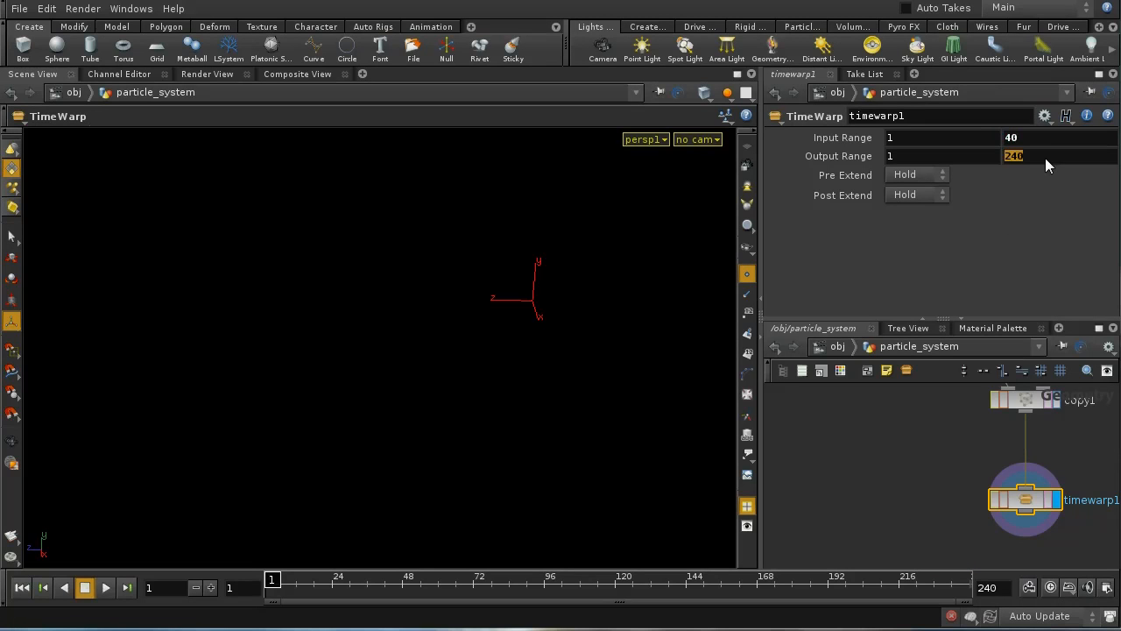
{"action": "type", "text": "4"}
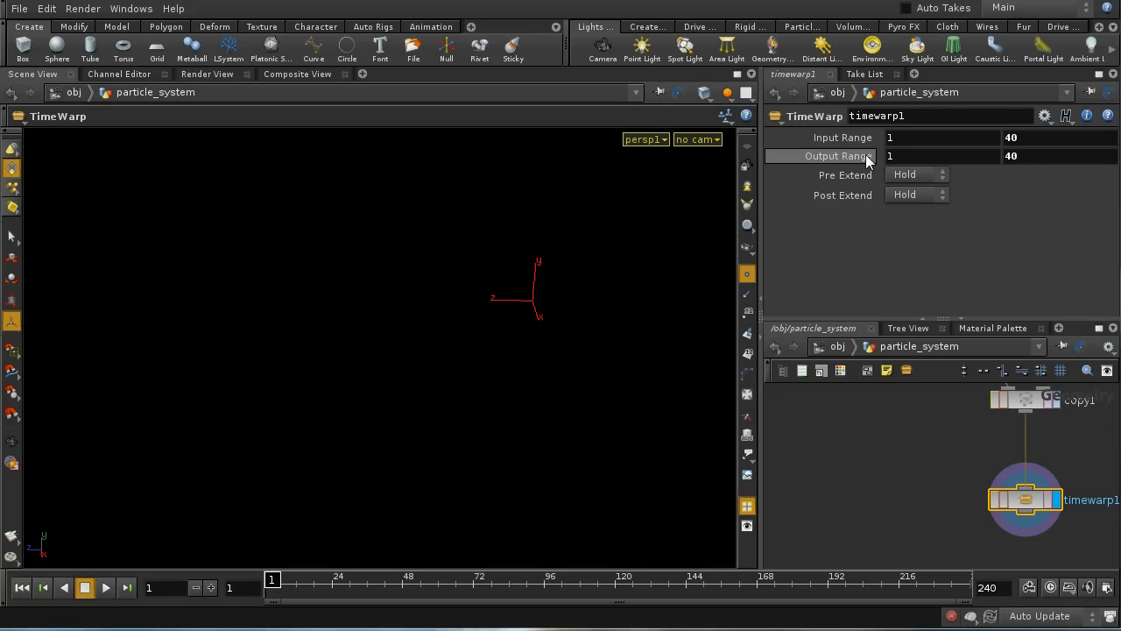
{"action": "mouse_move", "coordinate": [1040, 197]}
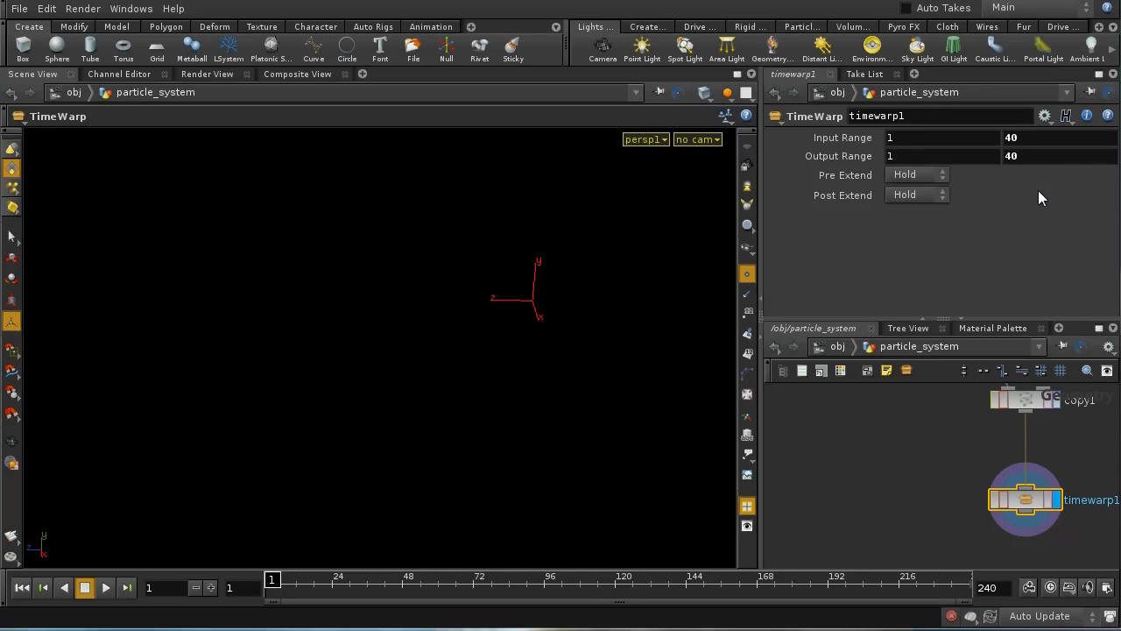
{"action": "mouse_move", "coordinate": [927, 292]}
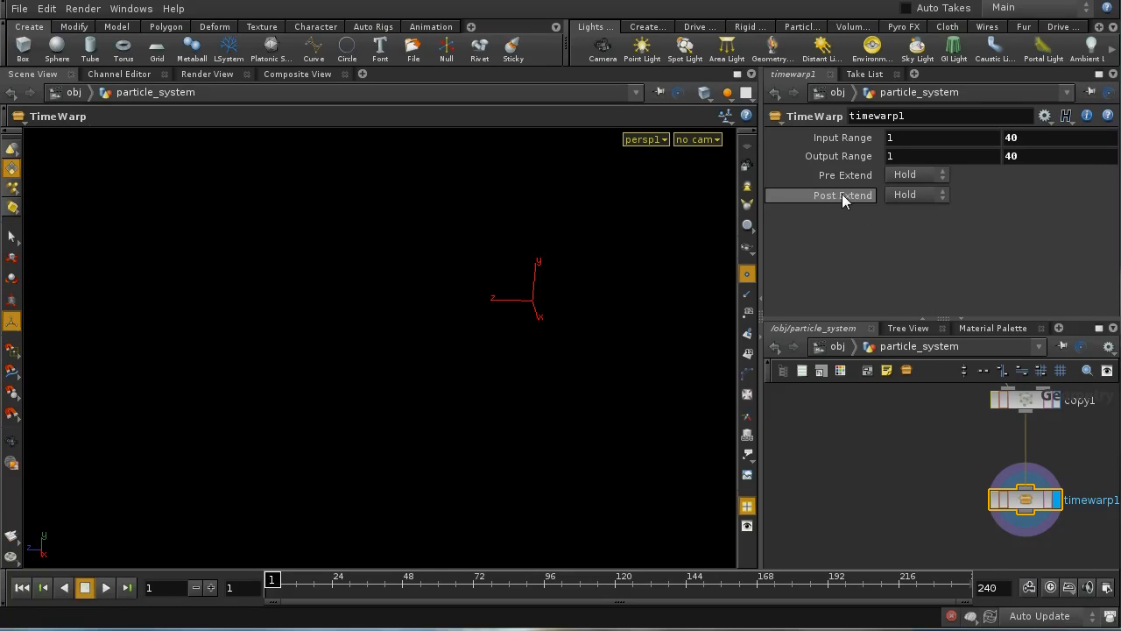
{"action": "mouse_move", "coordinate": [844, 200]}
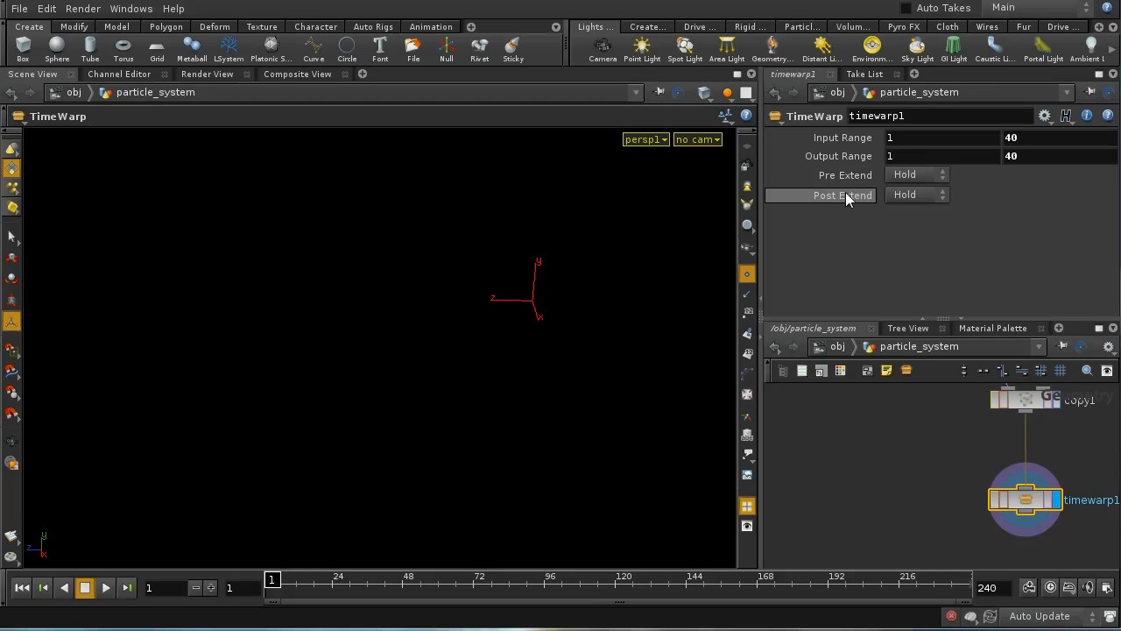
{"action": "left_click", "coordinate": [916, 194]}
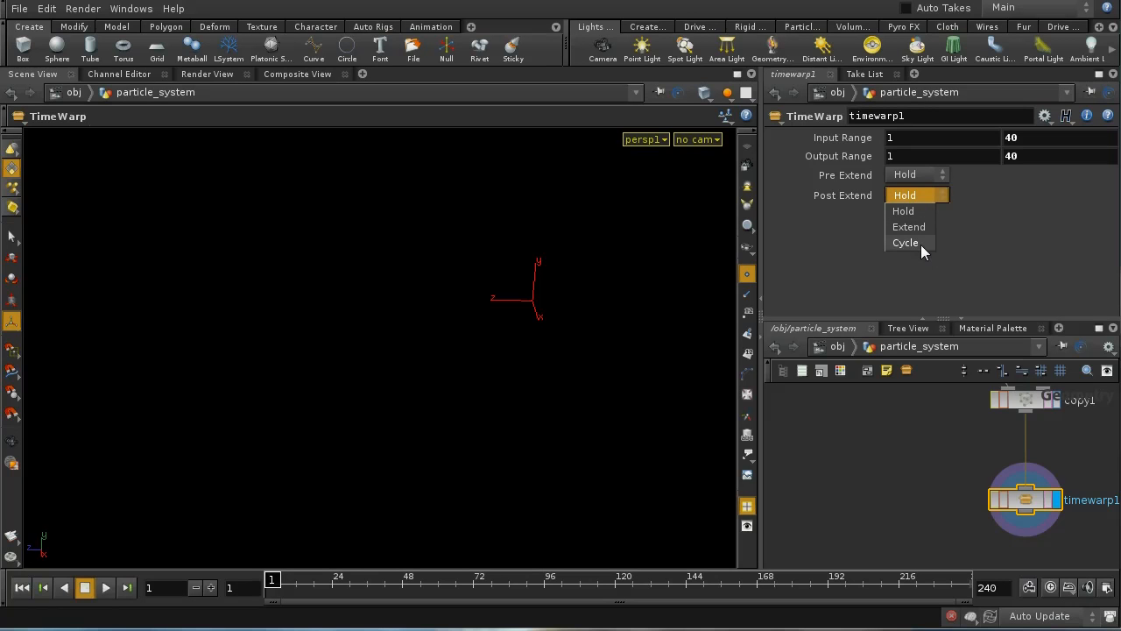
{"action": "left_click", "coordinate": [906, 242]}
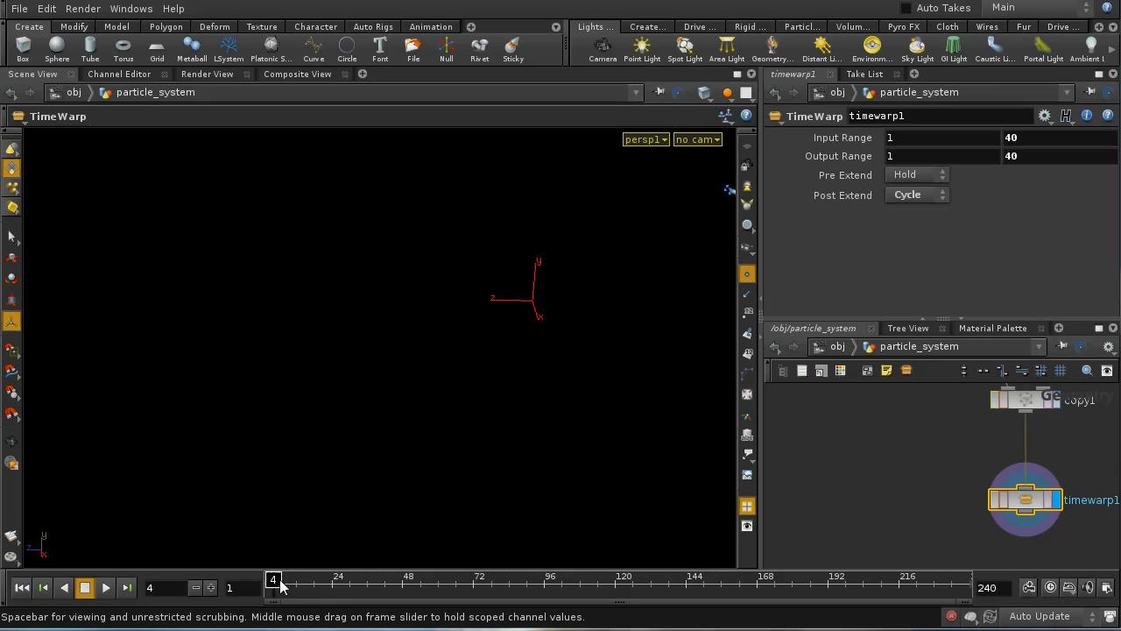
Step: Scrub the playbar through frames 38, 88, 25 and 68 to watch the flock keep flapping
{"action": "left_click_drag", "start_coordinate": [274, 580], "coordinate": [374, 580]}
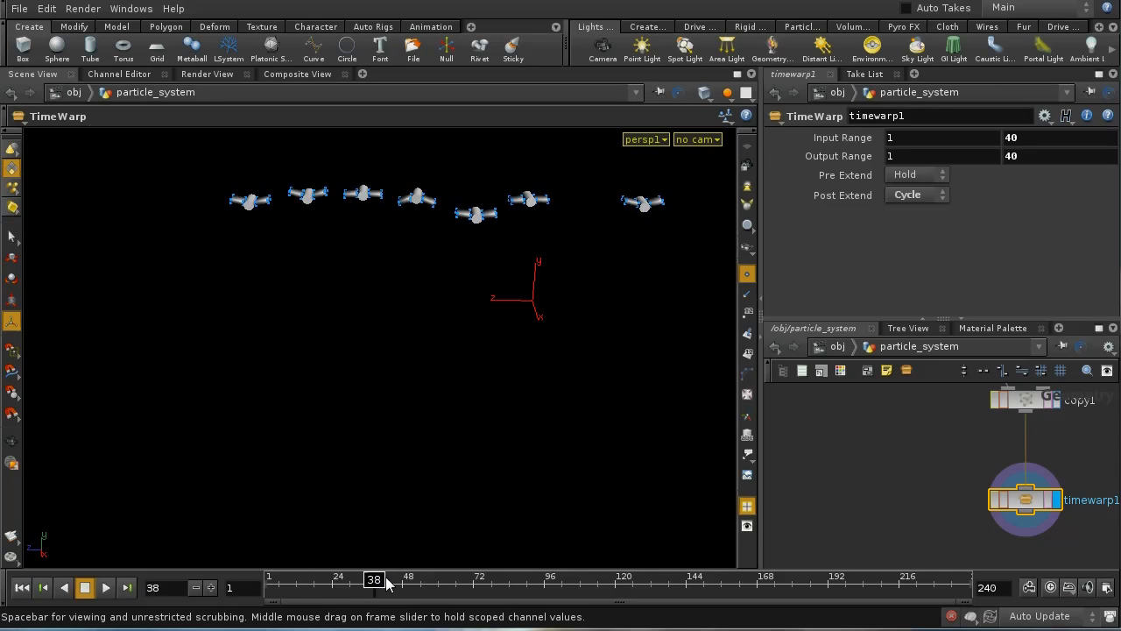
{"action": "left_click_drag", "start_coordinate": [375, 578], "coordinate": [522, 578]}
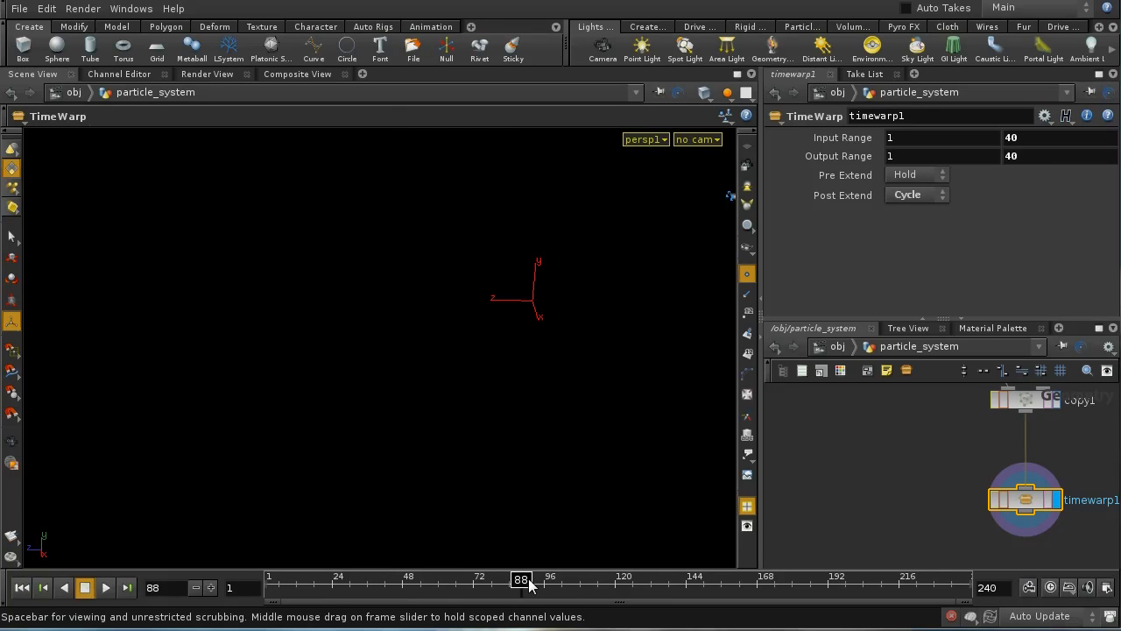
{"action": "left_click_drag", "start_coordinate": [522, 579], "coordinate": [739, 578]}
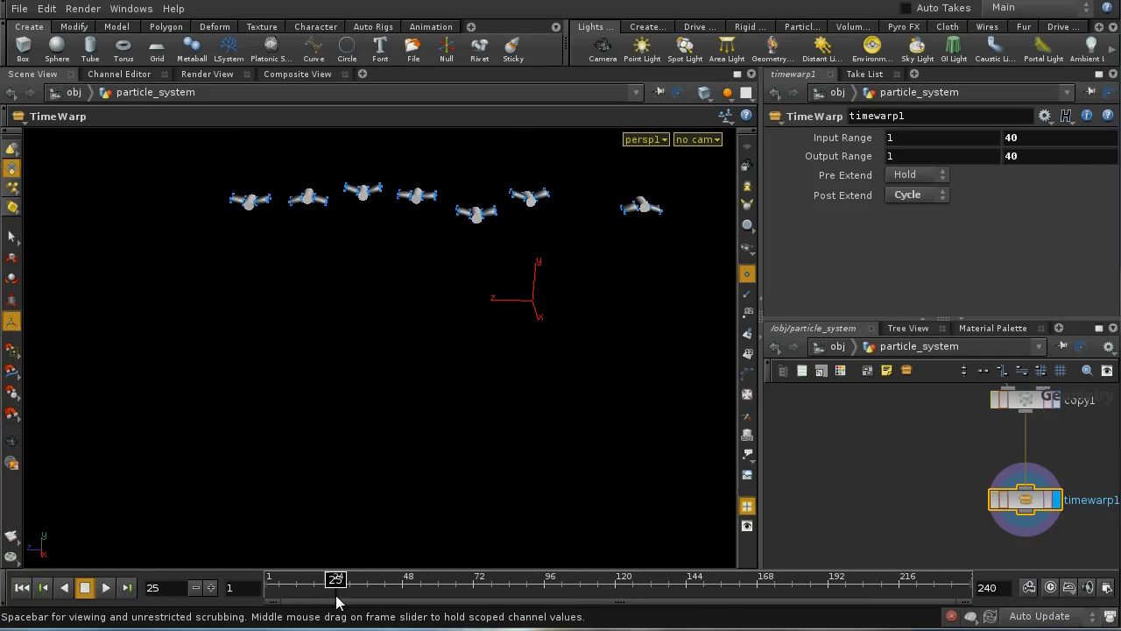
{"action": "left_click_drag", "start_coordinate": [336, 578], "coordinate": [462, 578]}
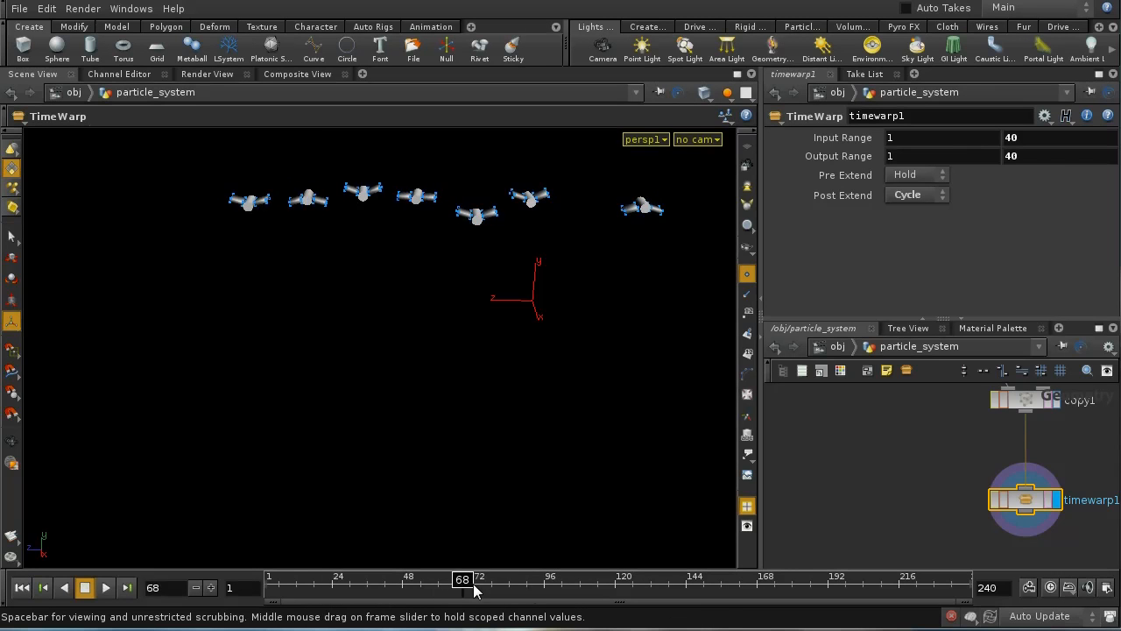
{"action": "left_click_drag", "start_coordinate": [463, 580], "coordinate": [319, 580]}
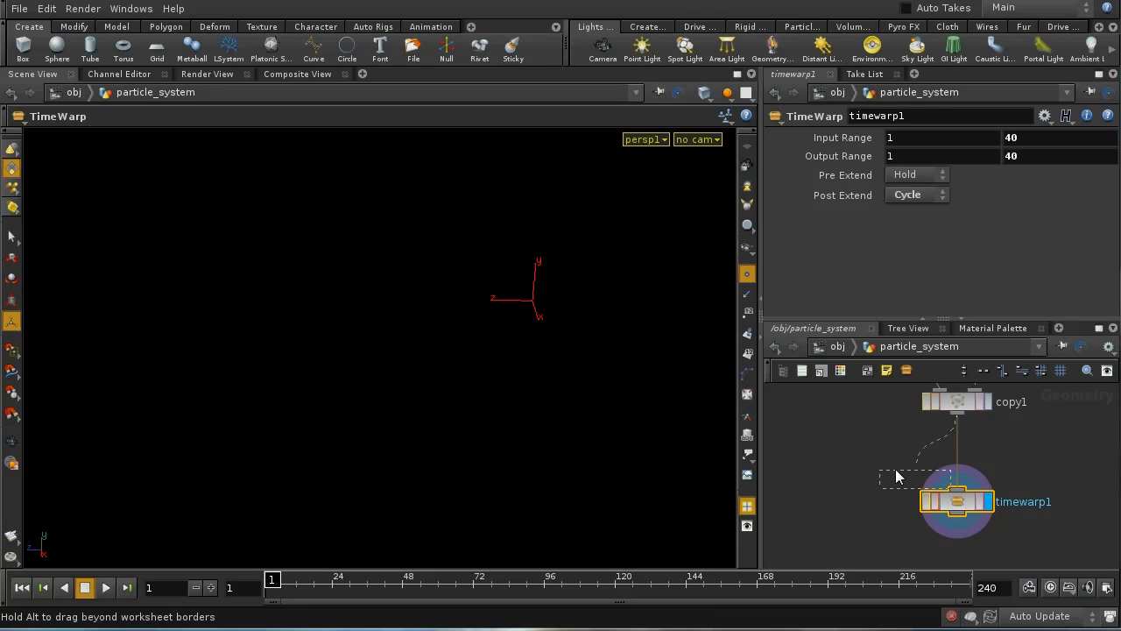
Step: Rearrange copy1 beside timewarp1 and show copy1's stamp parameters
{"action": "left_click_drag", "start_coordinate": [957, 501], "coordinate": [902, 533]}
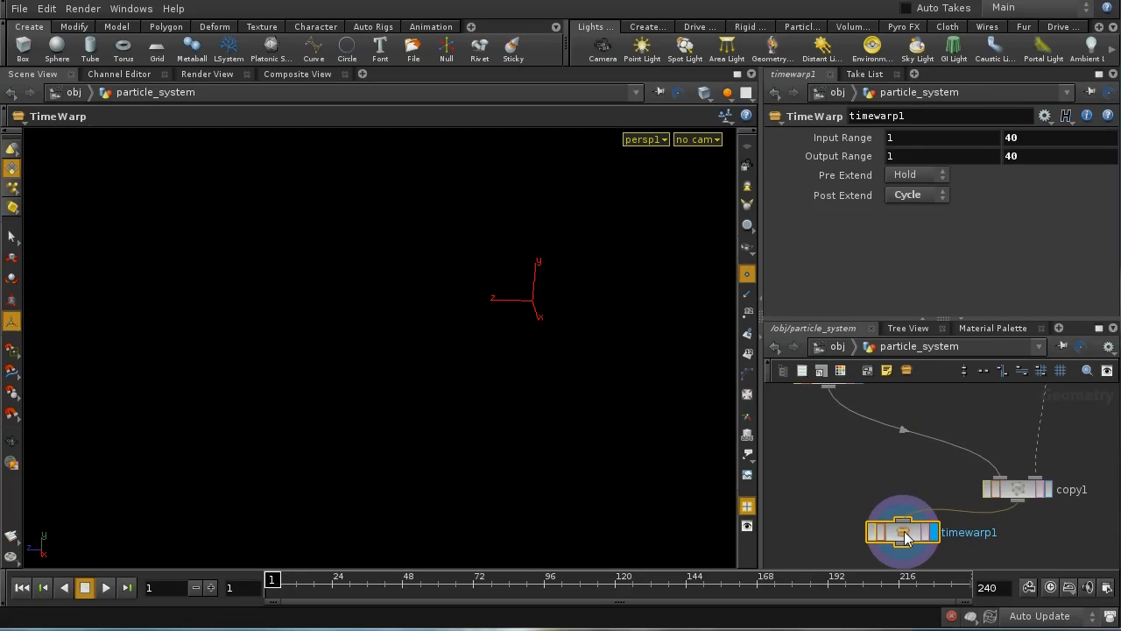
{"action": "left_click_drag", "start_coordinate": [902, 533], "coordinate": [894, 431]}
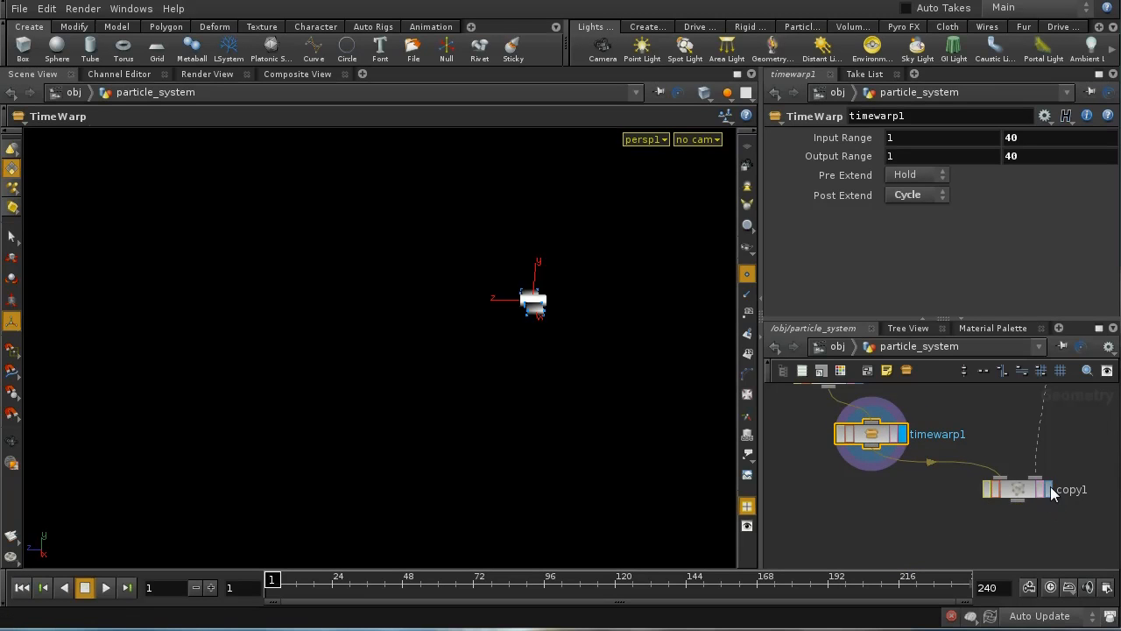
{"action": "left_click", "coordinate": [1016, 489]}
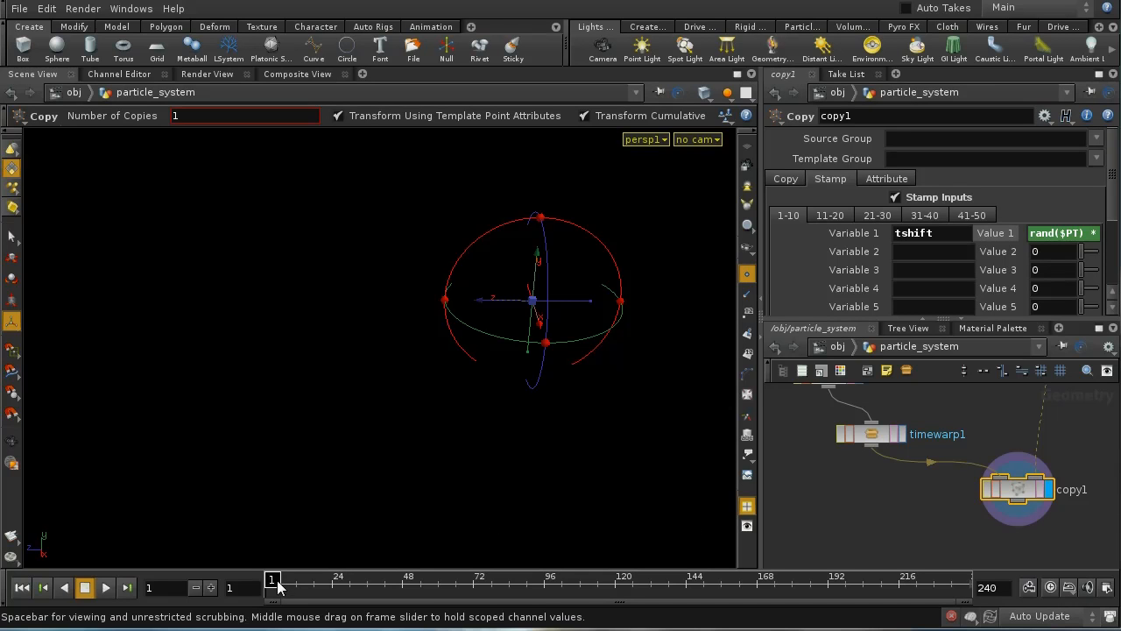
Step: Scrub the flock forward to around frame 186 watching the wings flap, then return to frame 1
{"action": "left_click_drag", "start_coordinate": [271, 578], "coordinate": [430, 578]}
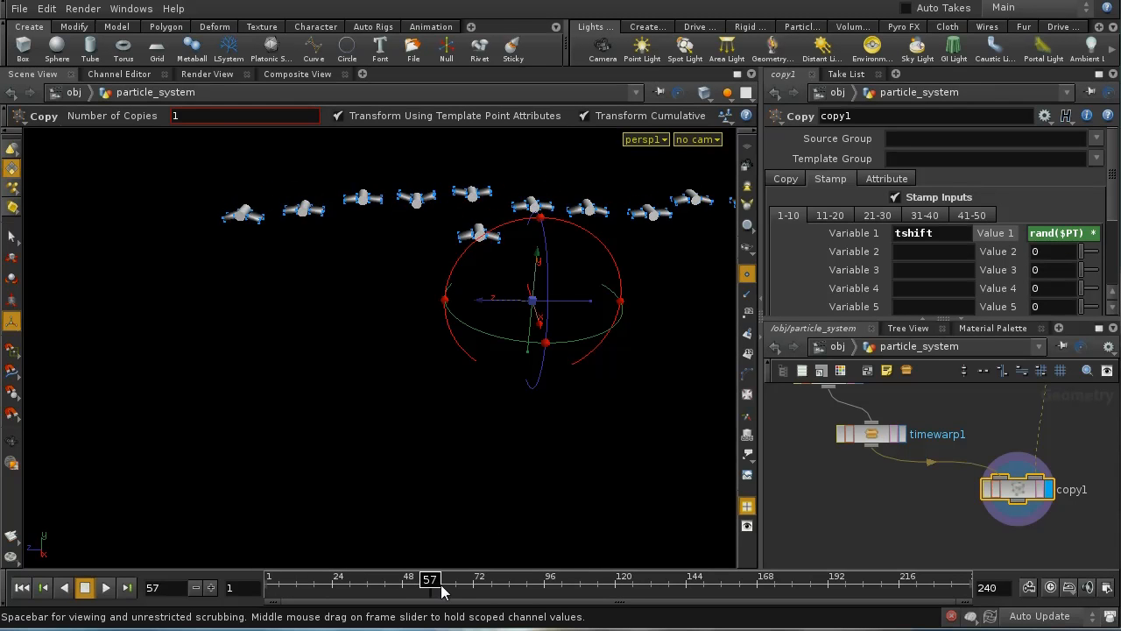
{"action": "left_click_drag", "start_coordinate": [430, 578], "coordinate": [570, 578]}
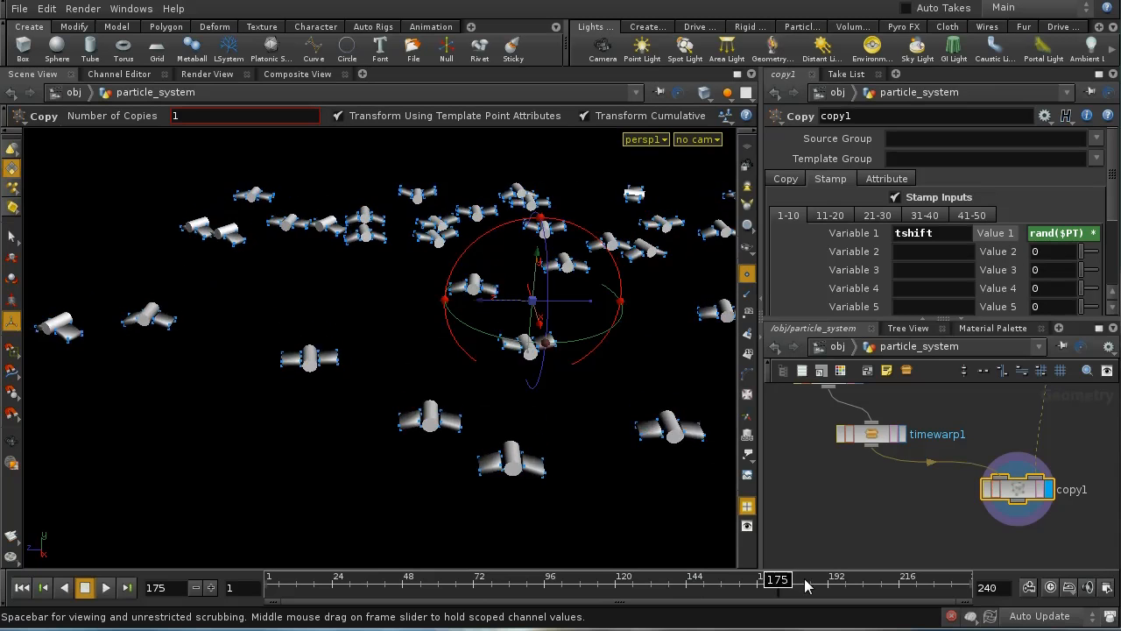
{"action": "left_click_drag", "start_coordinate": [777, 579], "coordinate": [809, 578]}
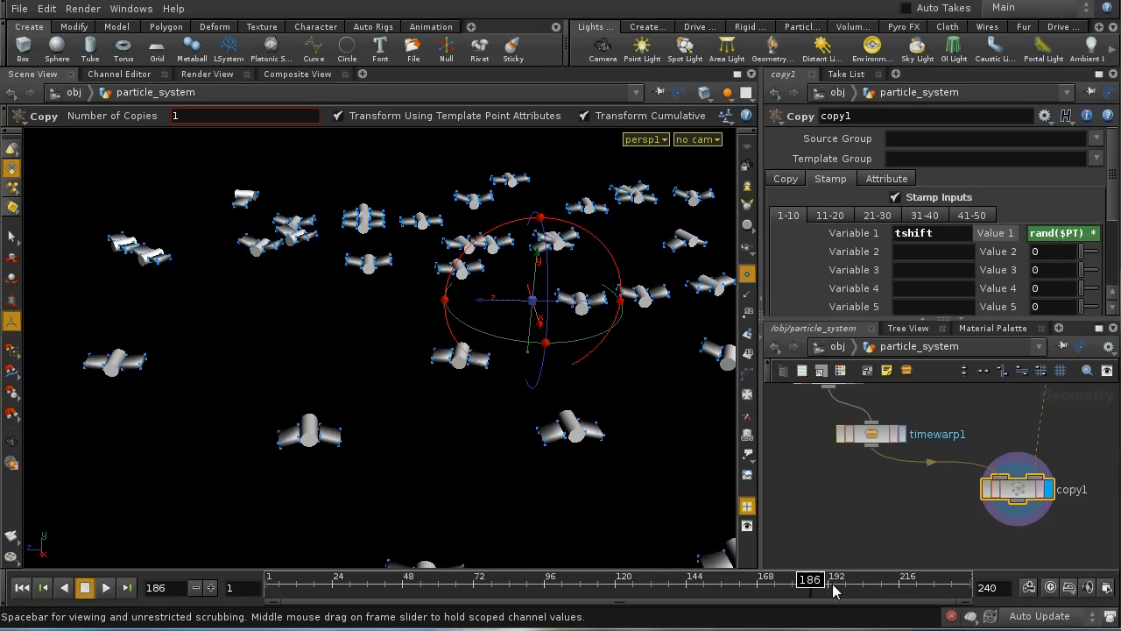
{"action": "left_click_drag", "start_coordinate": [806, 578], "coordinate": [925, 578]}
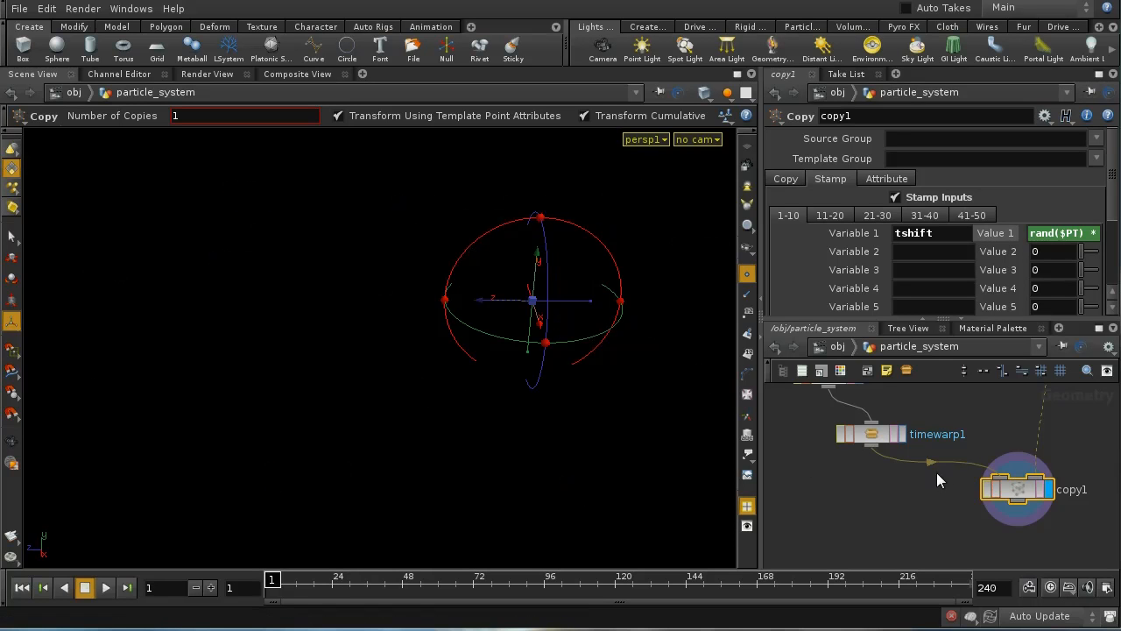
{"action": "mouse_move", "coordinate": [956, 498]}
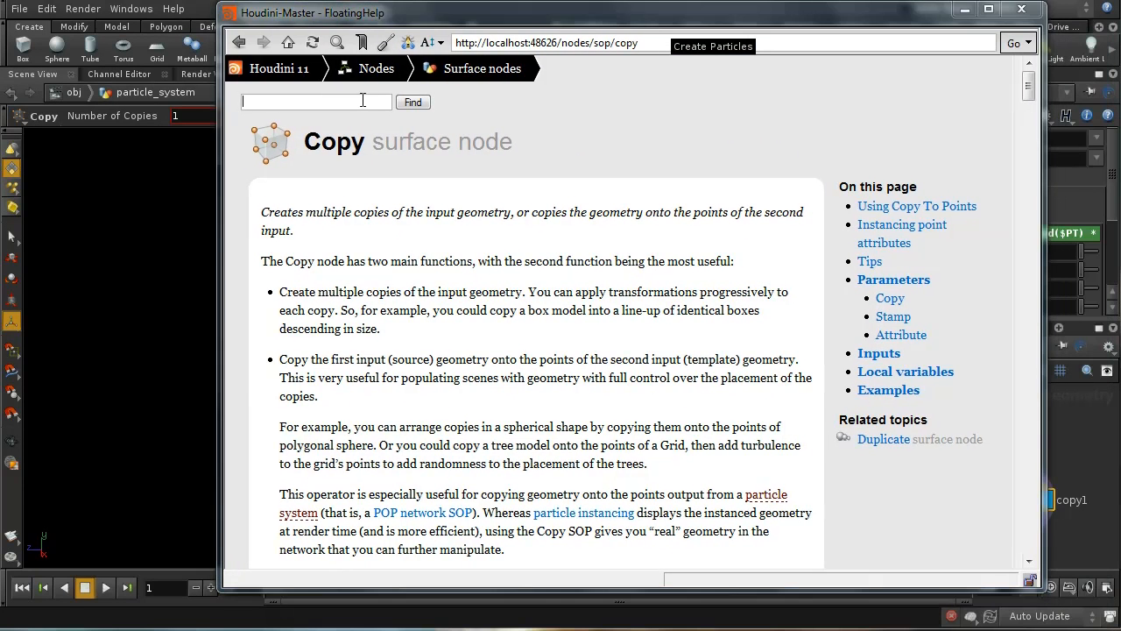
Step: Search the Help browser for ch and open the ch expression function page
{"action": "type", "text": "ch"}
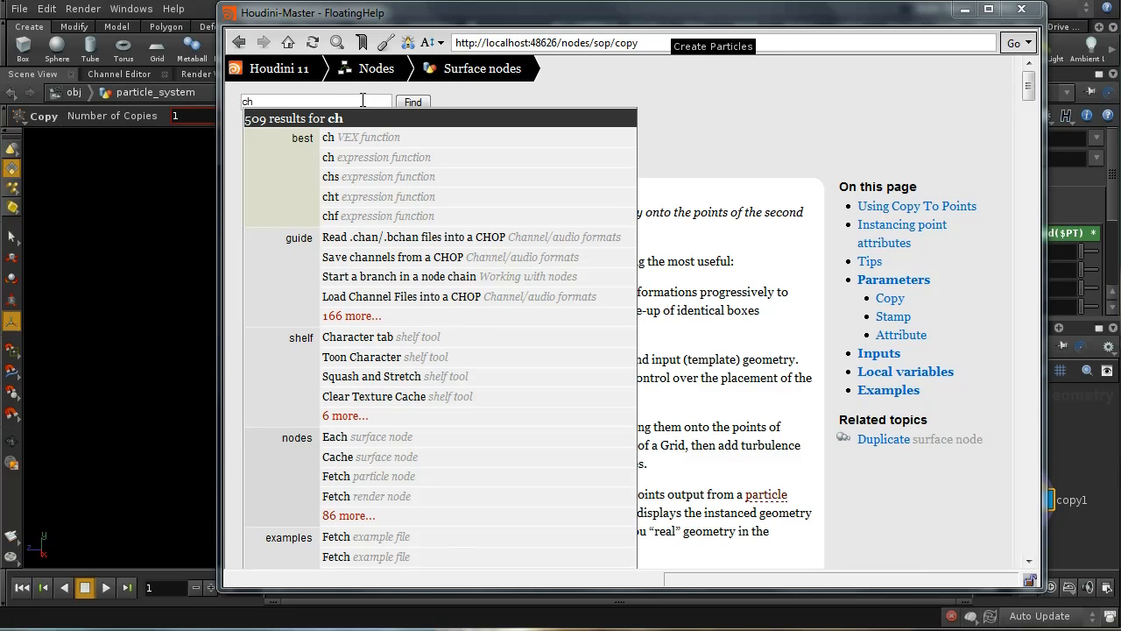
{"action": "left_click", "coordinate": [413, 102]}
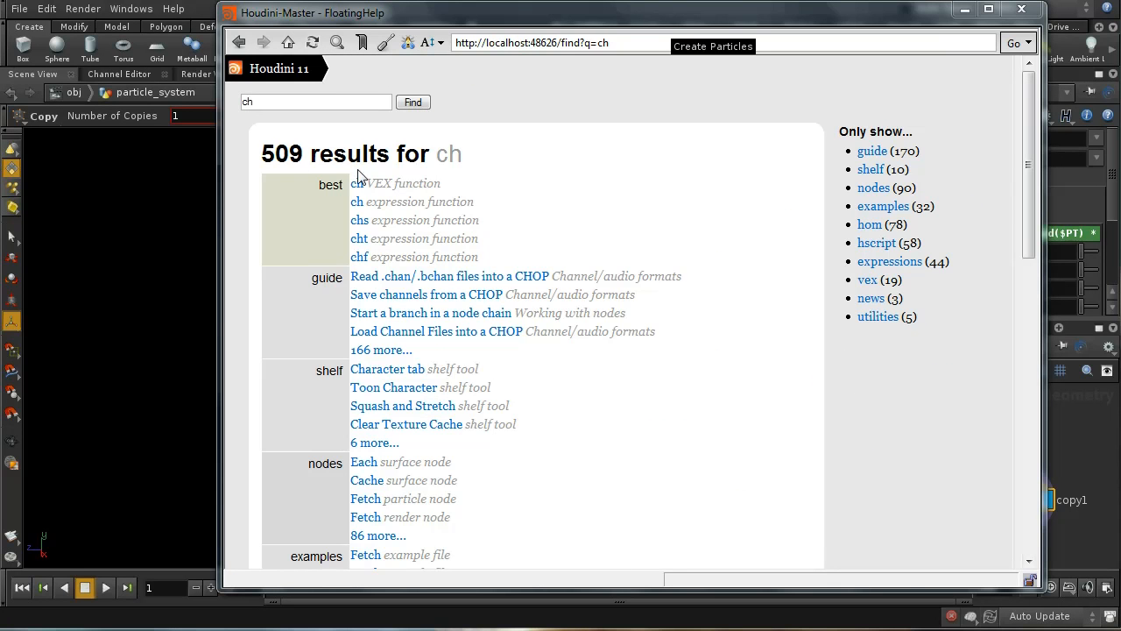
{"action": "left_click", "coordinate": [357, 202]}
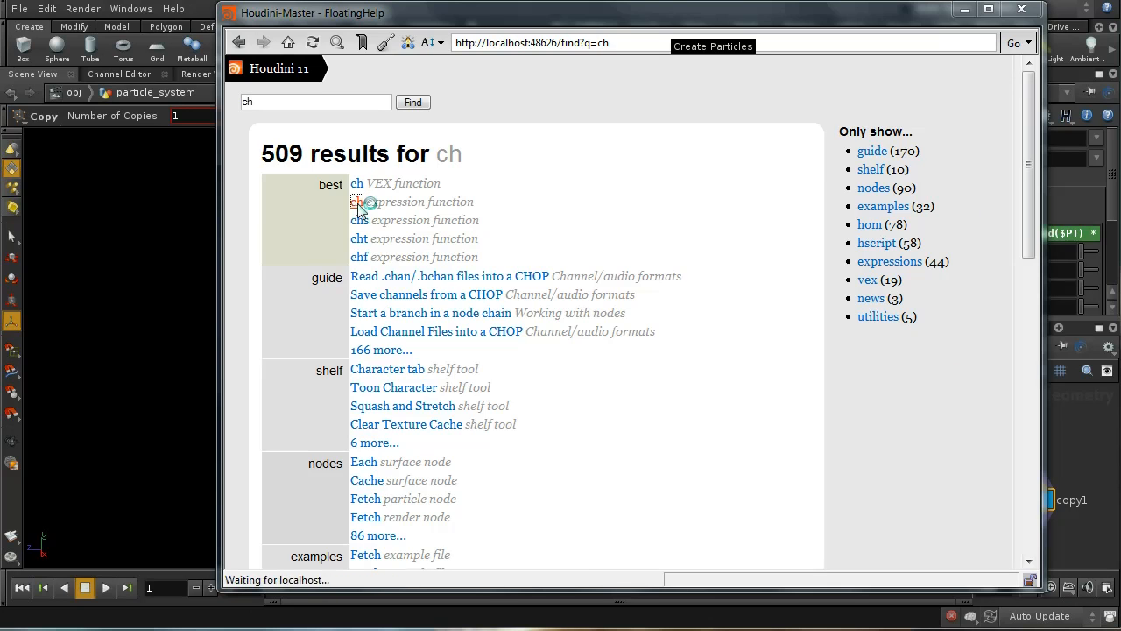
{"action": "left_click", "coordinate": [359, 201]}
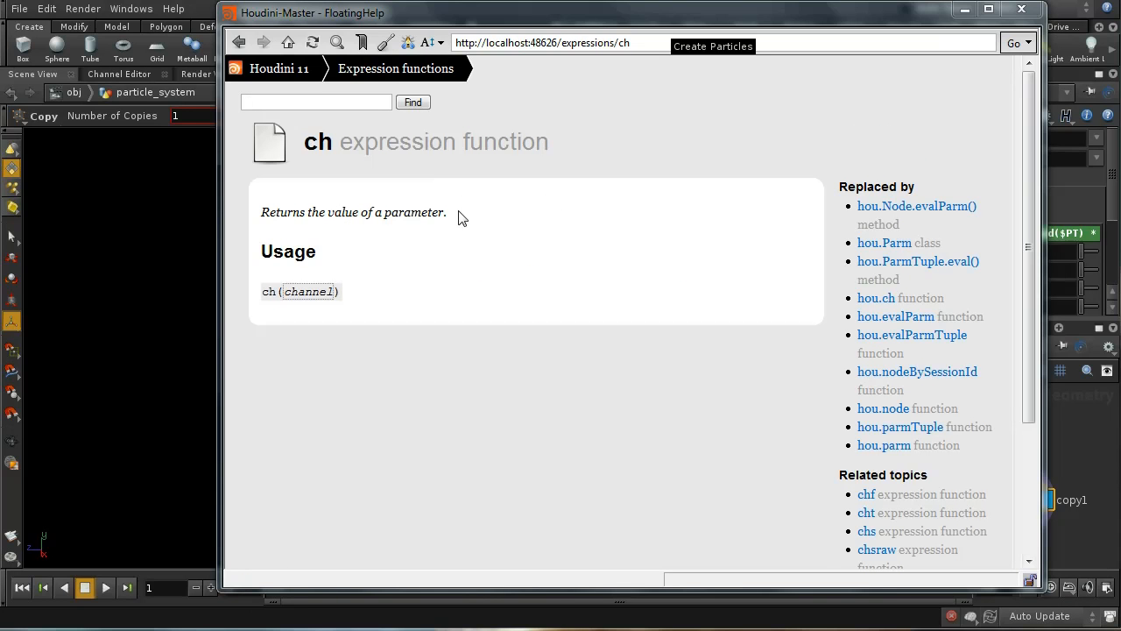
{"action": "mouse_move", "coordinate": [343, 122]}
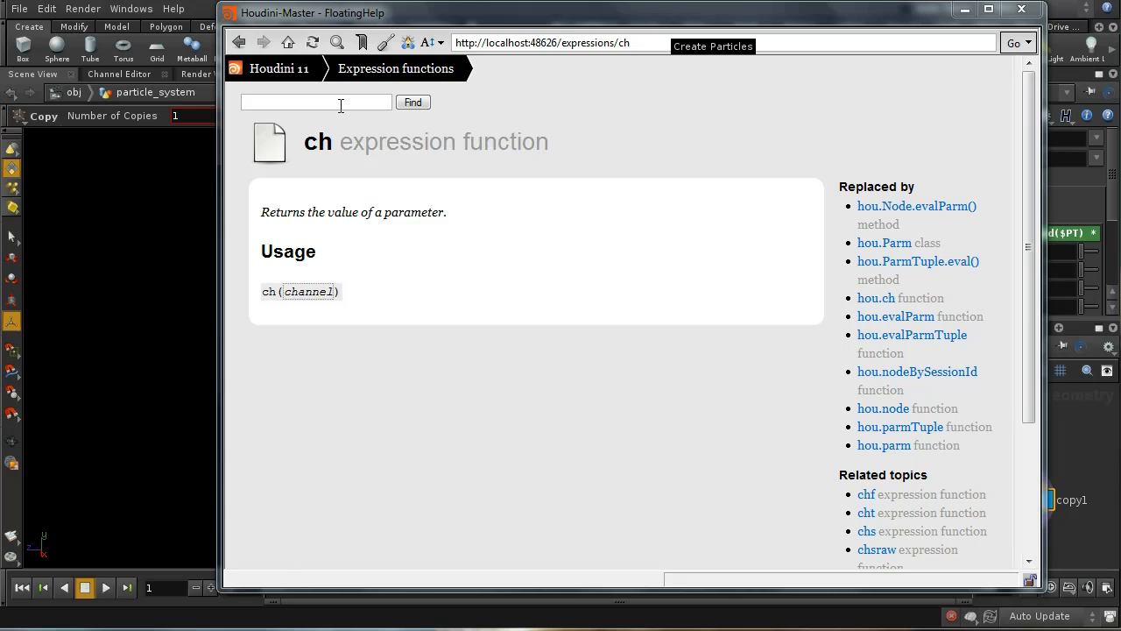
Step: Search for chf and open the chf expression function page
{"action": "type", "text": "chf"}
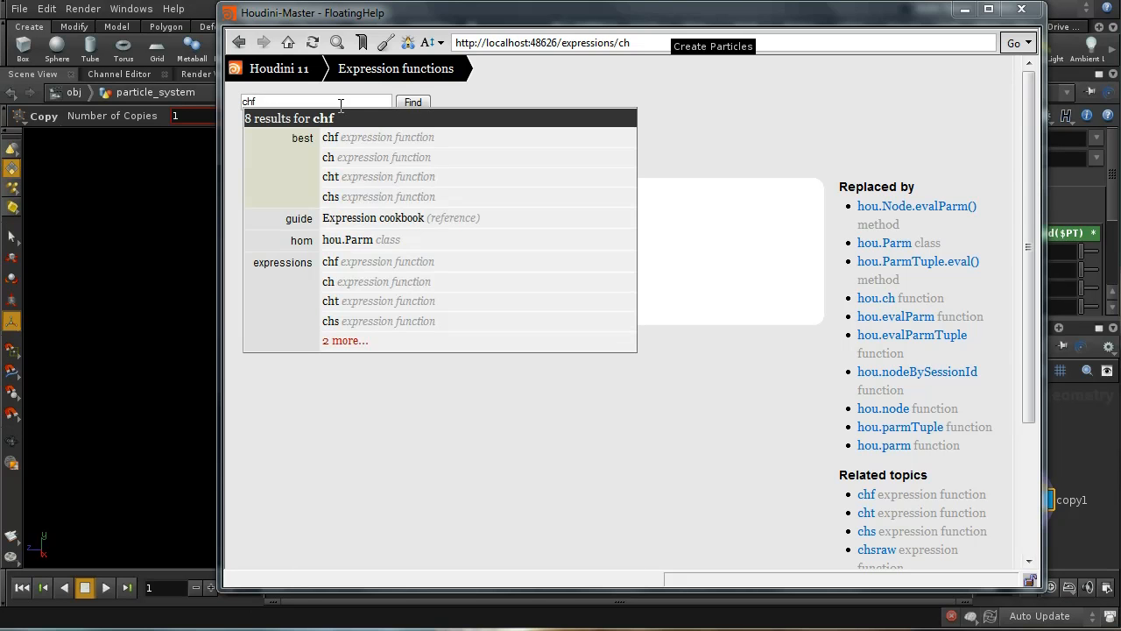
{"action": "left_click", "coordinate": [413, 102]}
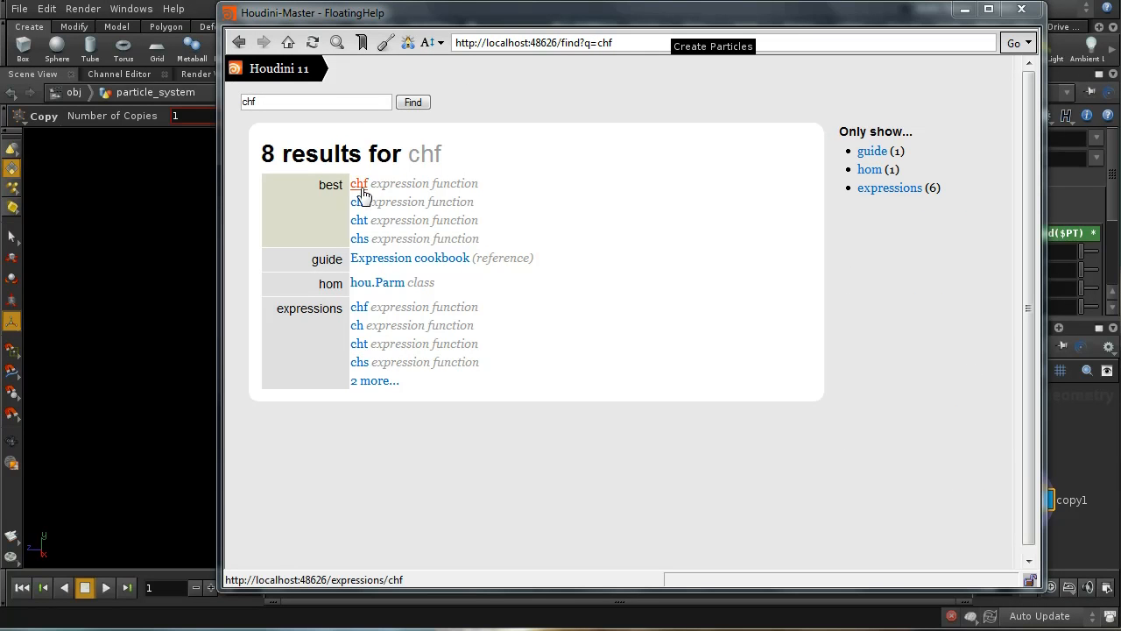
{"action": "left_click", "coordinate": [357, 184]}
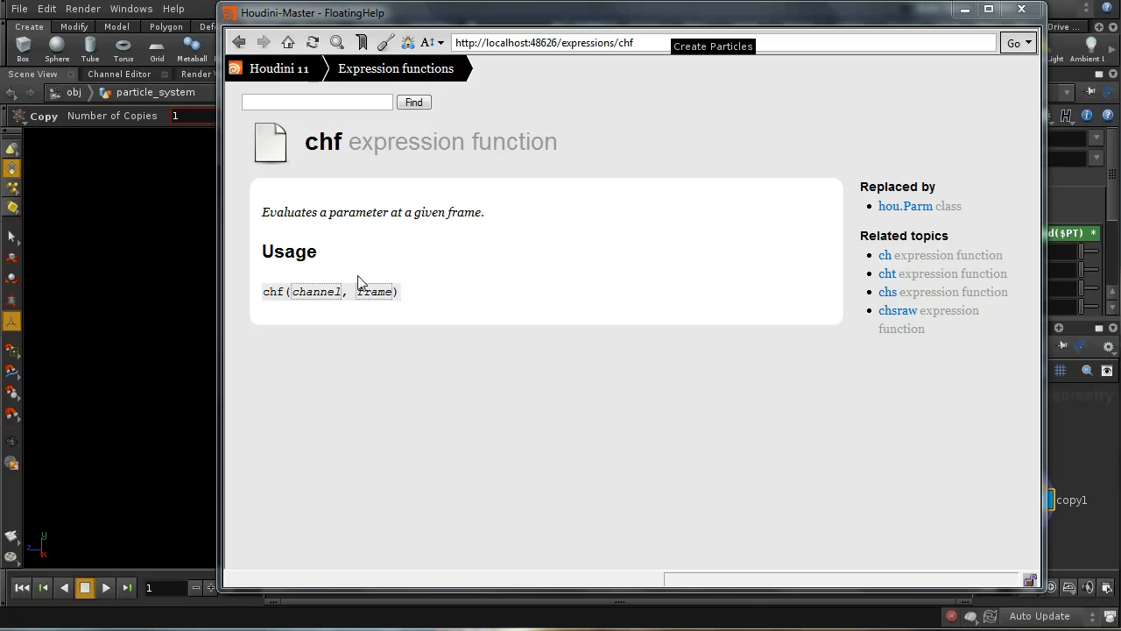
{"action": "mouse_move", "coordinate": [375, 296]}
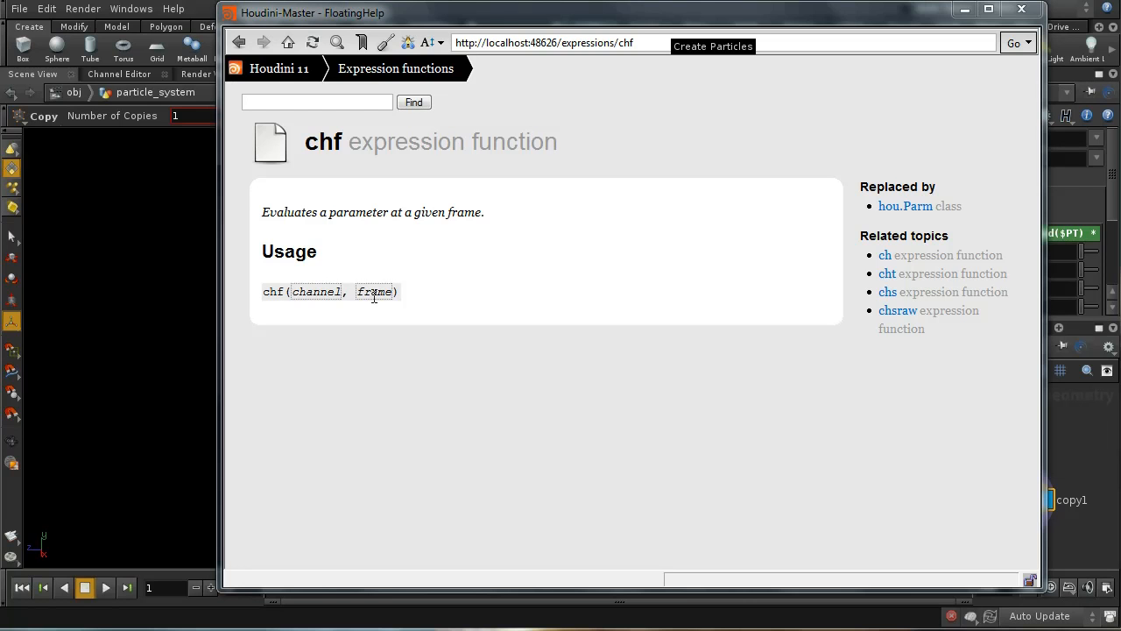
{"action": "mouse_move", "coordinate": [319, 228]}
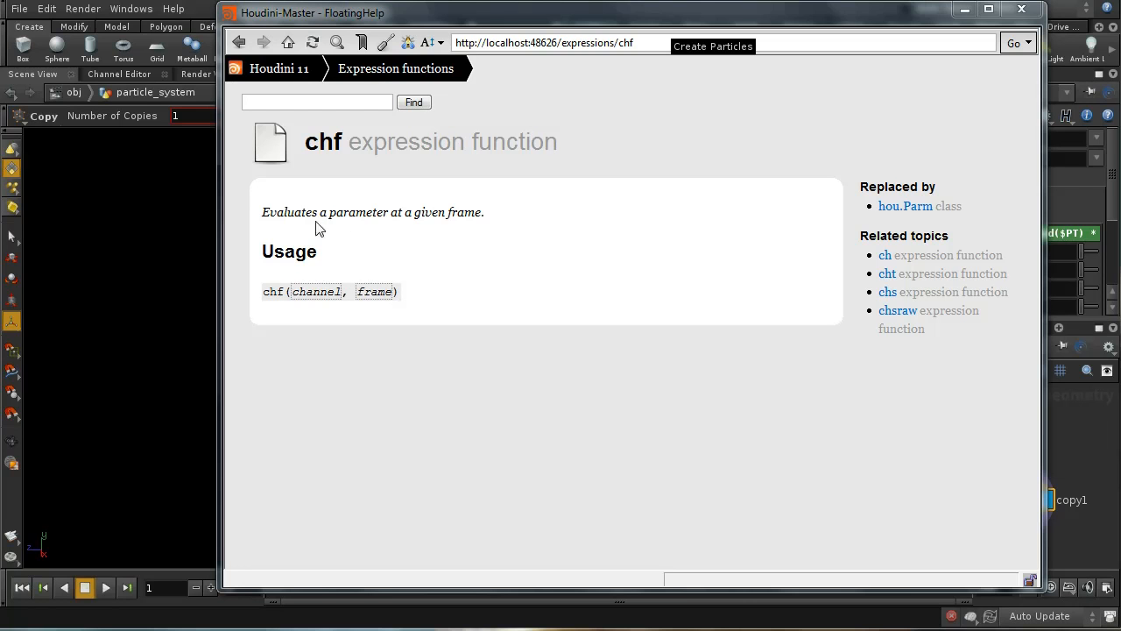
{"action": "mouse_move", "coordinate": [394, 270]}
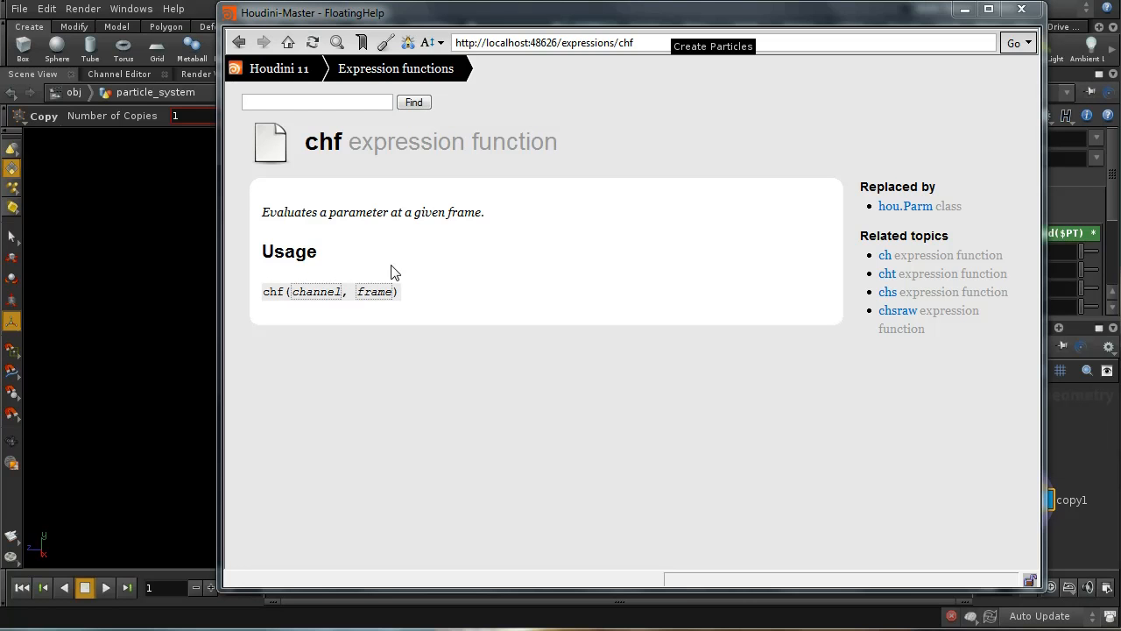
{"action": "mouse_move", "coordinate": [351, 263]}
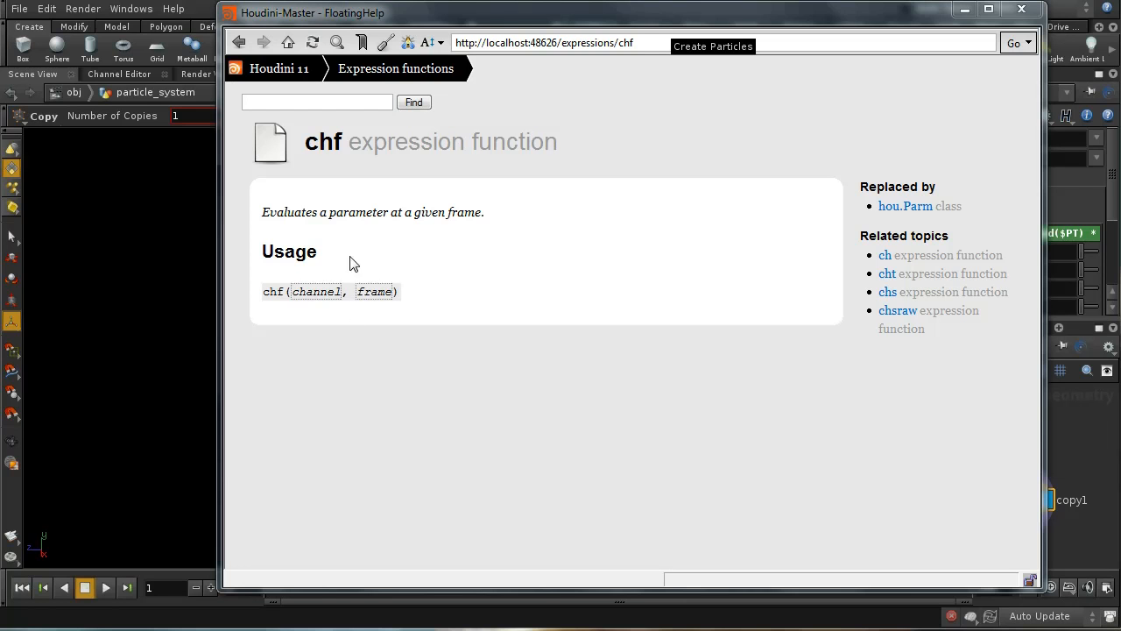
{"action": "mouse_move", "coordinate": [394, 298]}
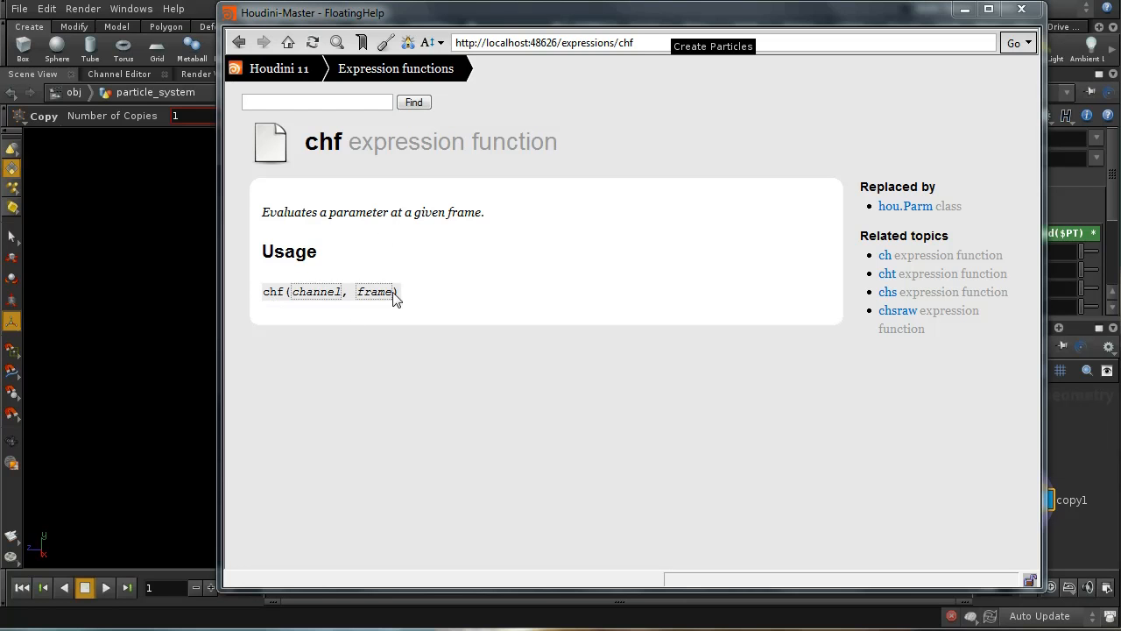
{"action": "mouse_move", "coordinate": [382, 282]}
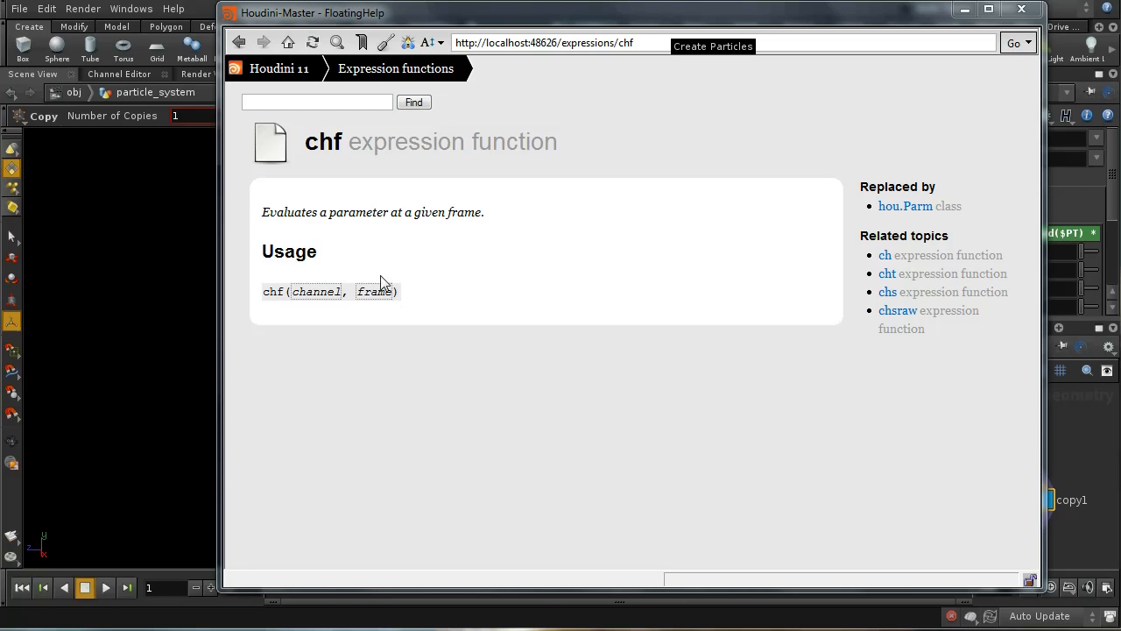
{"action": "mouse_move", "coordinate": [992, 98]}
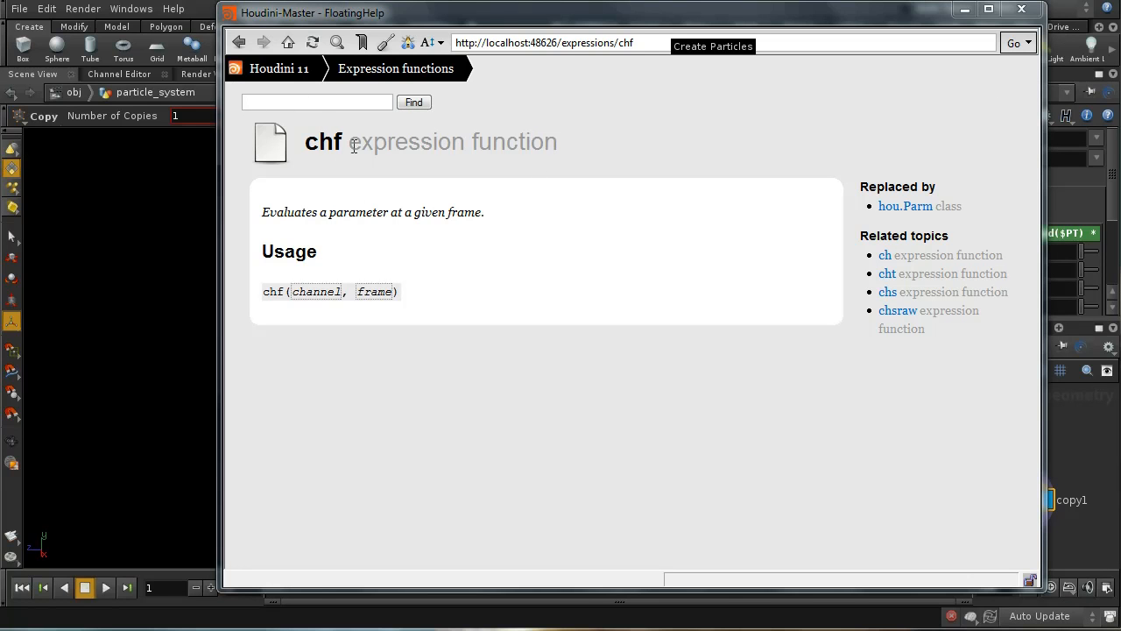
{"action": "mouse_move", "coordinate": [393, 189]}
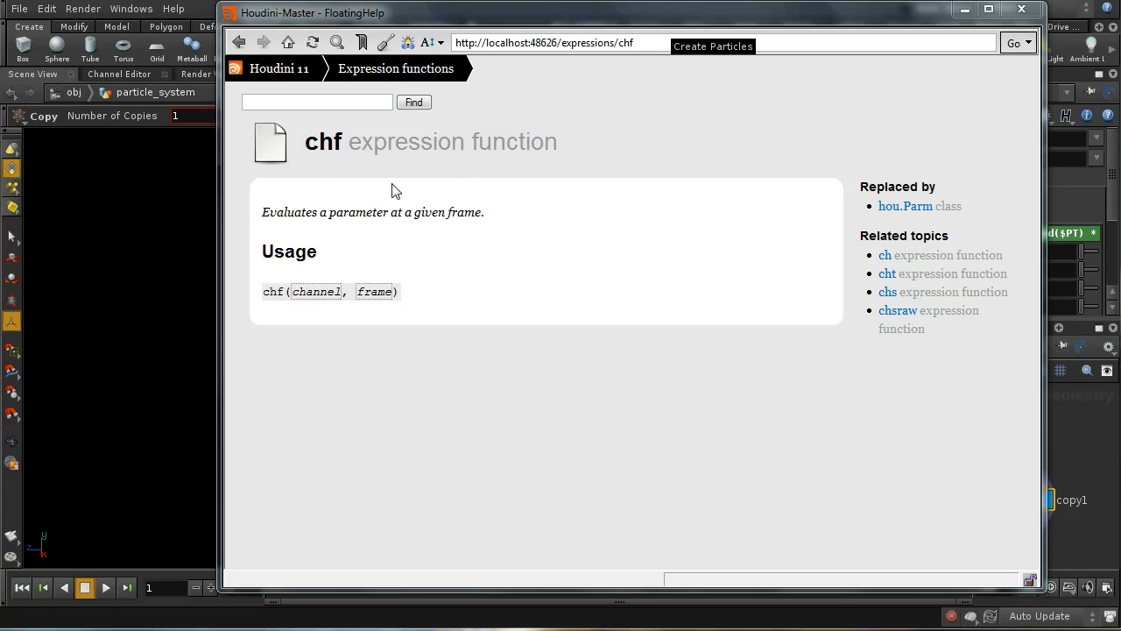
{"action": "mouse_move", "coordinate": [466, 277]}
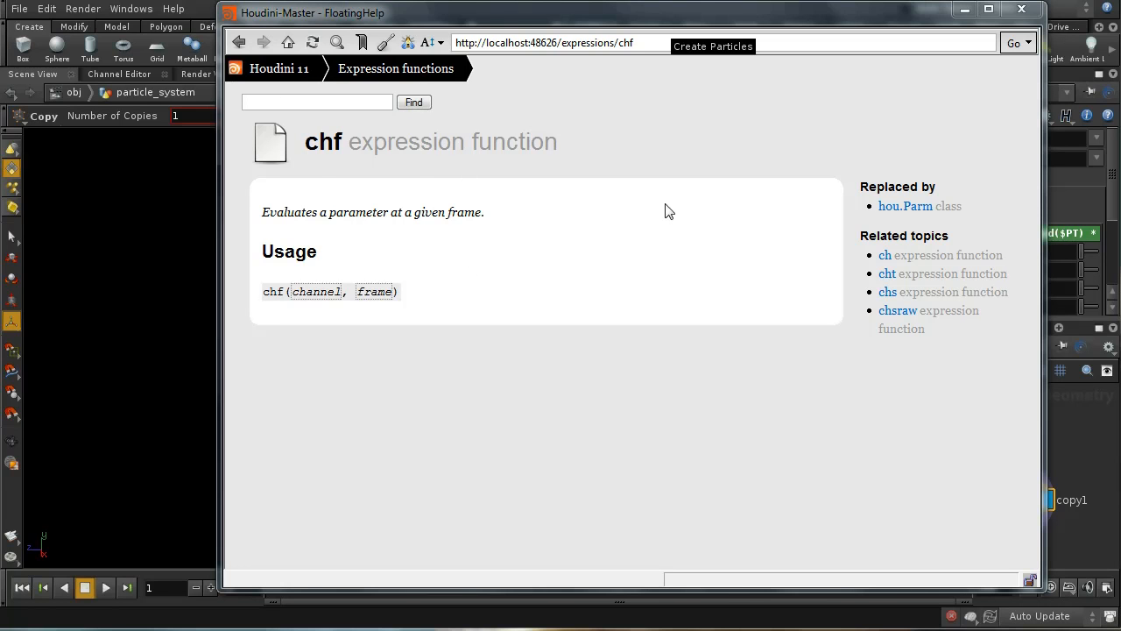
{"action": "mouse_move", "coordinate": [410, 130]}
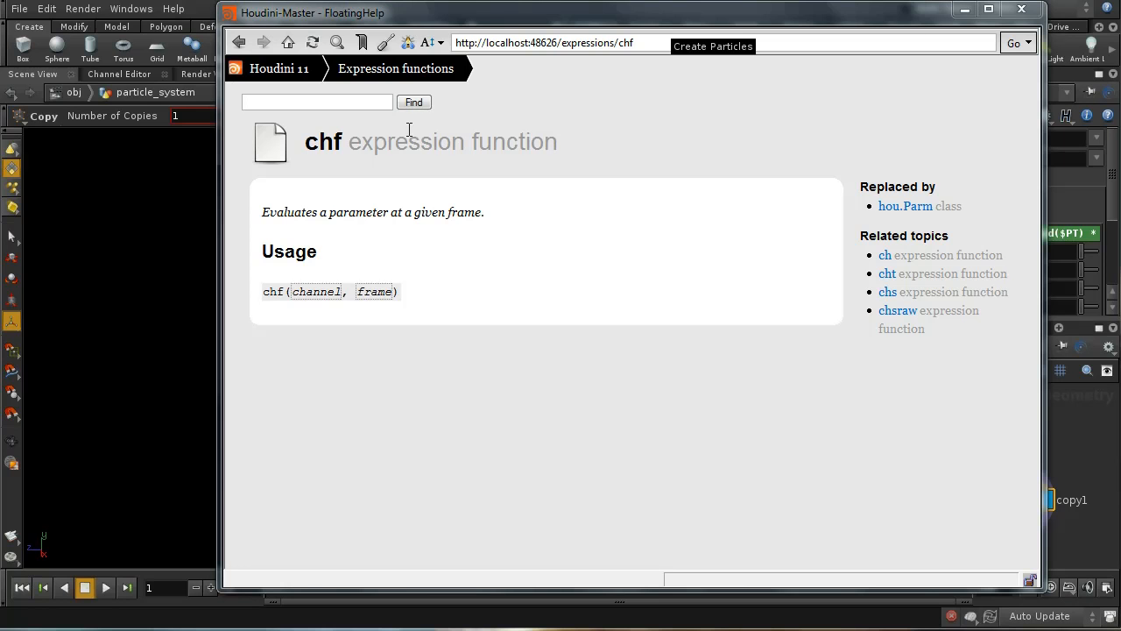